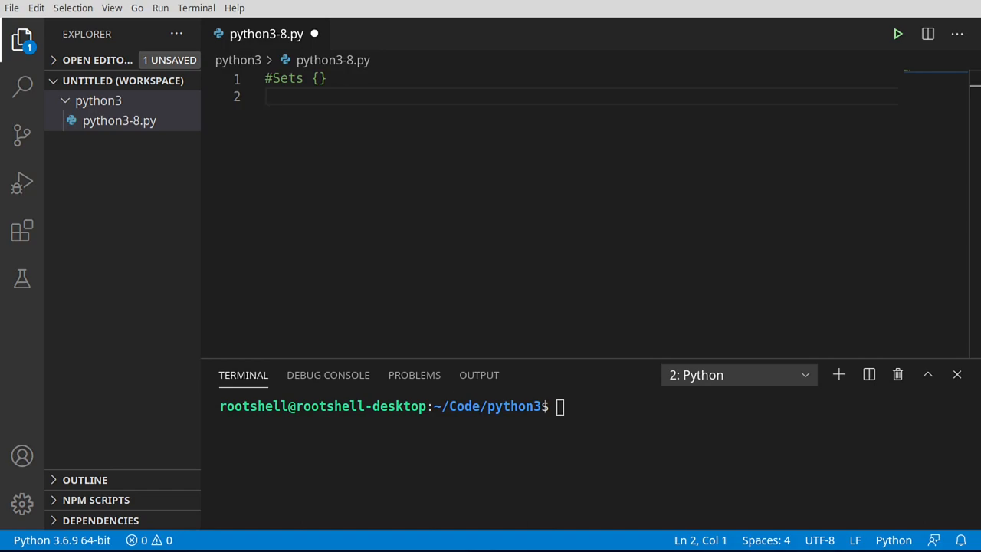
Add the comment '#Sets contain unordered, unique, immutable data types in a hash table' and highlight unordered, unique, immutable, hash table
{"action": "type", "text": "#Sets contain unordered, unique, immutable data types in a hash table"}
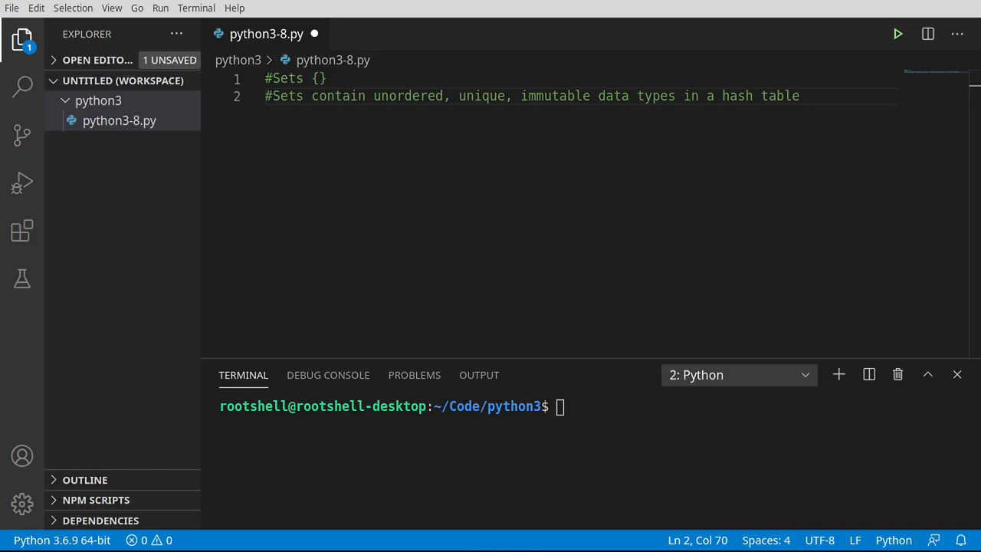
{"action": "double_click", "coordinate": [408, 95]}
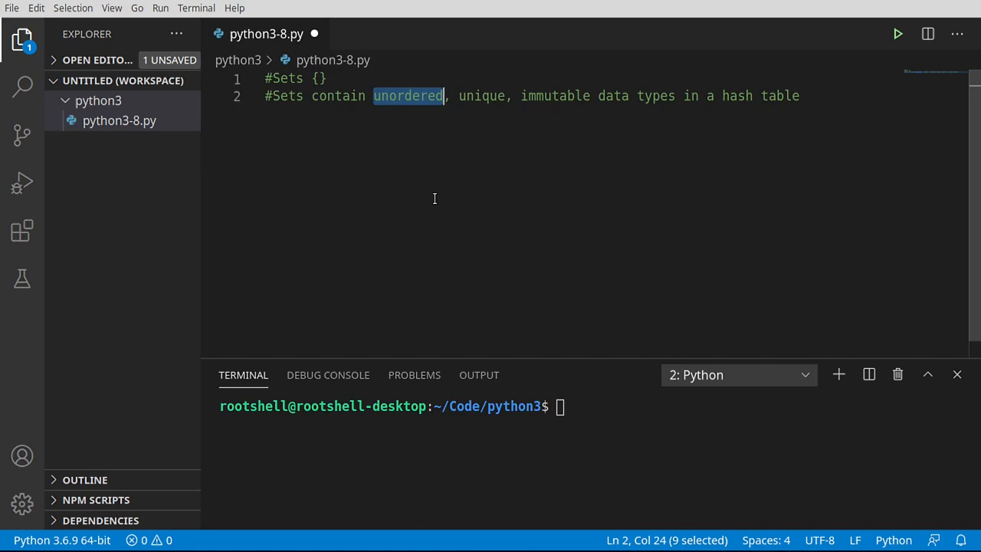
{"action": "mouse_move", "coordinate": [481, 95]}
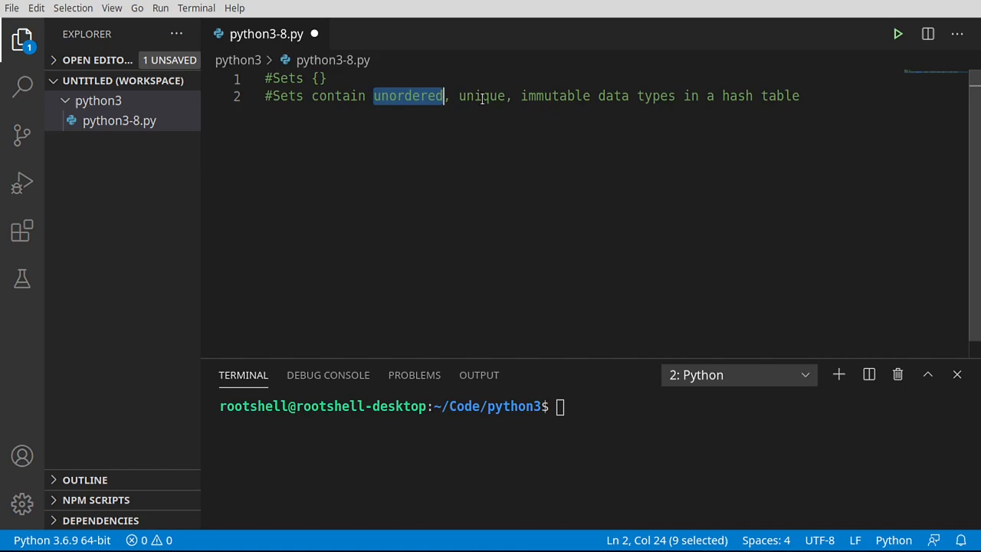
{"action": "double_click", "coordinate": [482, 95]}
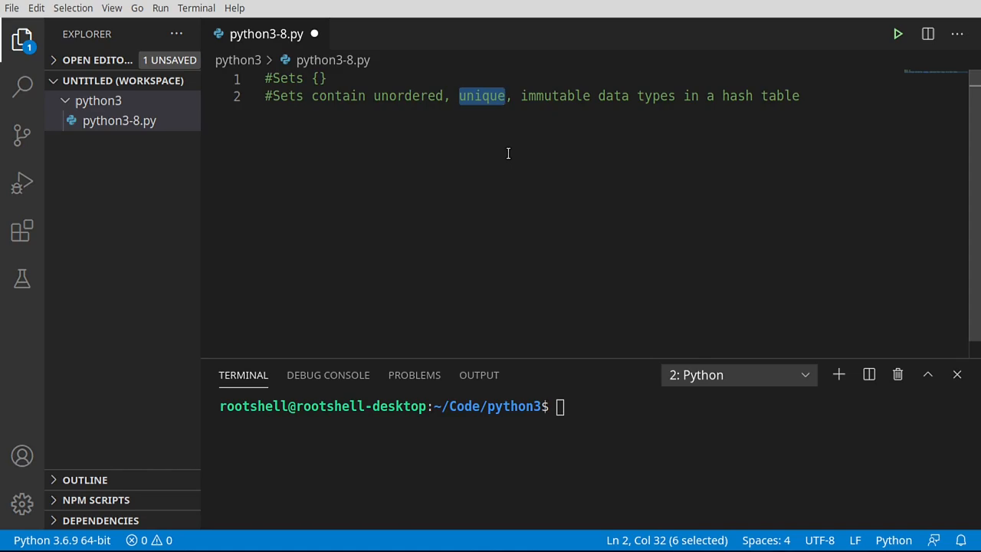
{"action": "double_click", "coordinate": [555, 95]}
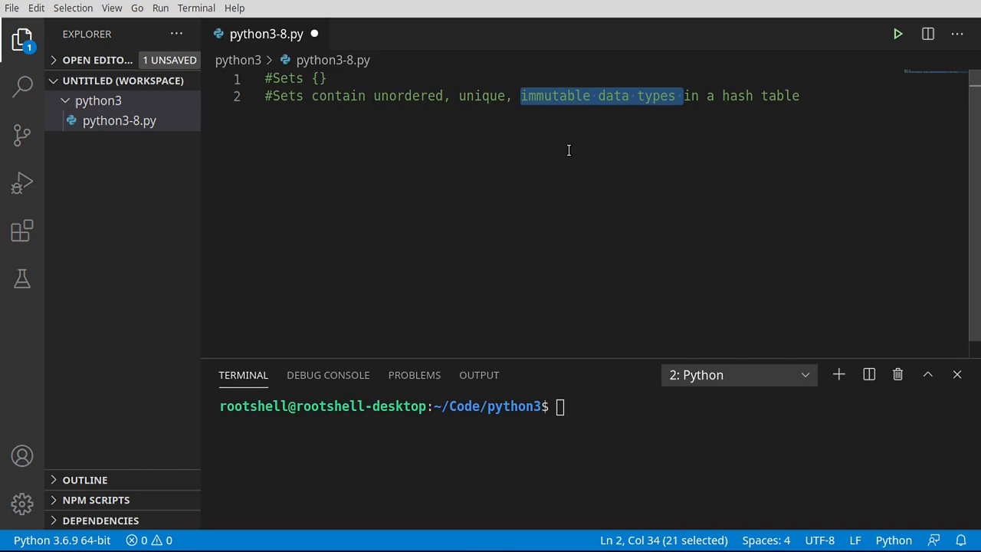
{"action": "left_click", "coordinate": [806, 95]}
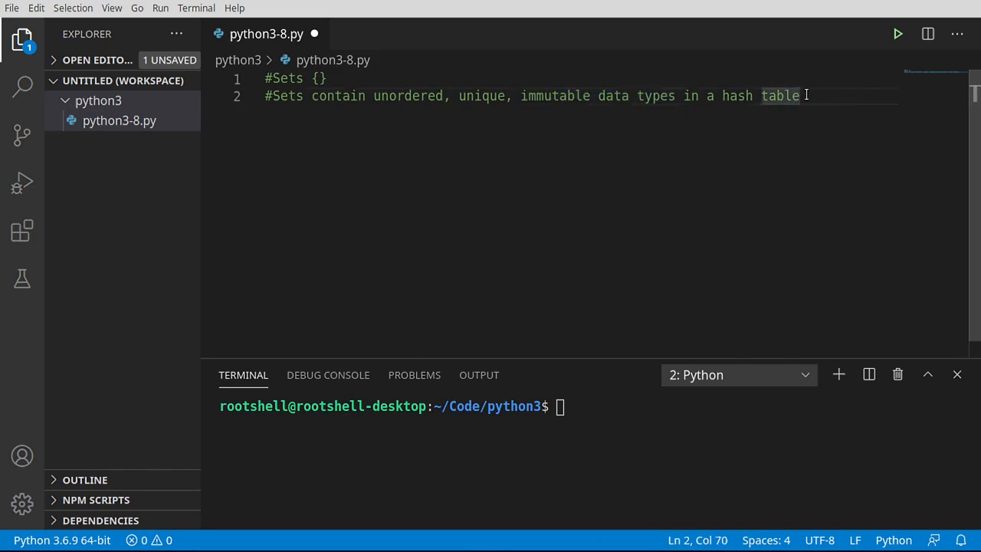
{"action": "left_click_drag", "start_coordinate": [800, 95], "coordinate": [723, 95]}
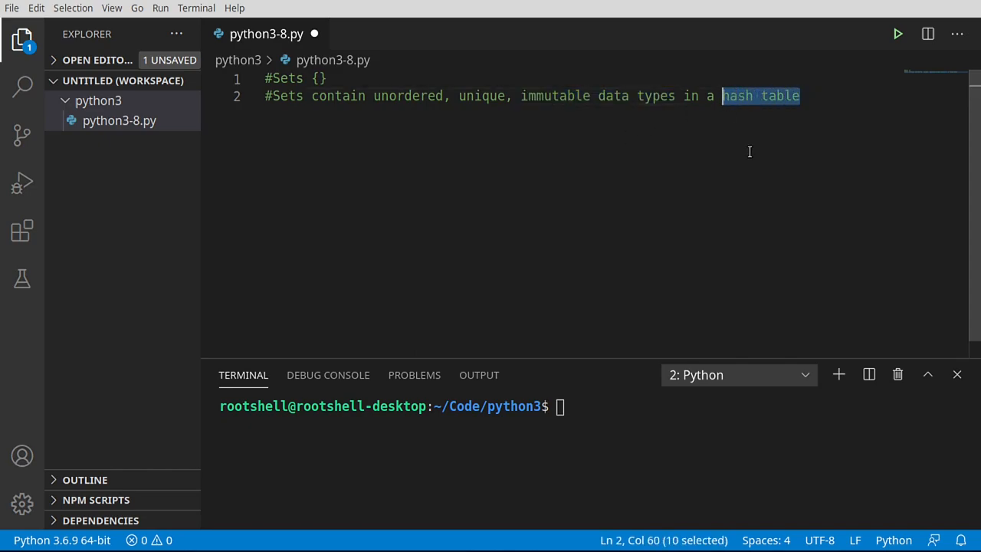
{"action": "mouse_move", "coordinate": [765, 151]}
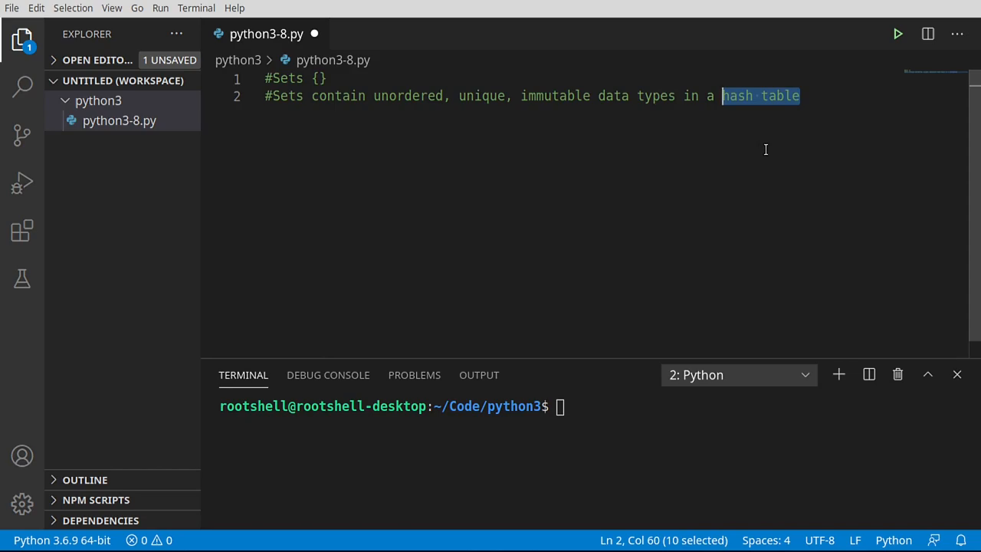
{"action": "left_click", "coordinate": [801, 95]}
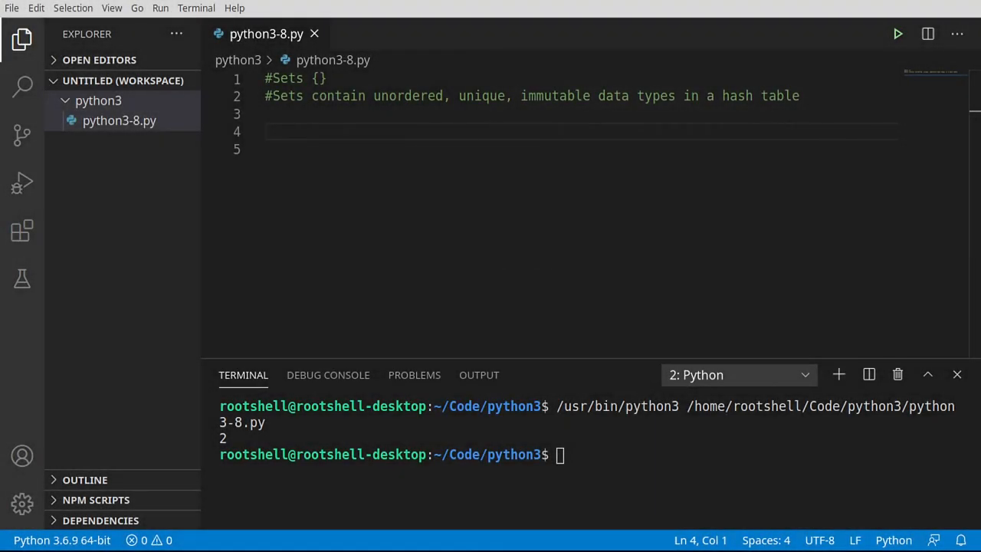
Add a '#Creating a set' section defining s = {1,2,2,2,3,4,5}
{"action": "left_click", "coordinate": [360, 150]}
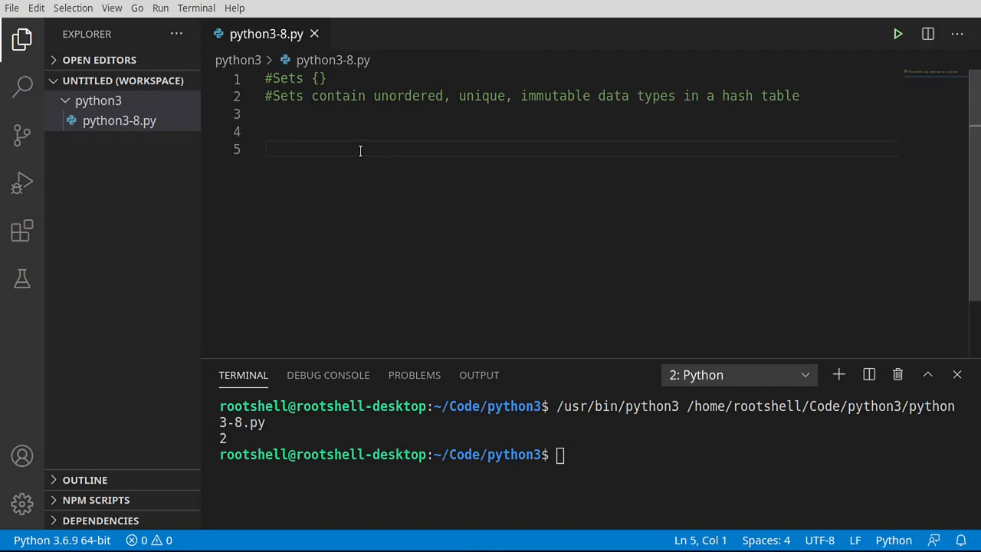
{"action": "type", "text": "#Creating a set"}
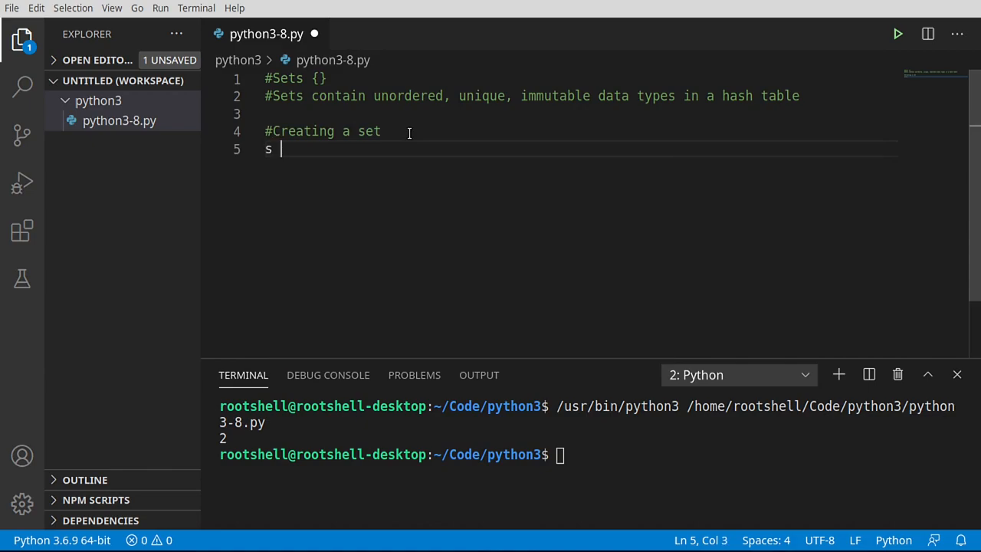
{"action": "type", "text": "= {}"}
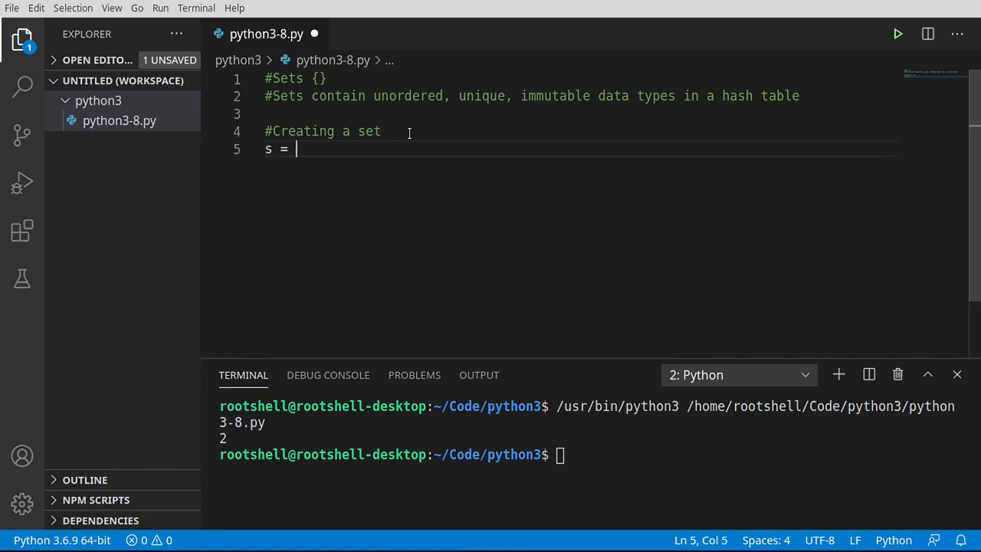
{"action": "type", "text": "[]"}
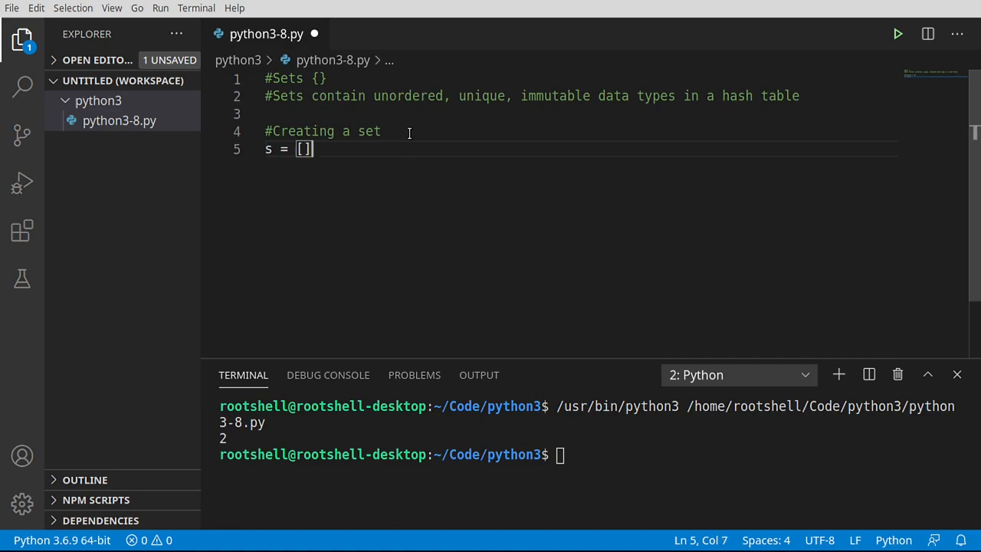
{"action": "type", "text": "{}"}
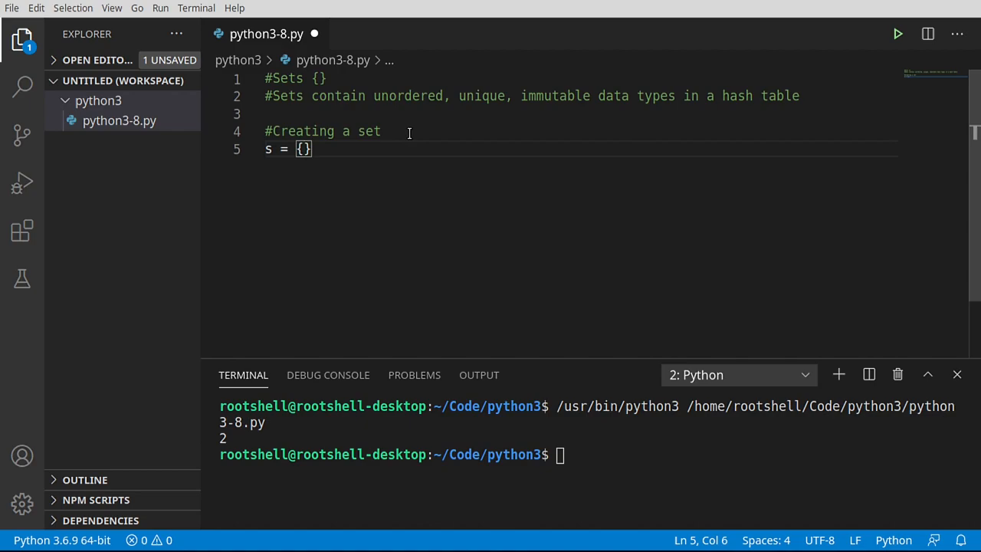
{"action": "type", "text": "1"}
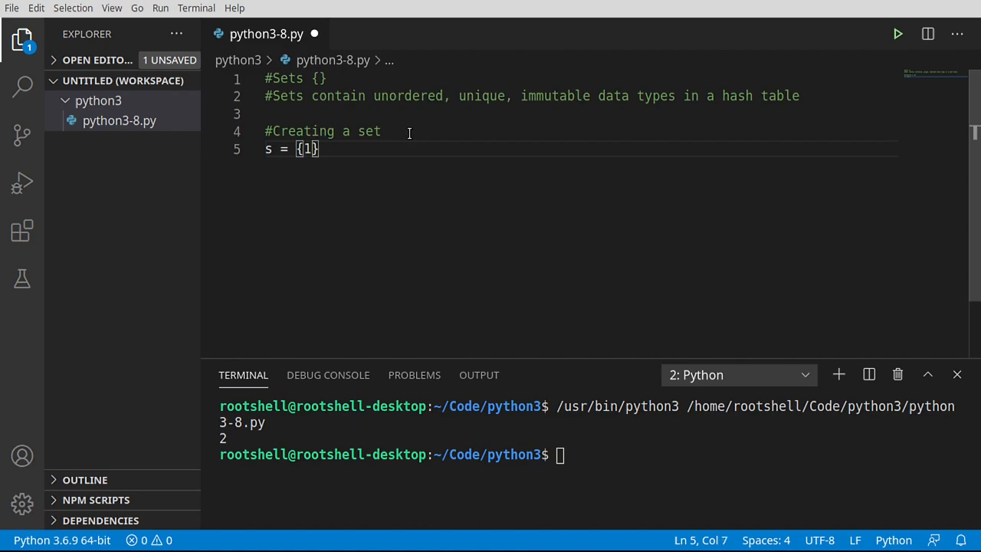
{"action": "type", "text": ",2,2,2,"}
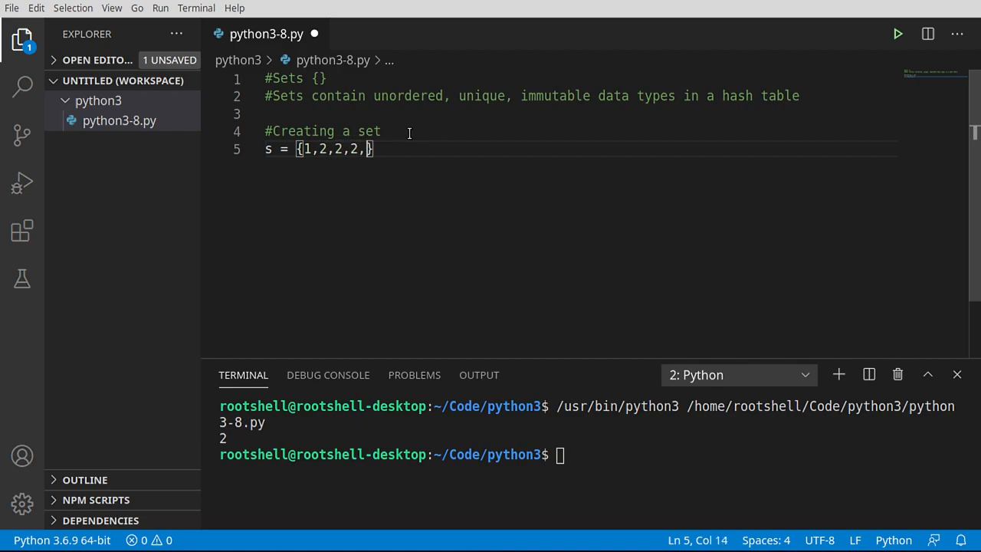
{"action": "type", "text": "3,4,5"}
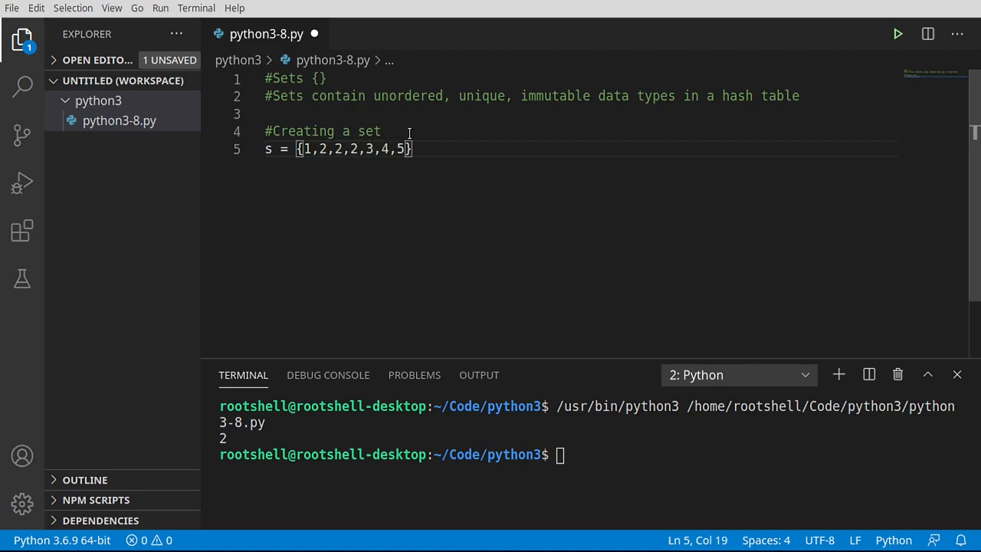
{"action": "key", "text": "Enter"}
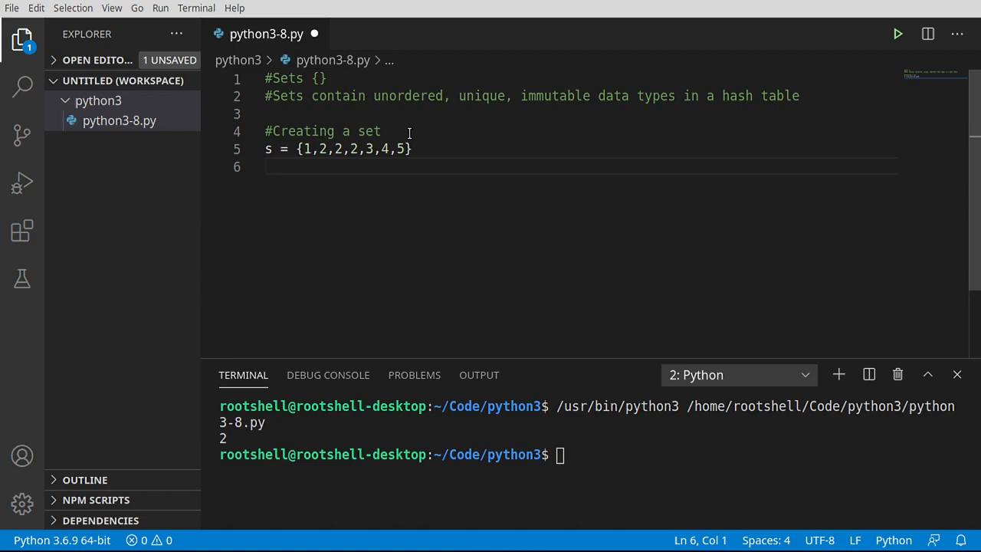
Print s, run the script to get {1, 2, 3, 4, 5}, and point out the repeated 2s
{"action": "type", "text": "pr"}
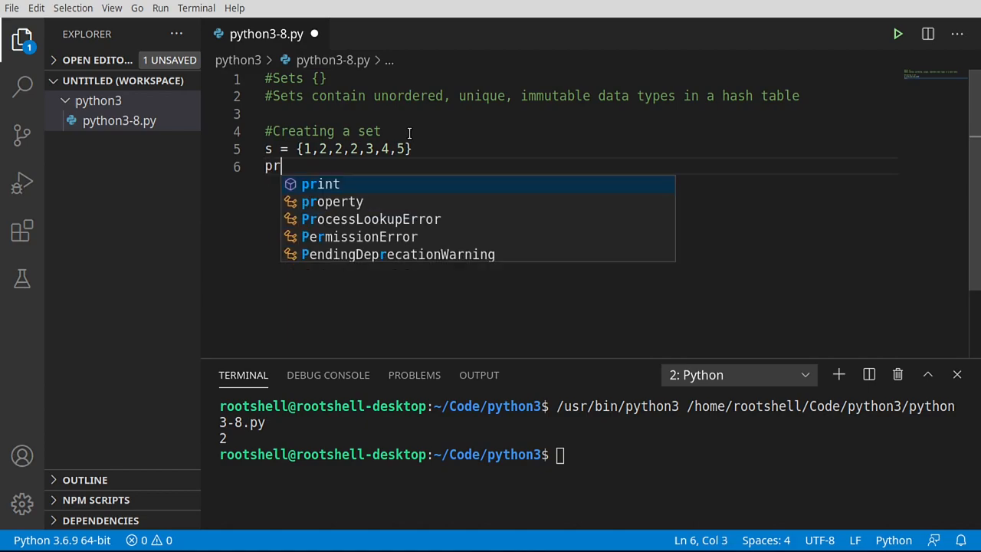
{"action": "type", "text": "int("}
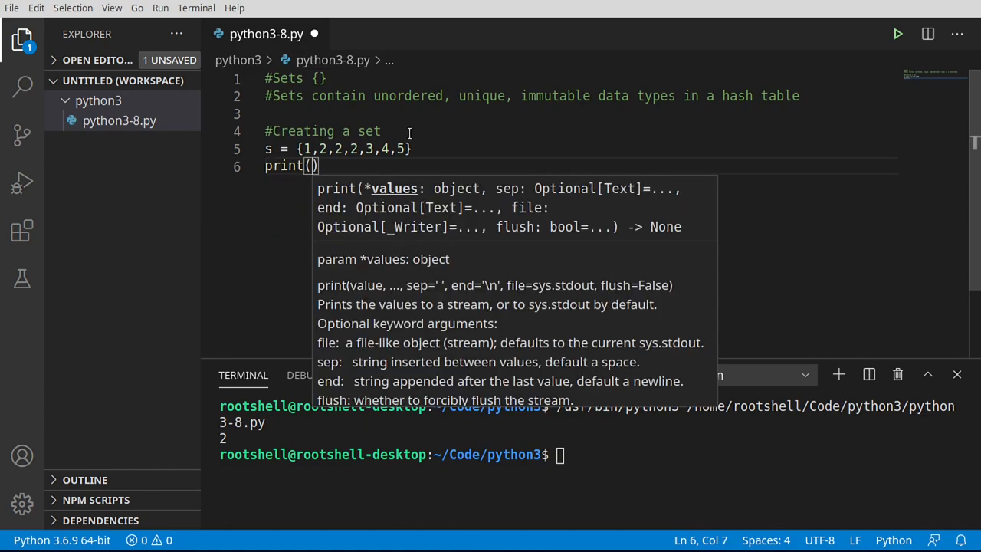
{"action": "type", "text": "s"}
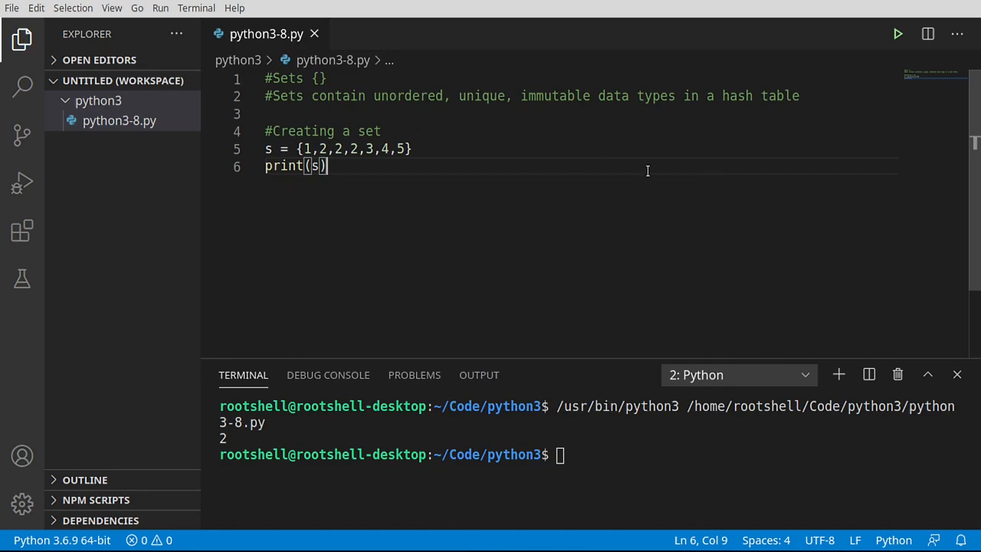
{"action": "left_click", "coordinate": [898, 34]}
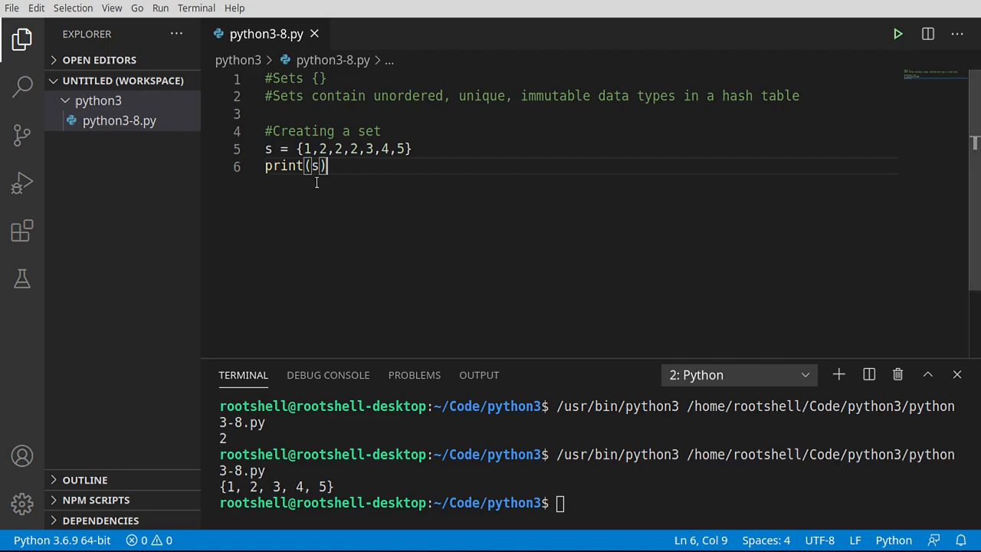
{"action": "left_click_drag", "start_coordinate": [319, 149], "coordinate": [358, 149]}
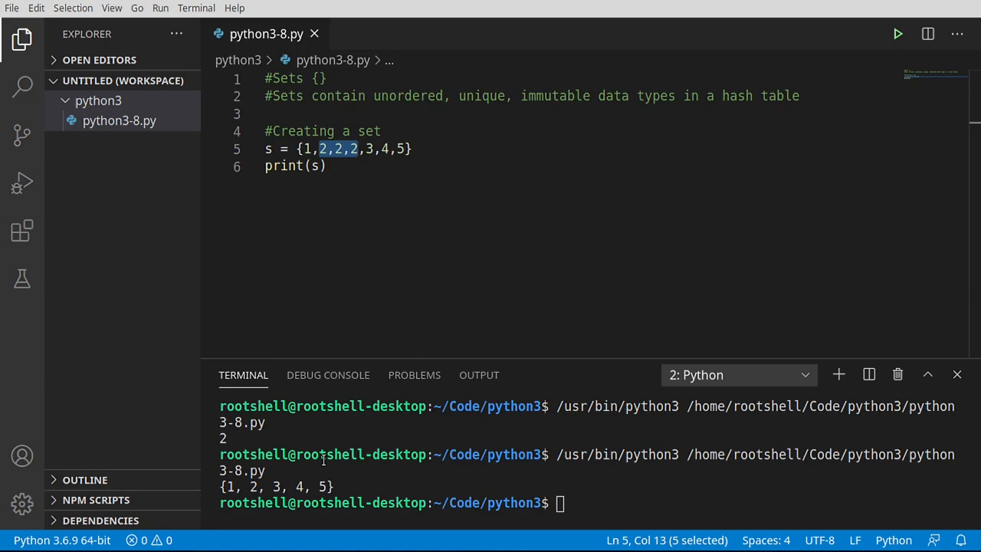
{"action": "mouse_move", "coordinate": [377, 328]}
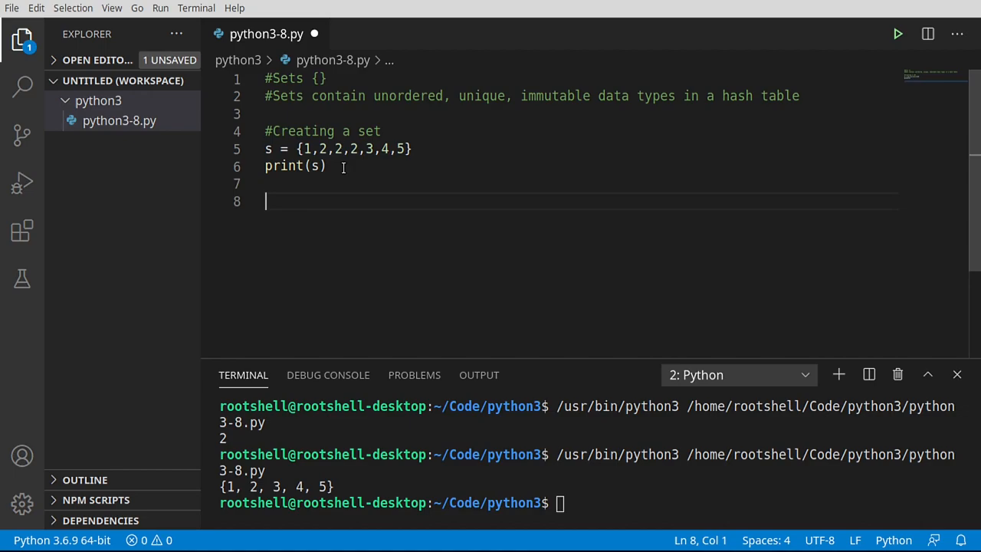
Define the list l = ['Bryan', 'Cairns', 46]
{"action": "type", "text": "l"}
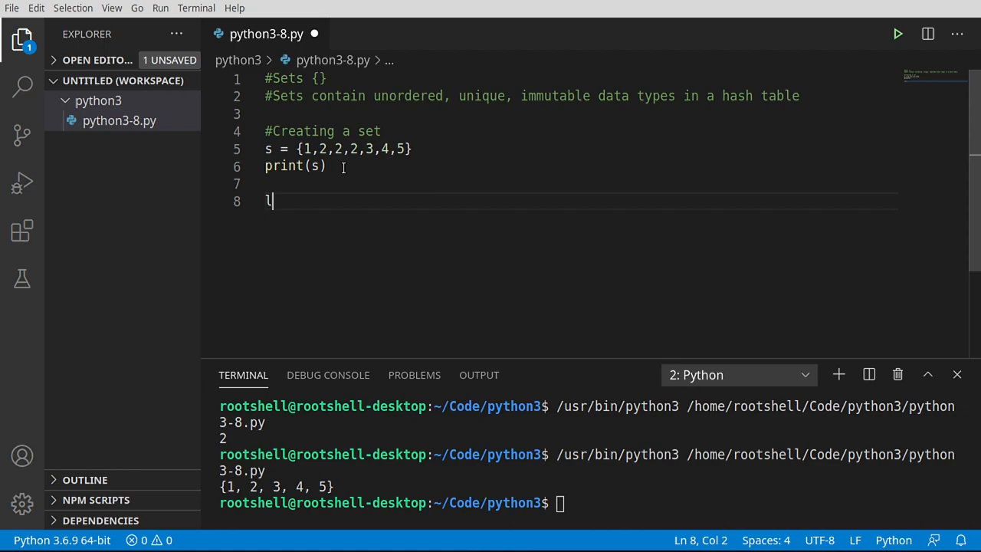
{"action": "type", "text": "= ["}
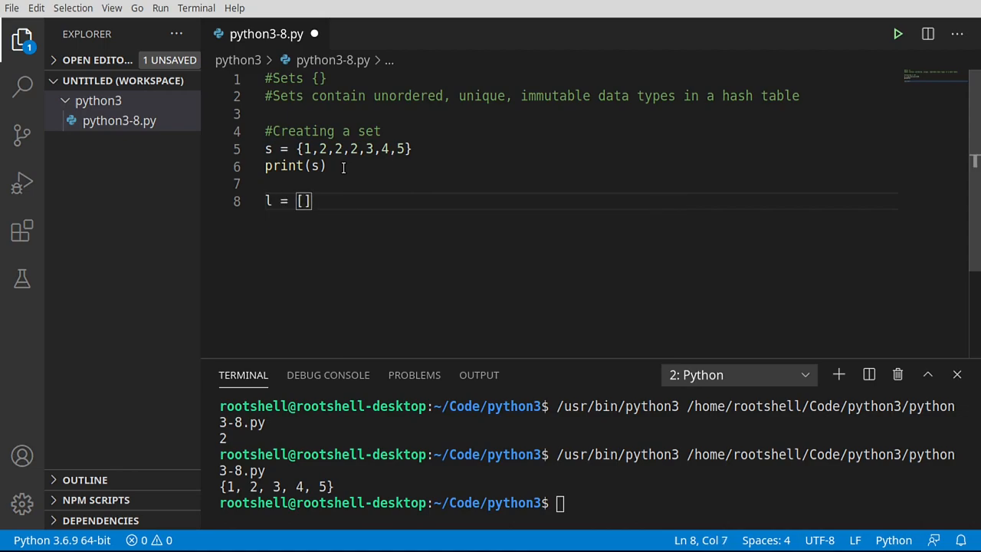
{"action": "type", "text": "'Bryasn'"}
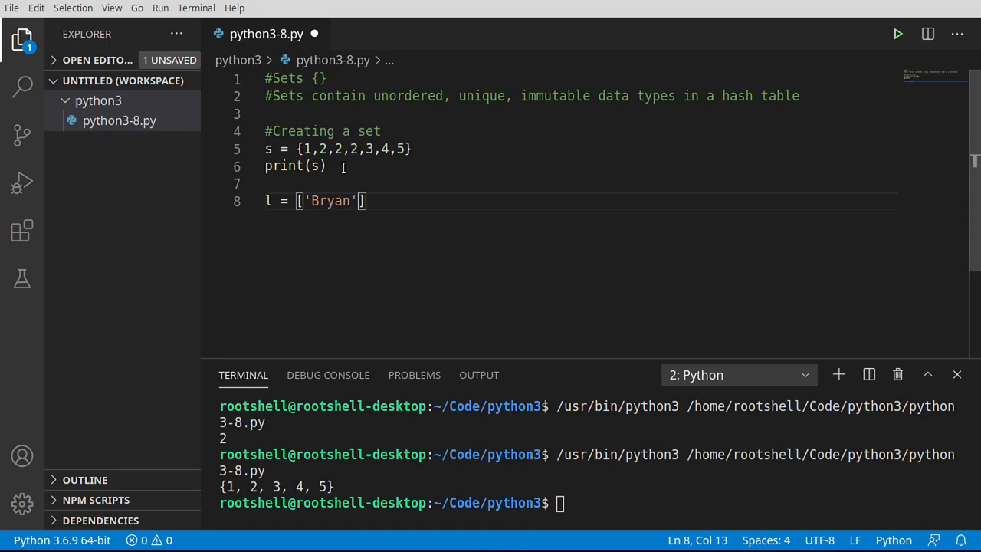
{"action": "type", "text": ", 'Ca'"}
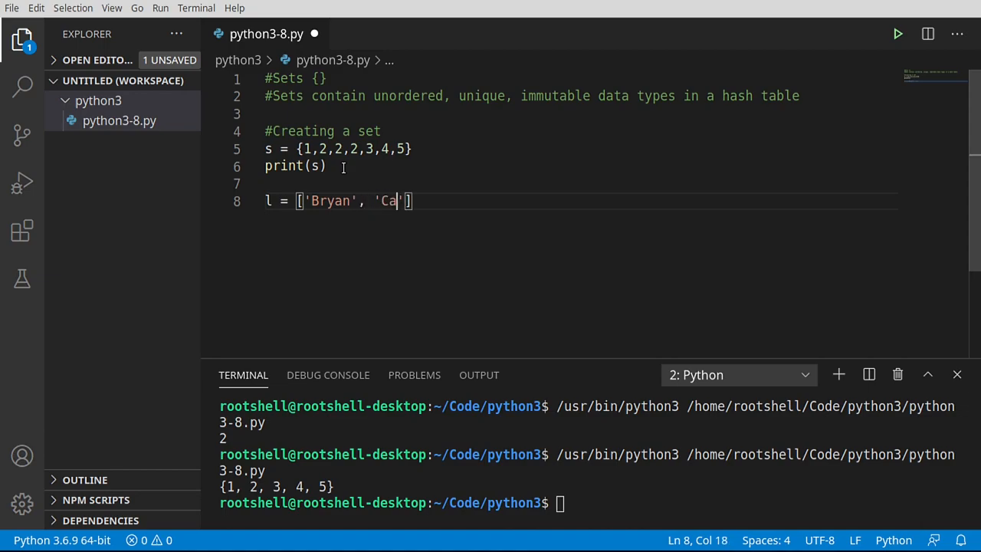
{"action": "type", "text": "irns',"}
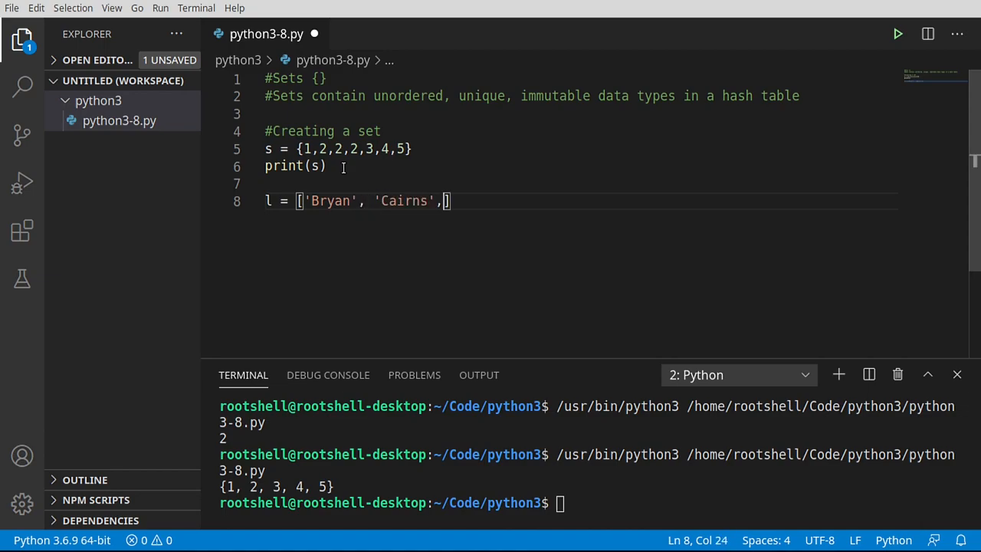
{"action": "type", "text": "46"}
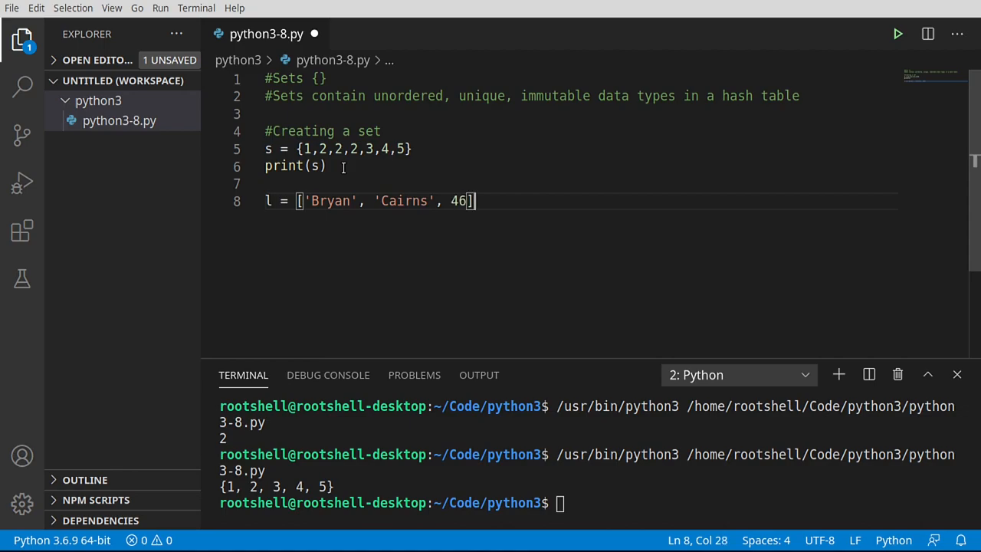
Convert it with s = set(l), print s and run to show {'Bryan', 'Cairns', 46}
{"action": "type", "text": "s"}
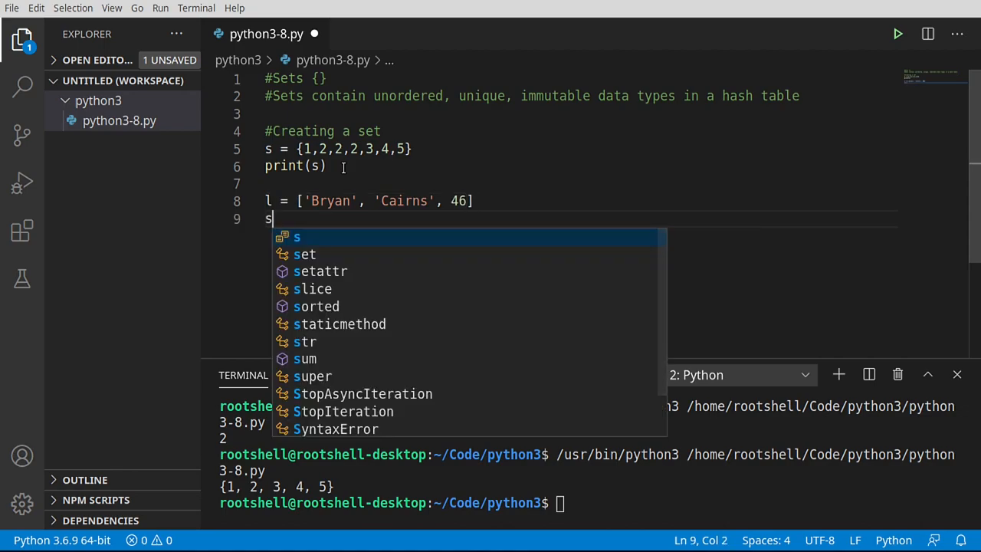
{"action": "type", "text": "= set("}
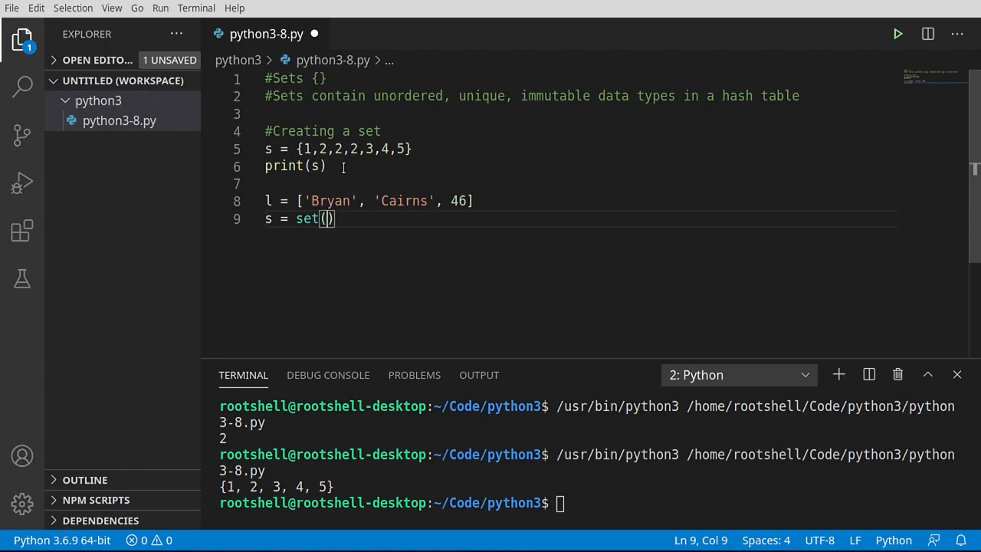
{"action": "type", "text": "l"}
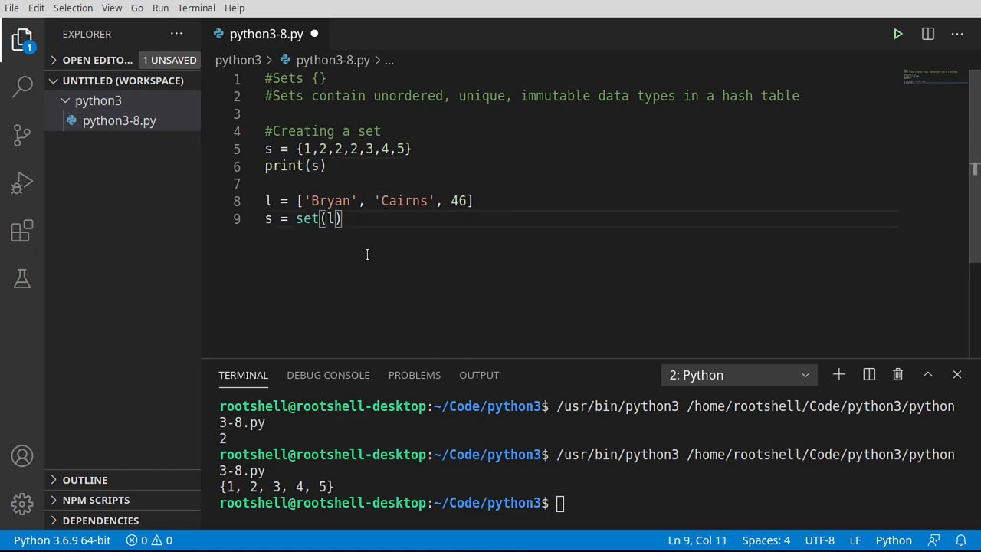
{"action": "type", "text": "print(s)"}
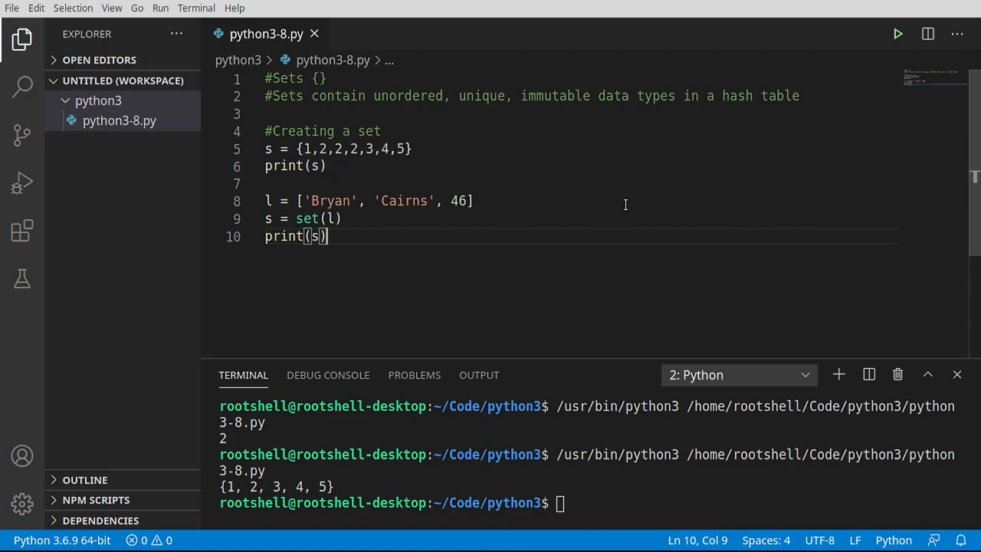
{"action": "left_click", "coordinate": [898, 34]}
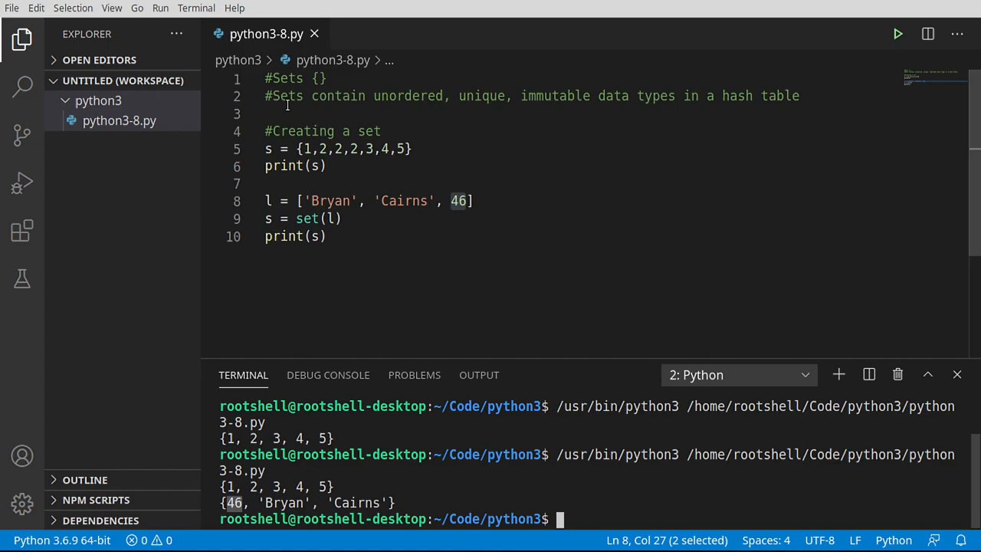
{"action": "double_click", "coordinate": [408, 95]}
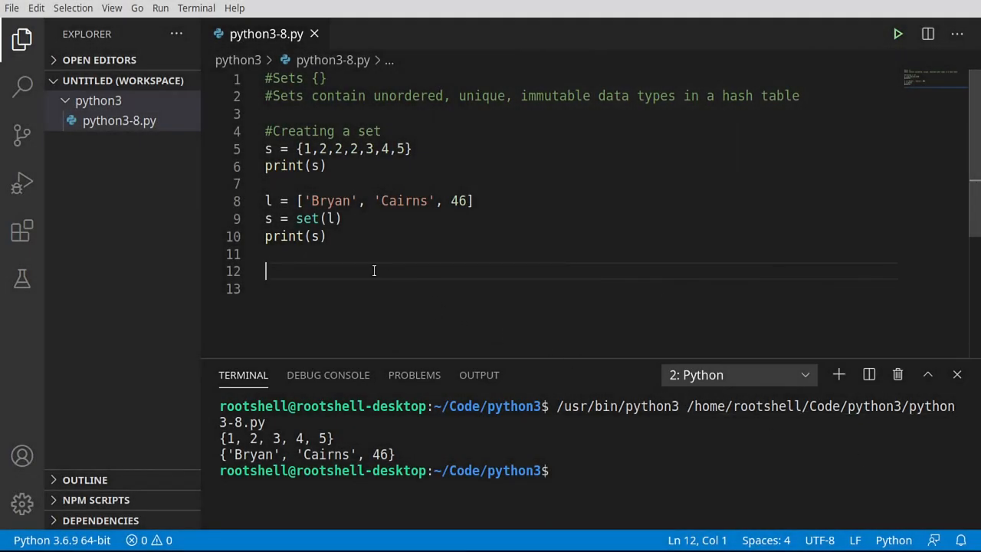
Add an '#Adding items' section with s.add('Hello') and s.update([1,2,3,'Hello'])
{"action": "type", "text": "#Adding items"}
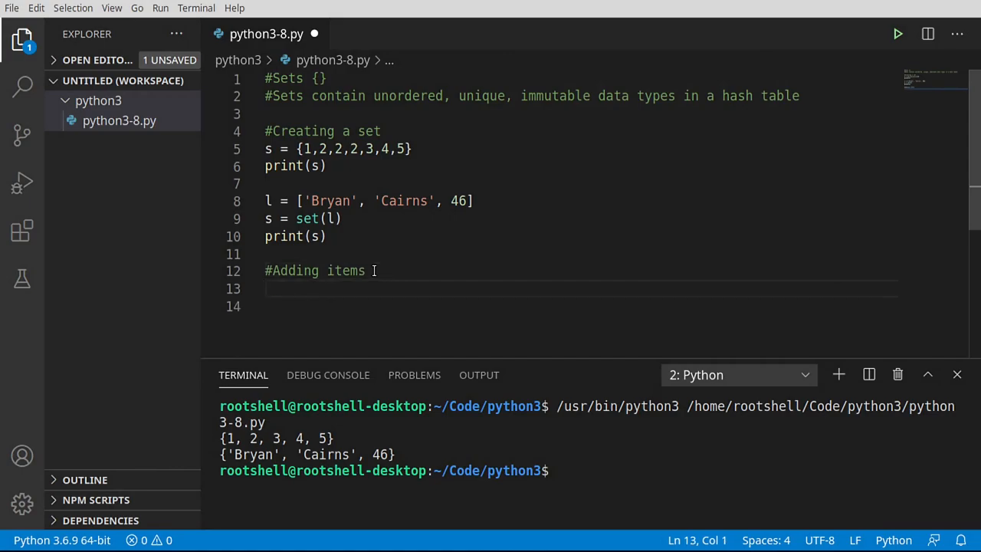
{"action": "type", "text": "s.add("}
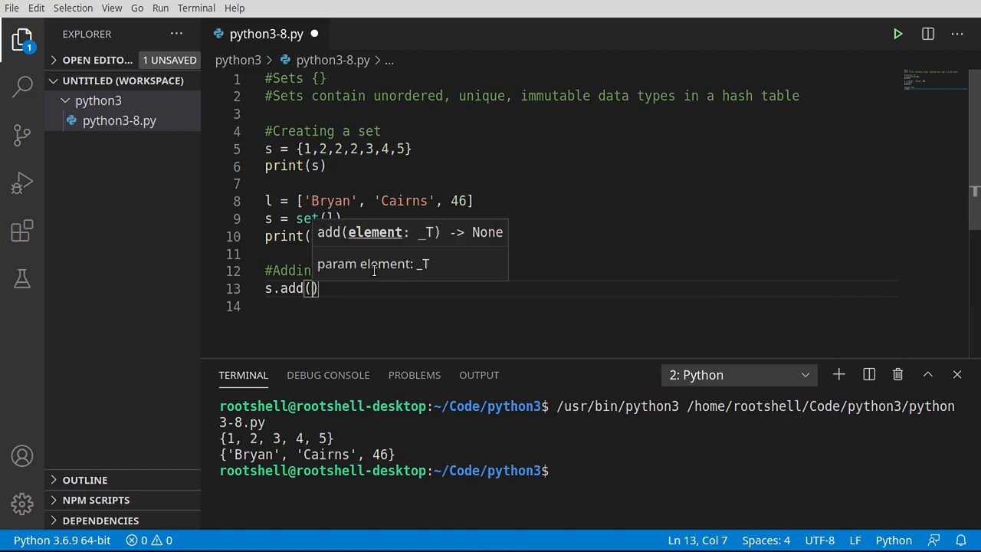
{"action": "type", "text": "'Hel'"}
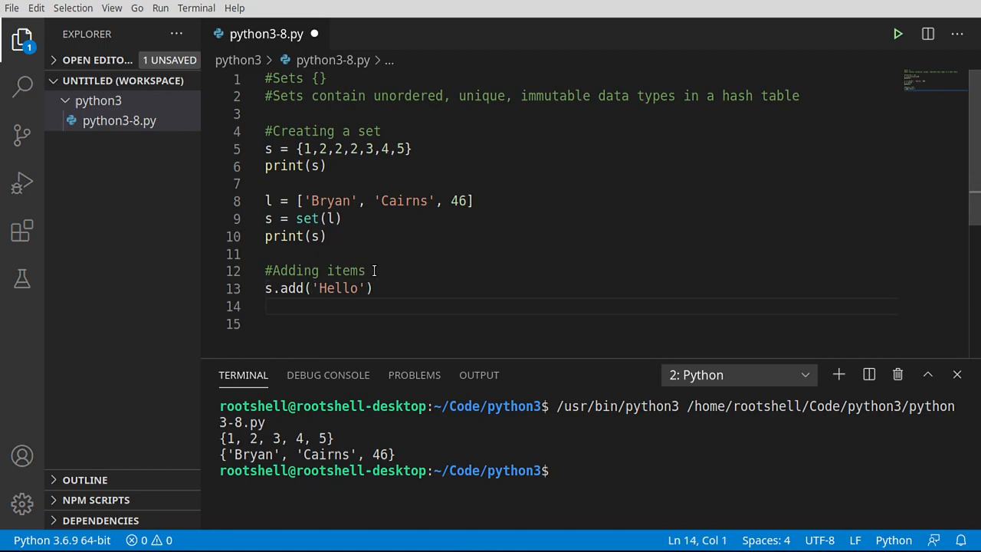
{"action": "type", "text": "s.update("}
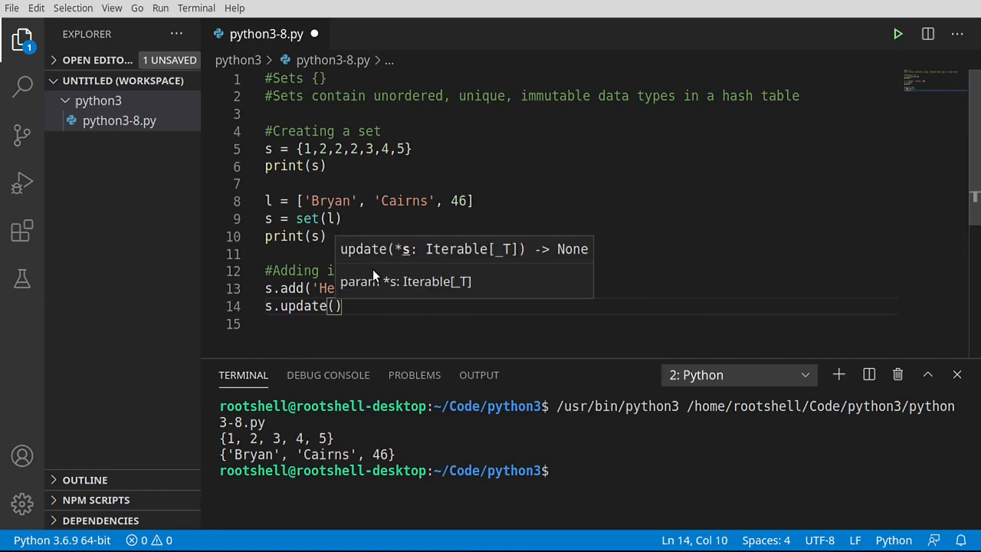
{"action": "mouse_move", "coordinate": [399, 248]}
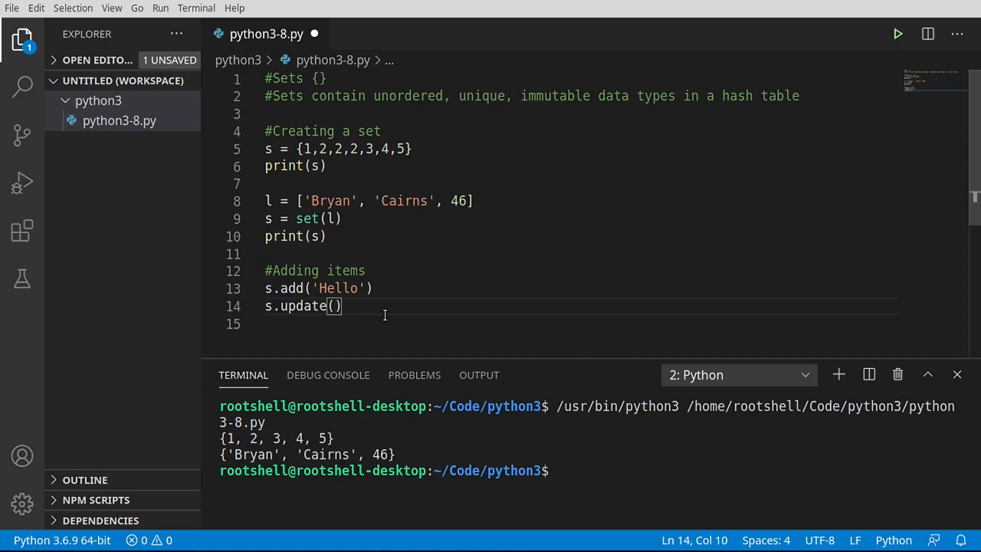
{"action": "type", "text": "["}
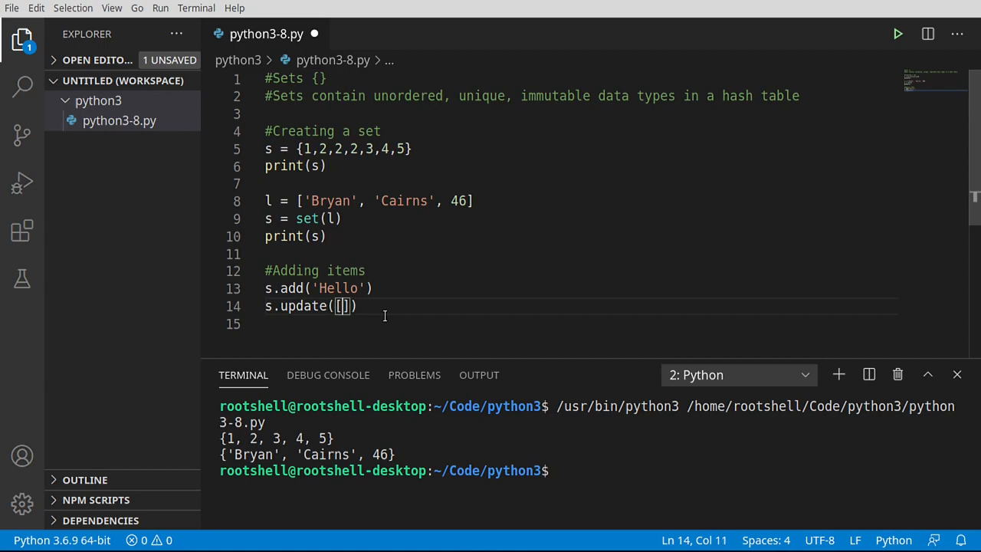
{"action": "type", "text": "1,2,3"}
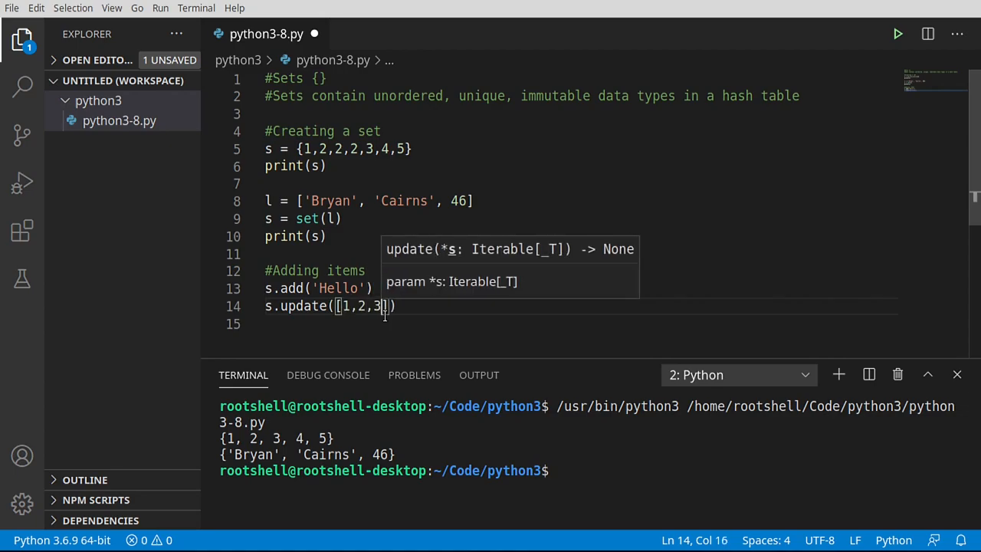
{"action": "type", "text": ","}
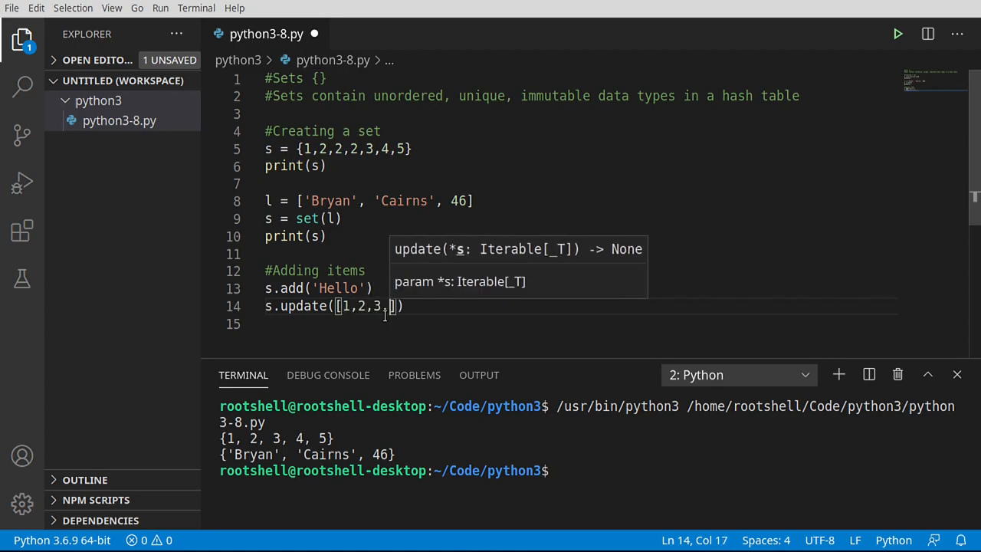
{"action": "type", "text": "'Hello'"}
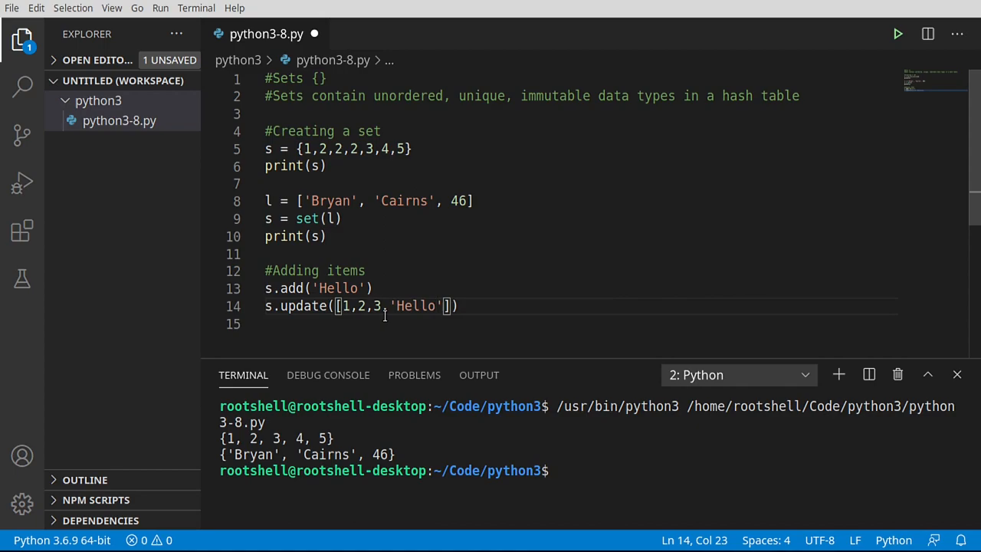
Print s and run to show the enlarged set {1, 2, 3, 46, 'Cairns', 'Hello', 'Bryan'}
{"action": "key", "text": "Enter"}
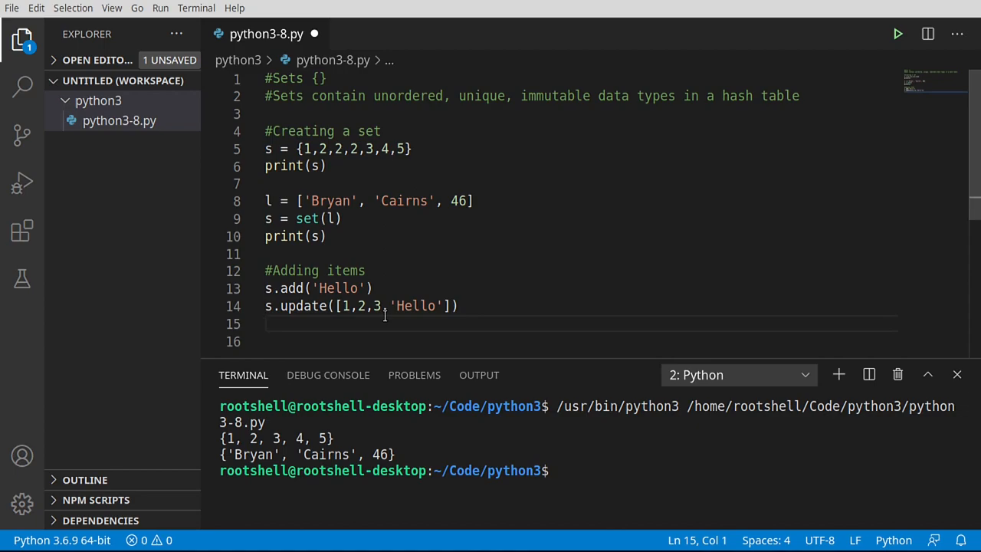
{"action": "type", "text": "print"}
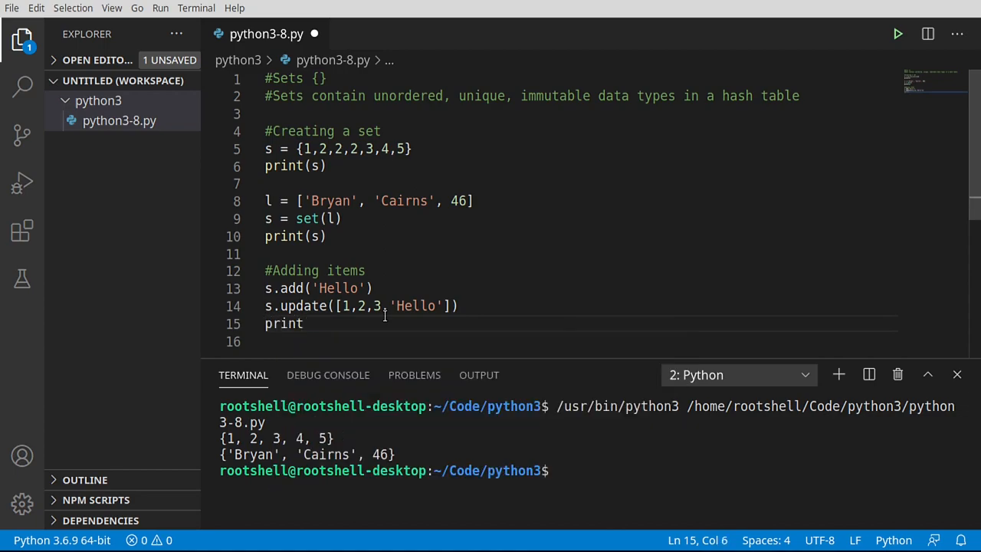
{"action": "type", "text": "(s)"}
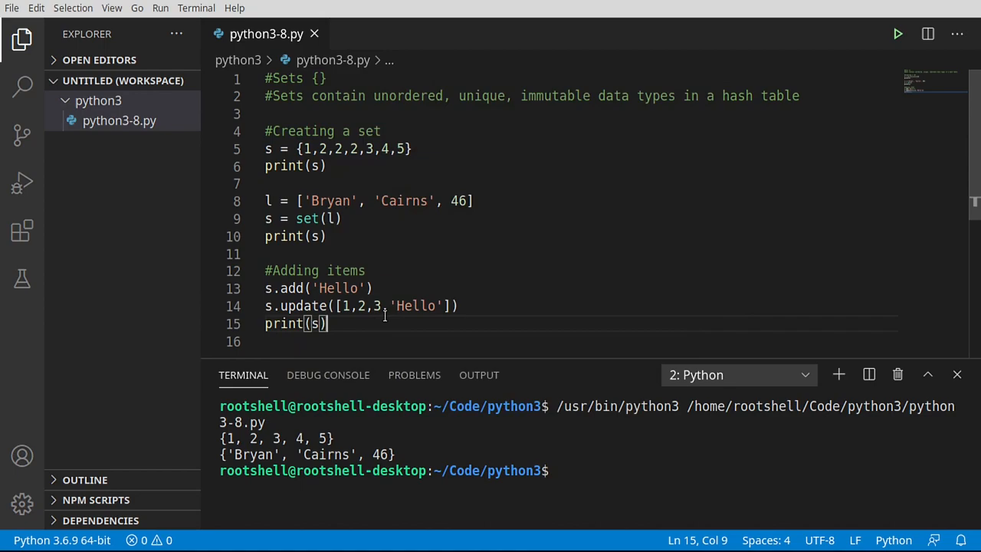
{"action": "double_click", "coordinate": [347, 270]}
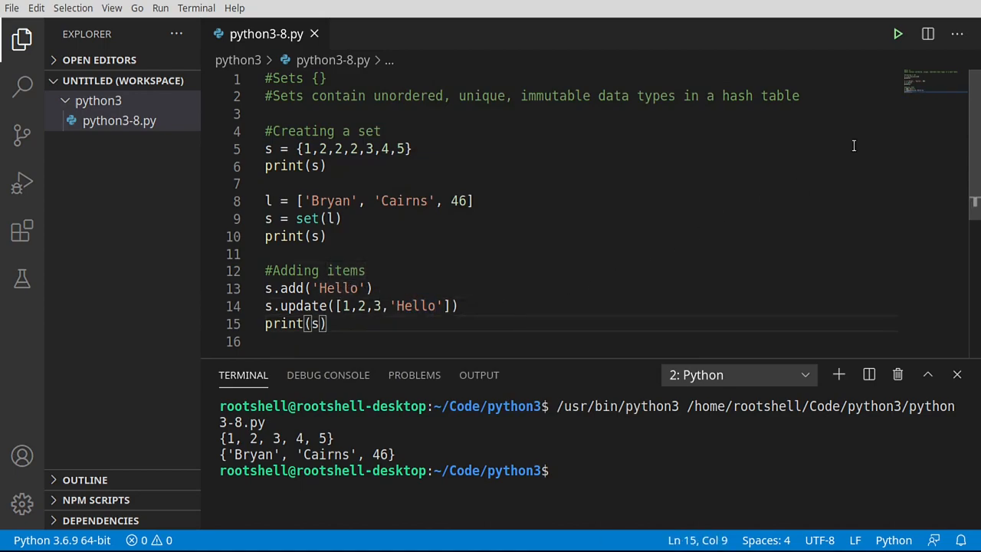
{"action": "left_click", "coordinate": [898, 34]}
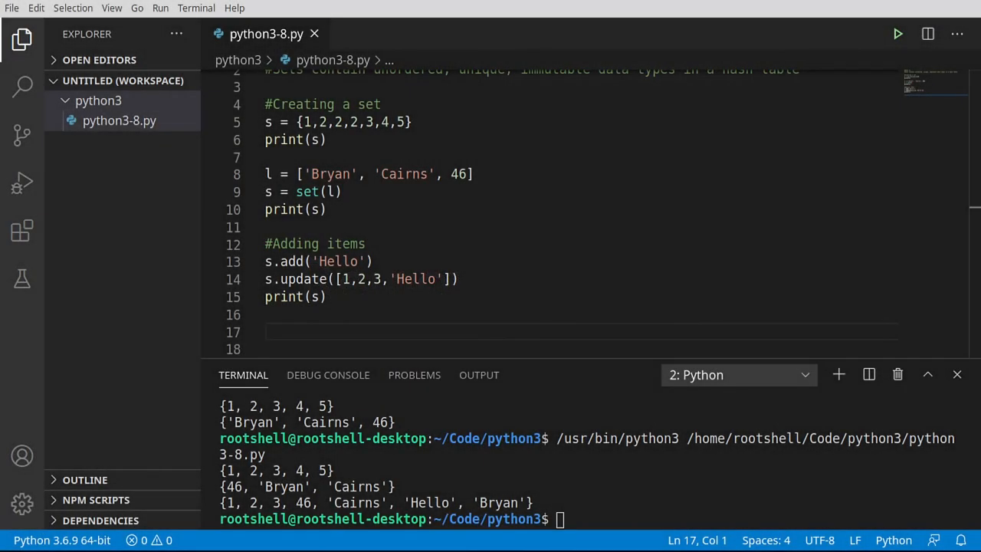
Add a '#Removing items' section with s.discard('Hello') and s.remove(1)
{"action": "type", "text": "#Removing items"}
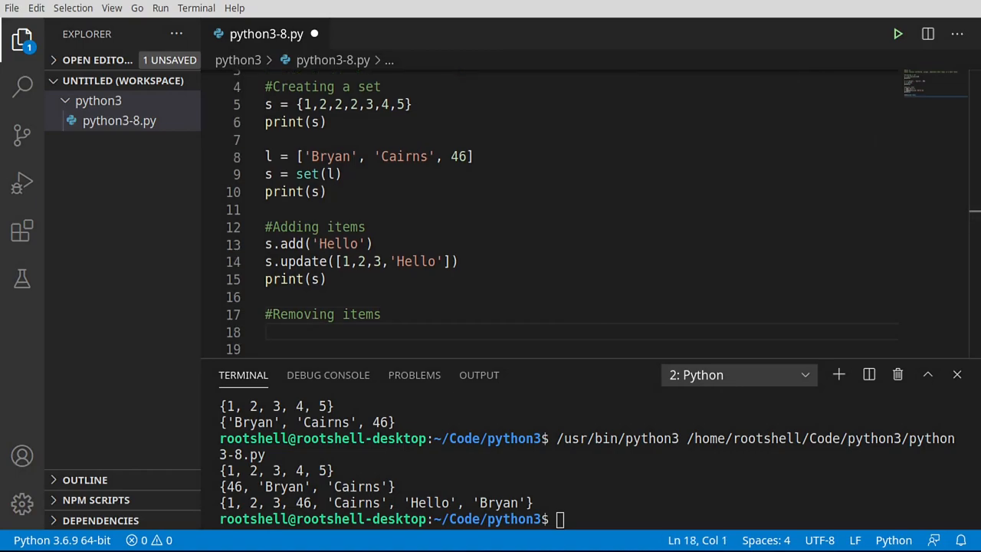
{"action": "type", "text": "s.dis"}
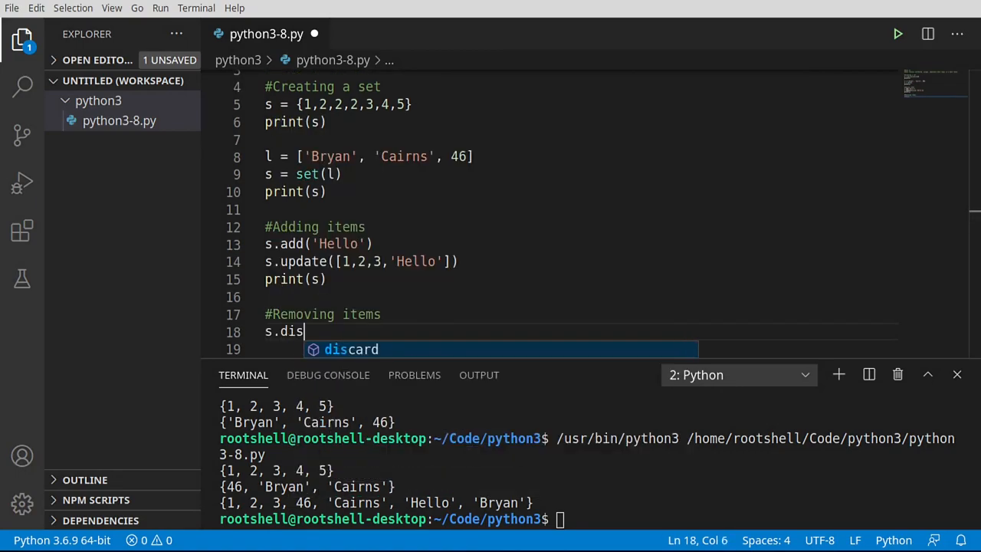
{"action": "key", "text": "Tab"}
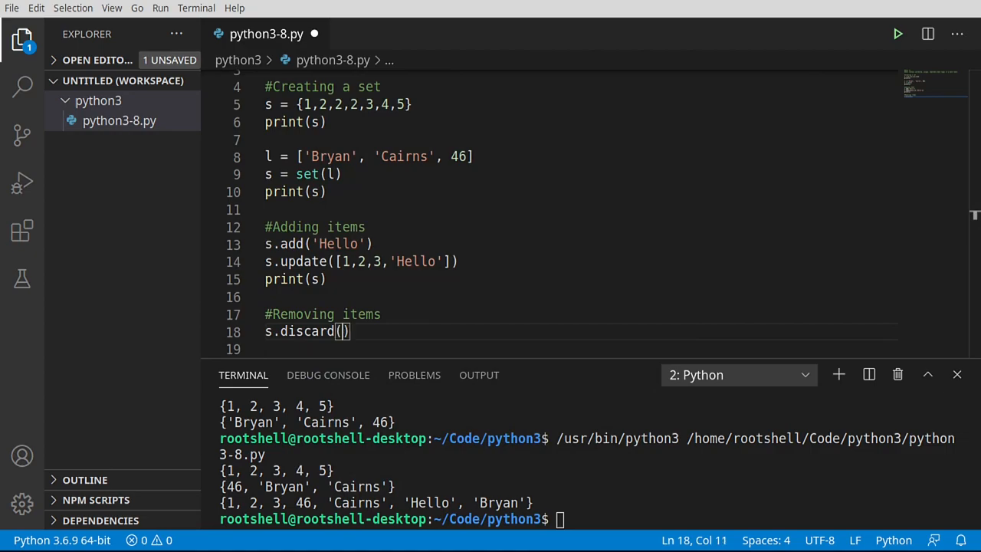
{"action": "type", "text": "'Hello'"}
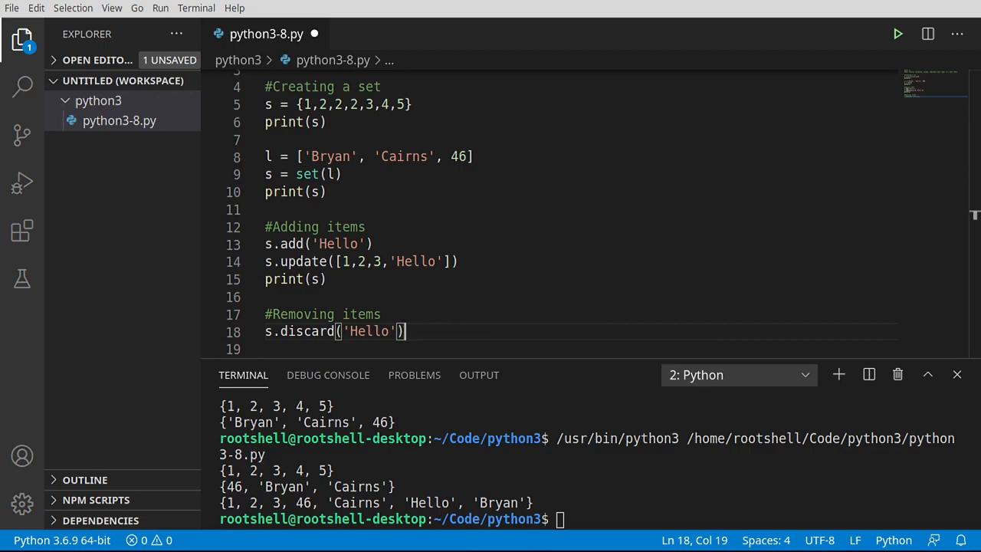
{"action": "type", "text": "s.remove("}
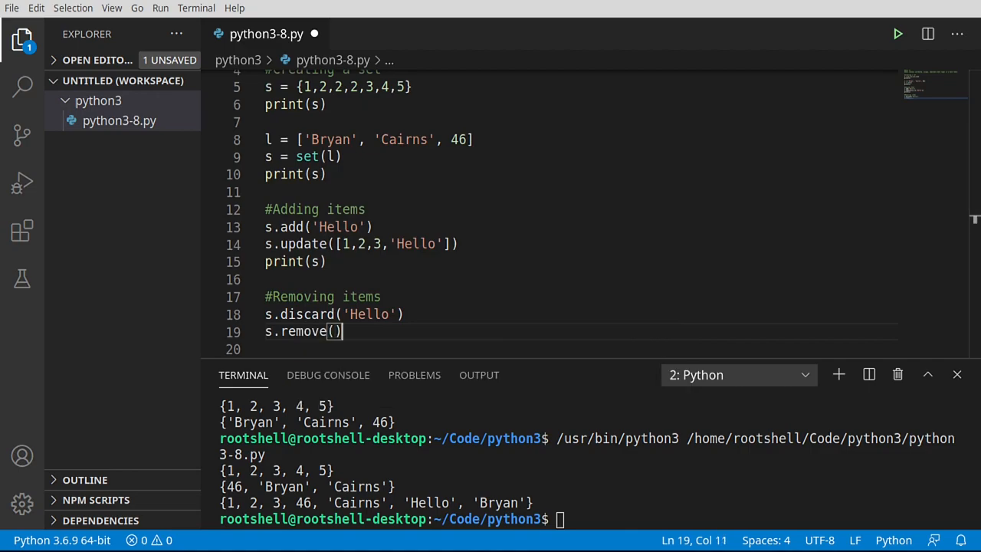
{"action": "type", "text": "1"}
{"action": "left_click", "coordinate": [581, 314]}
{"action": "type", "text": " #Will not throw"}
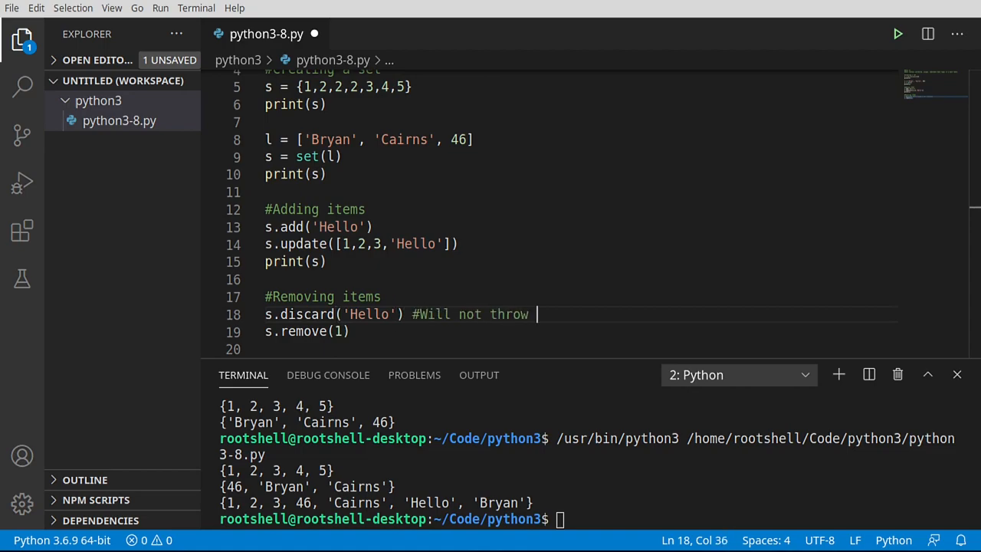
Comment that discard won't throw an error and remove will, then rerun the script
{"action": "type", "text": "an error"}
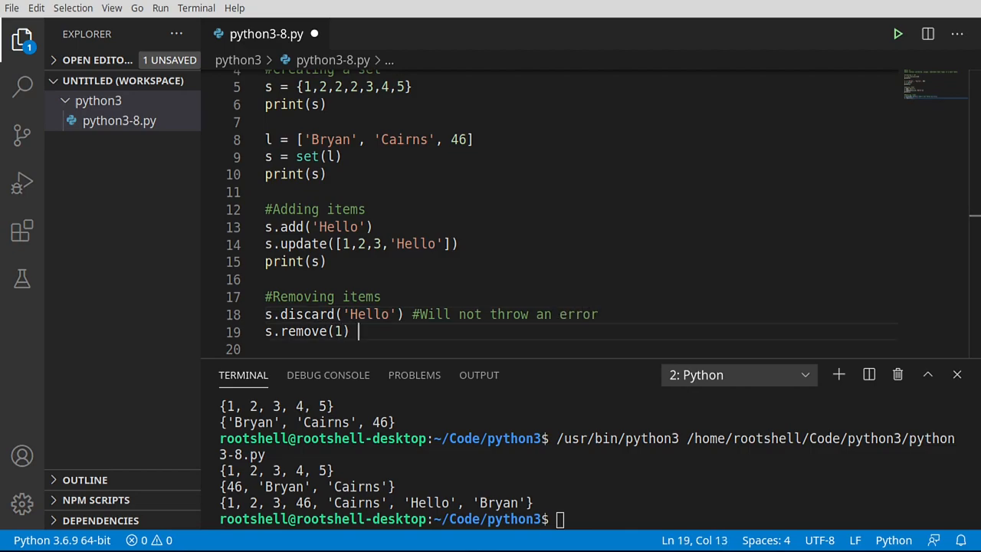
{"action": "type", "text": "#Will throw an e"}
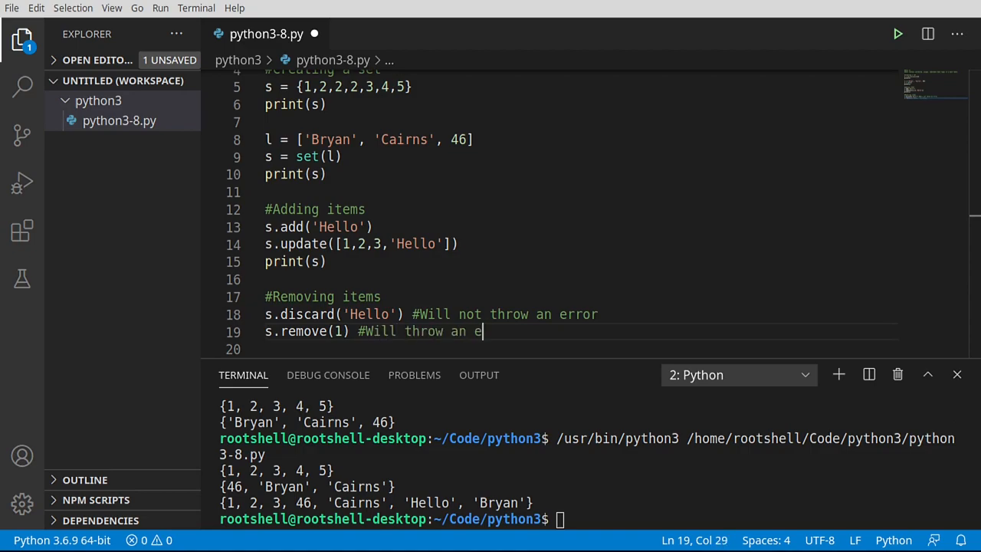
{"action": "type", "text": "rror"}
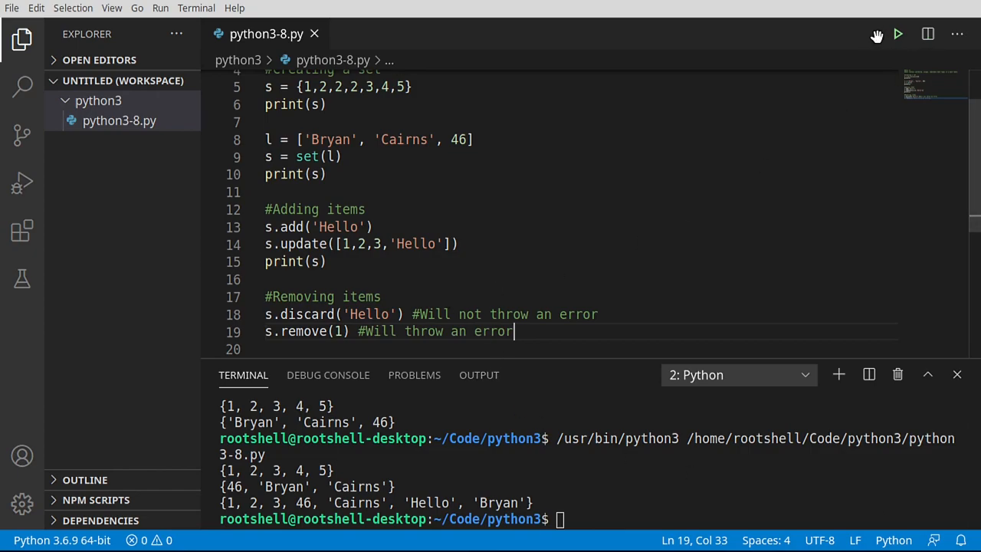
{"action": "left_click", "coordinate": [898, 33]}
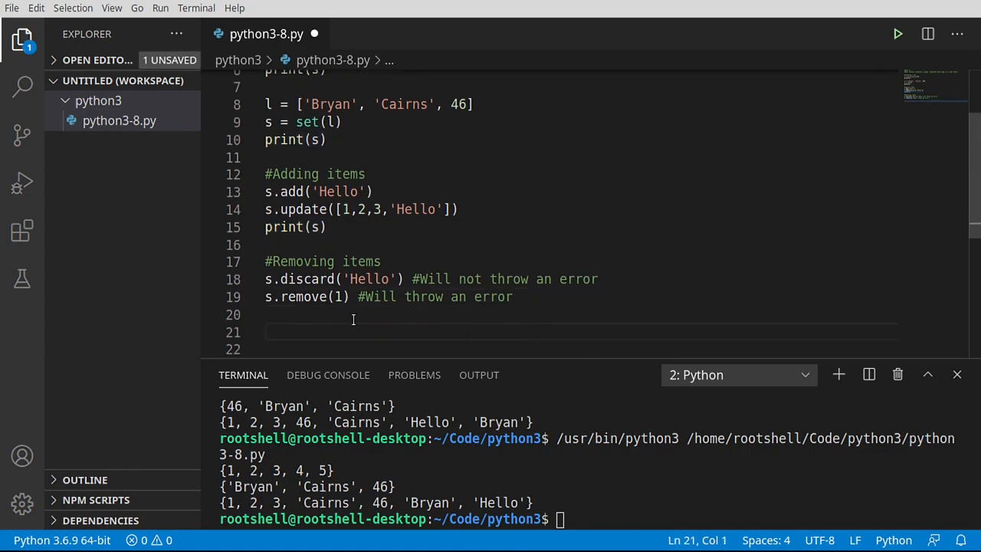
Print s, run remove(78) to get KeyError: 78, then set the remove argument back to 1
{"action": "type", "text": "print(s)"}
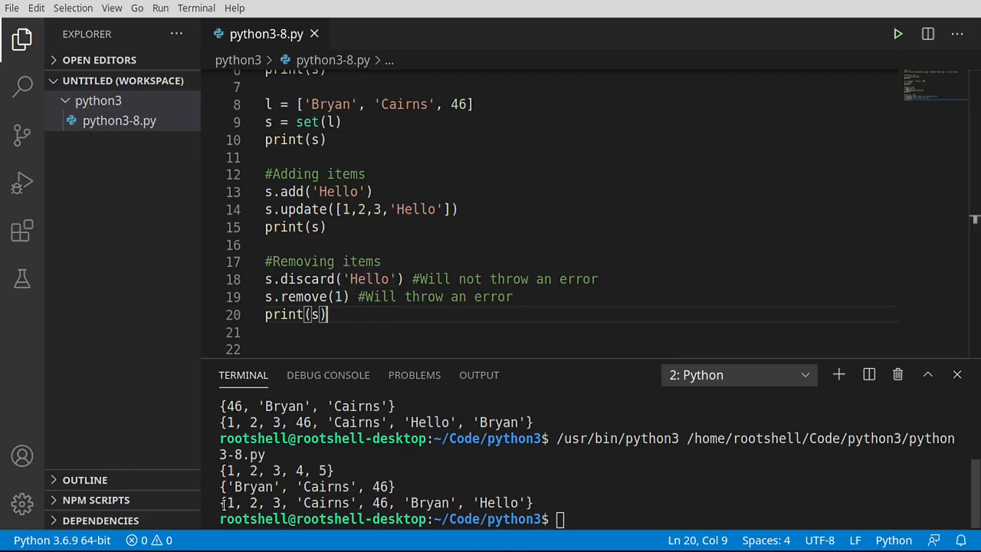
{"action": "mouse_move", "coordinate": [394, 506]}
{"action": "type", "text": "78"}
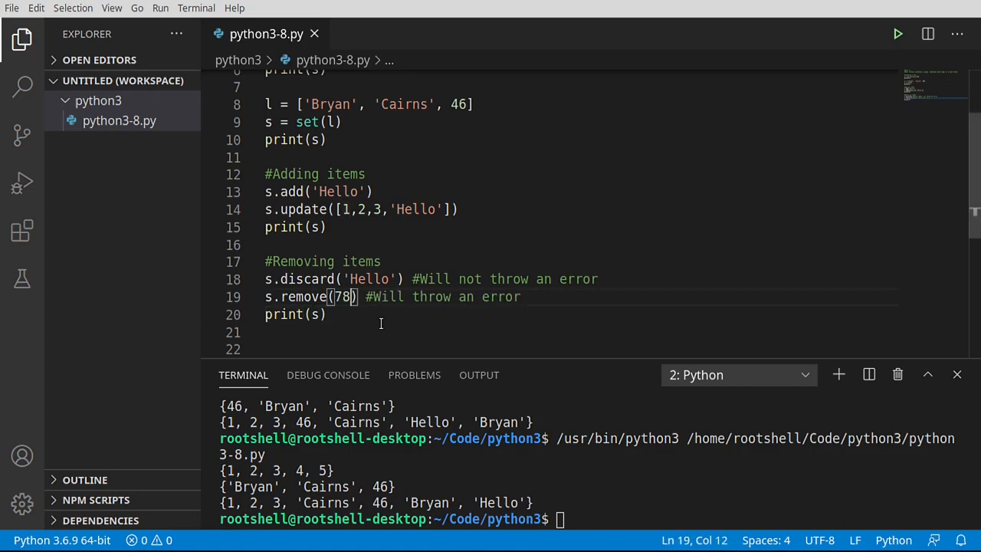
{"action": "left_click", "coordinate": [899, 34]}
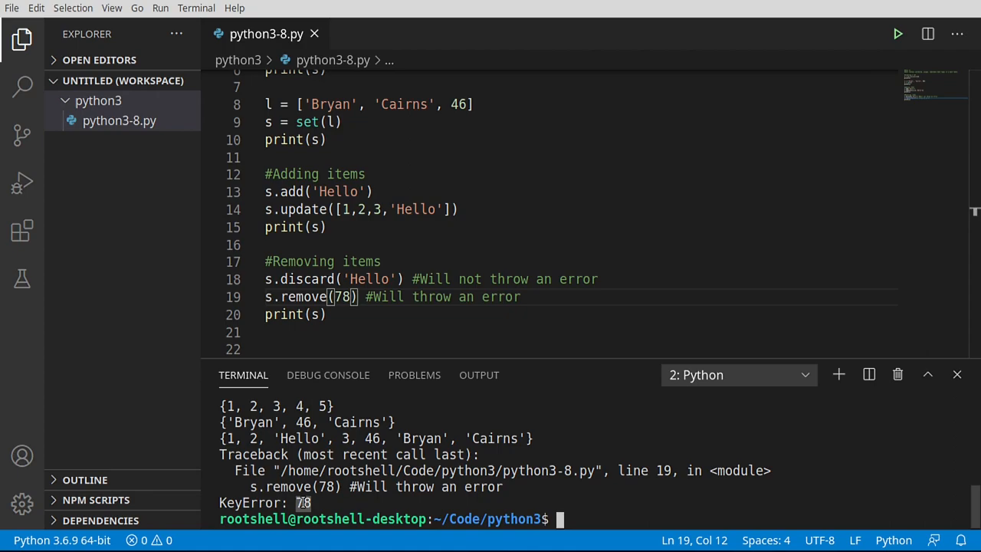
{"action": "left_click_drag", "start_coordinate": [423, 297], "coordinate": [518, 298]}
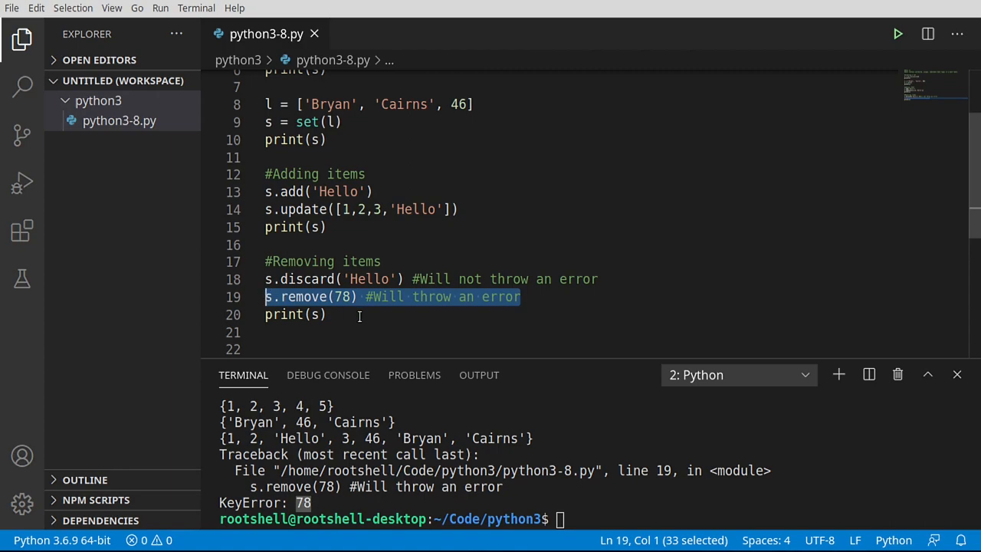
{"action": "mouse_move", "coordinate": [356, 315]}
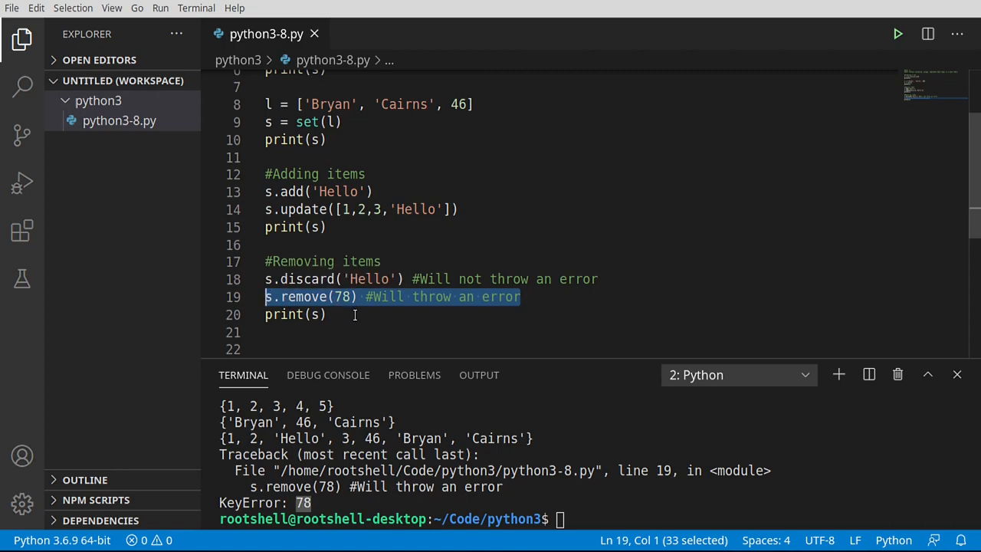
{"action": "left_click", "coordinate": [310, 298]}
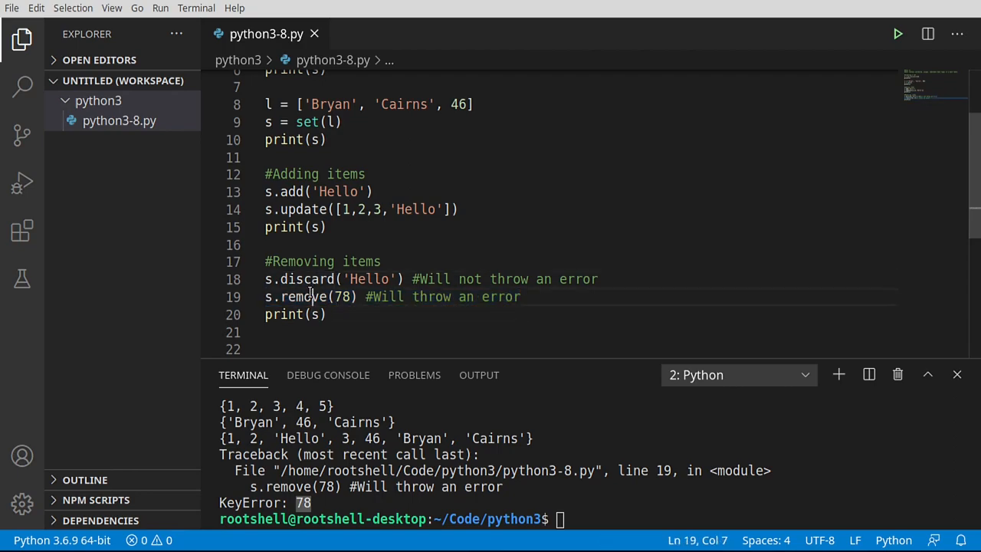
{"action": "double_click", "coordinate": [306, 279]}
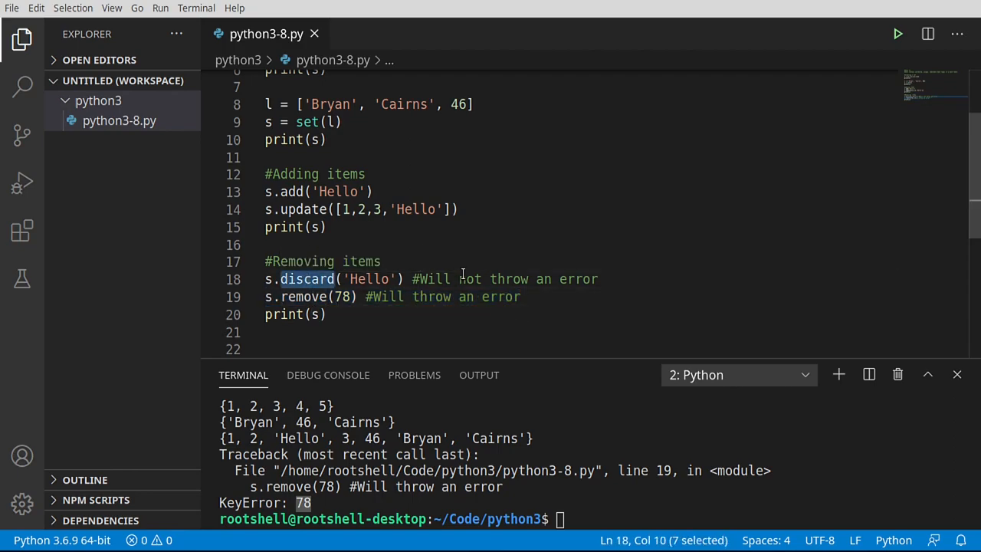
{"action": "double_click", "coordinate": [304, 297]}
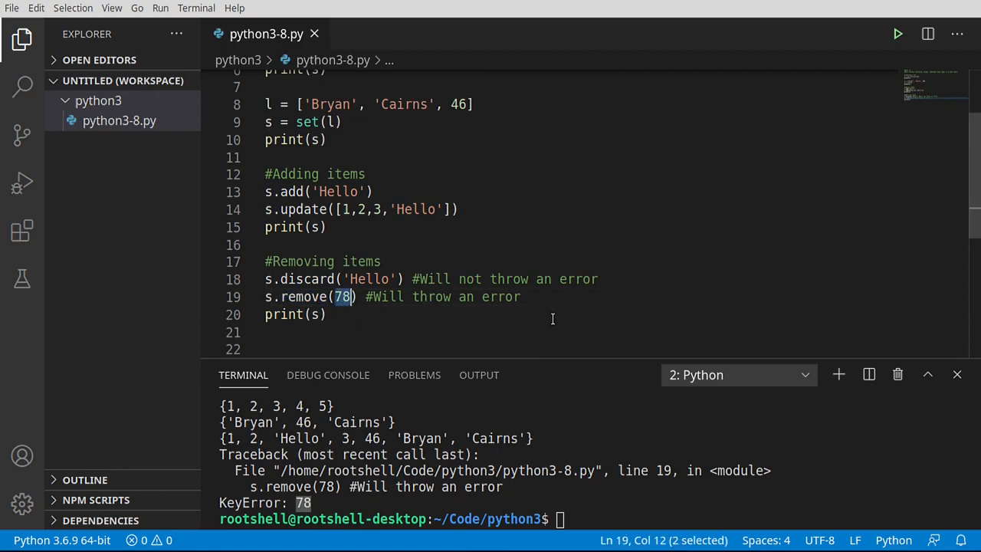
{"action": "type", "text": "1"}
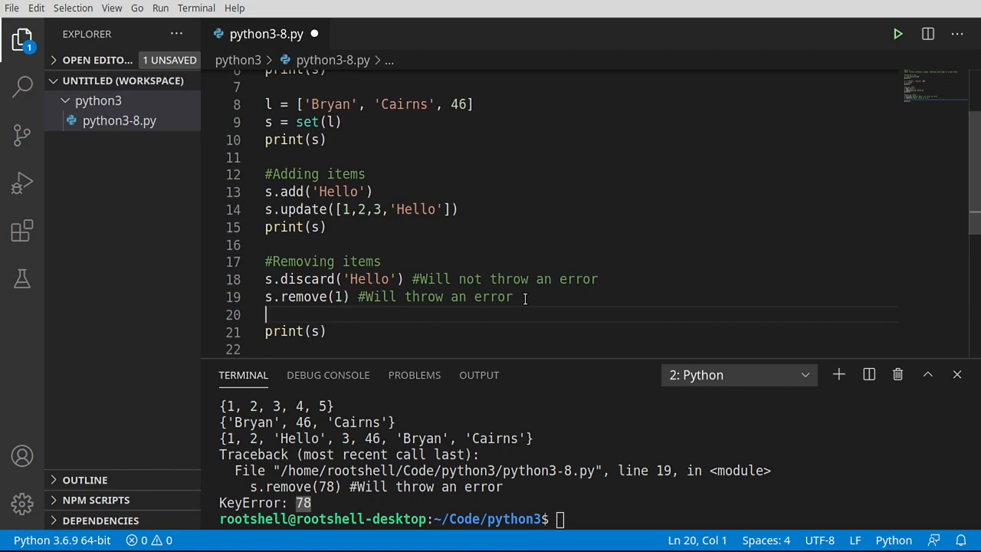
Add v = s.pop() with the comment '#Pop removes a value and gives it to you' and rerun
{"action": "type", "text": "v = s.pop"}
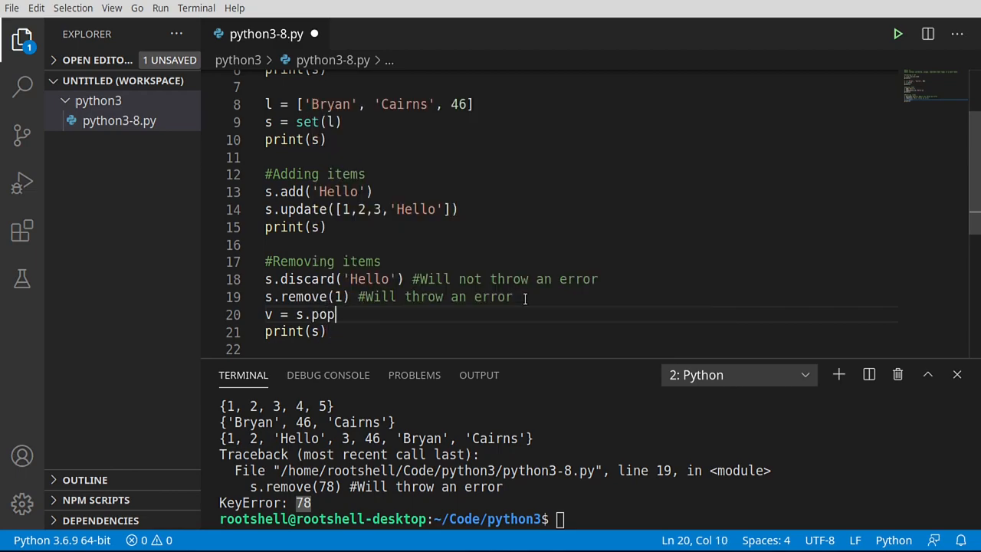
{"action": "type", "text": "()"}
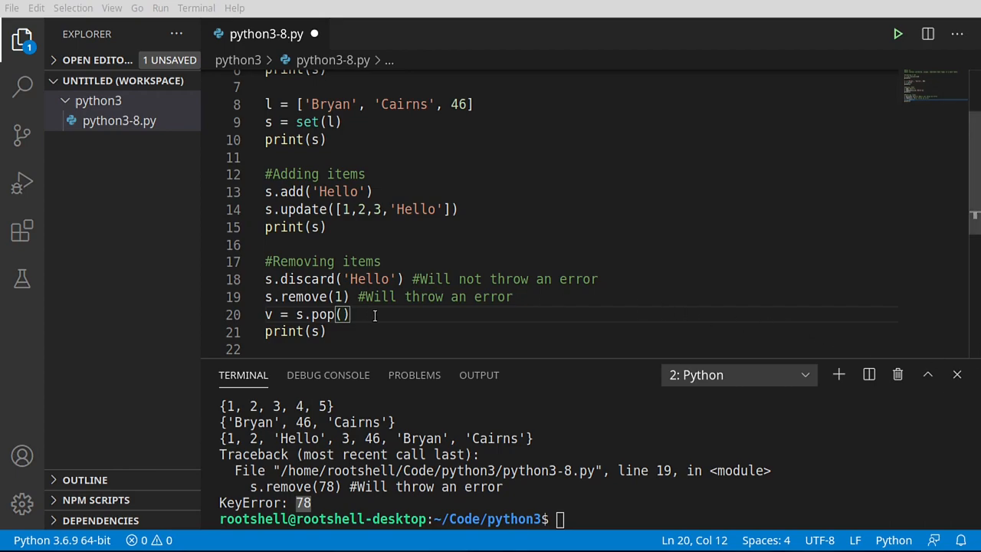
{"action": "type", "text": "#Pop removes a value and gives it to you"}
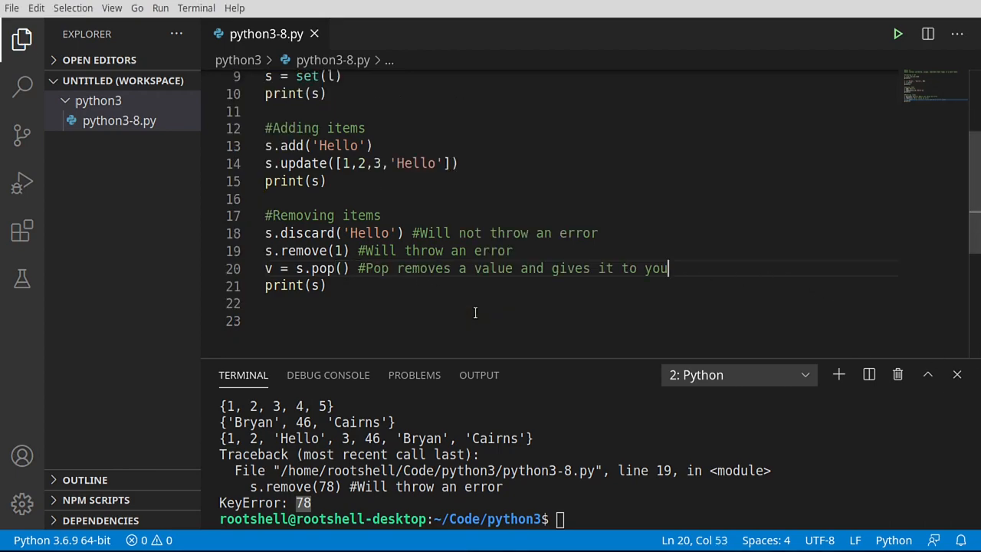
{"action": "left_click", "coordinate": [898, 34]}
{"action": "type", "text": "#Can not change items - remove and add"}
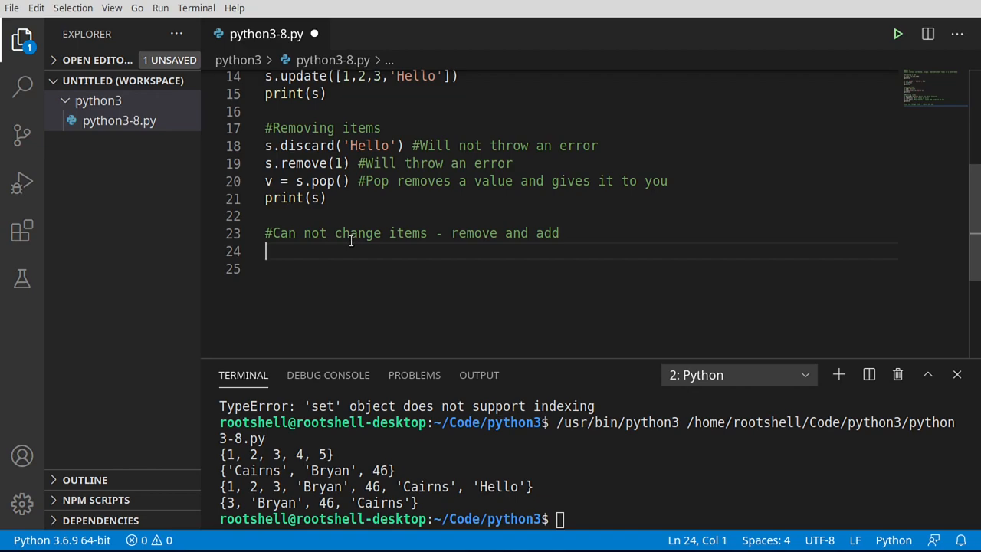
Add s[0] = 'A' to raise the item-assignment TypeError, mark it #Error and comment it out
{"action": "type", "text": "s[]"}
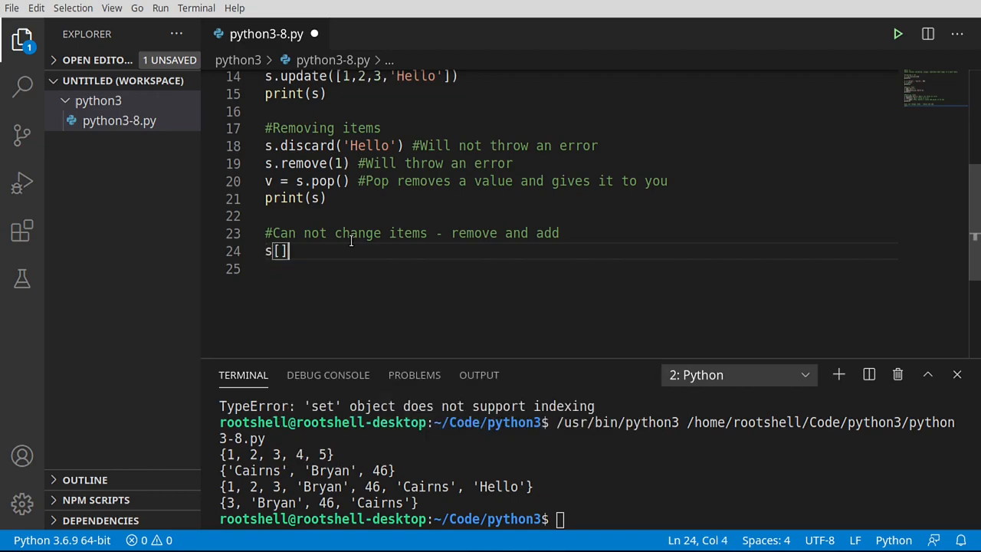
{"action": "type", "text": "0] ="}
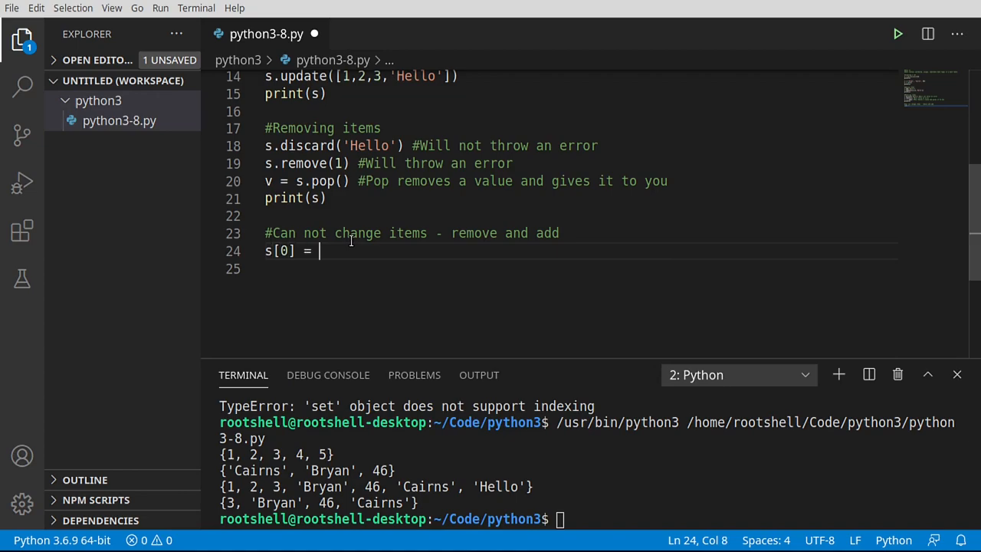
{"action": "type", "text": "'A'"}
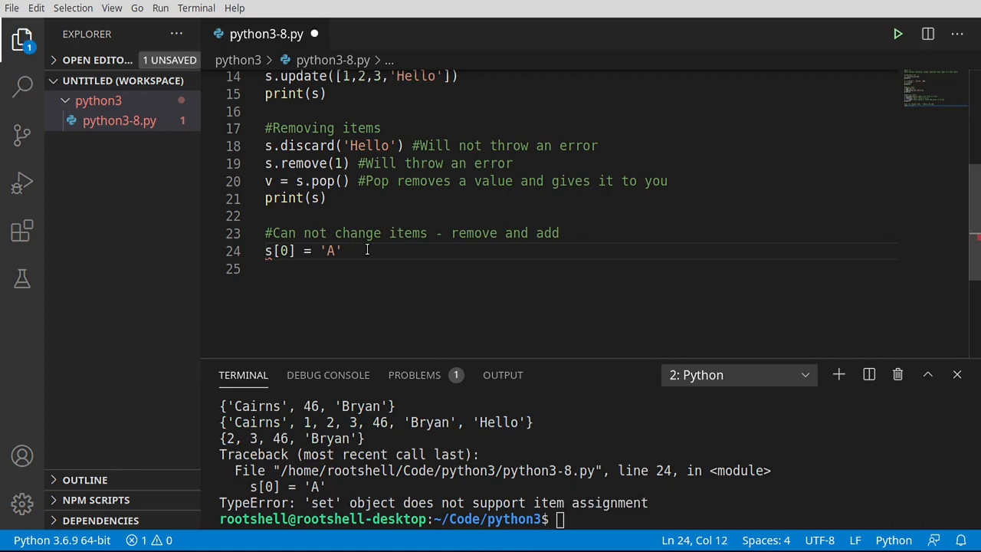
{"action": "type", "text": "#Error"}
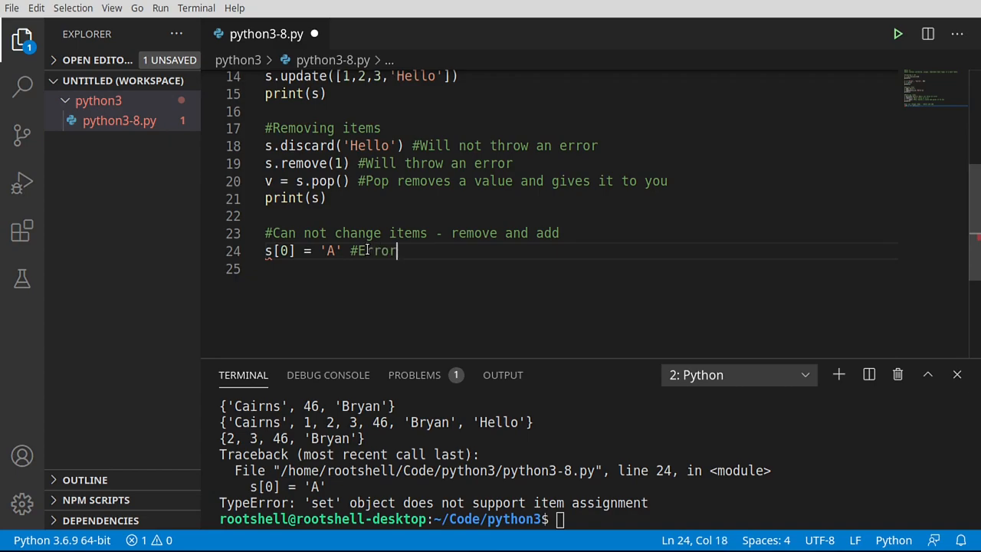
{"action": "left_click", "coordinate": [282, 251]}
{"action": "type", "text": "#"}
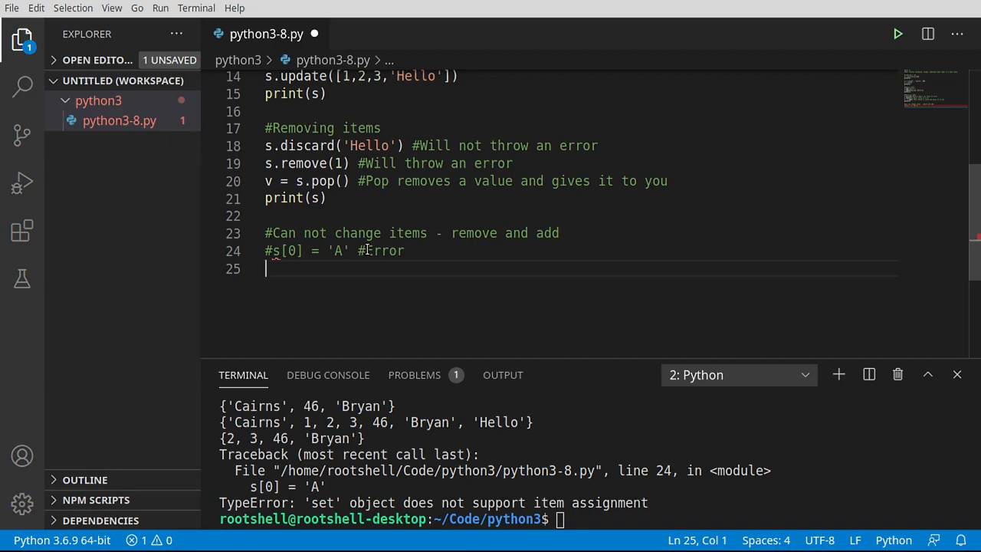
Add print(s[0]) to raise the set indexing TypeError, mark it #Error, comment it out and rerun cleanly
{"action": "type", "text": "print("}
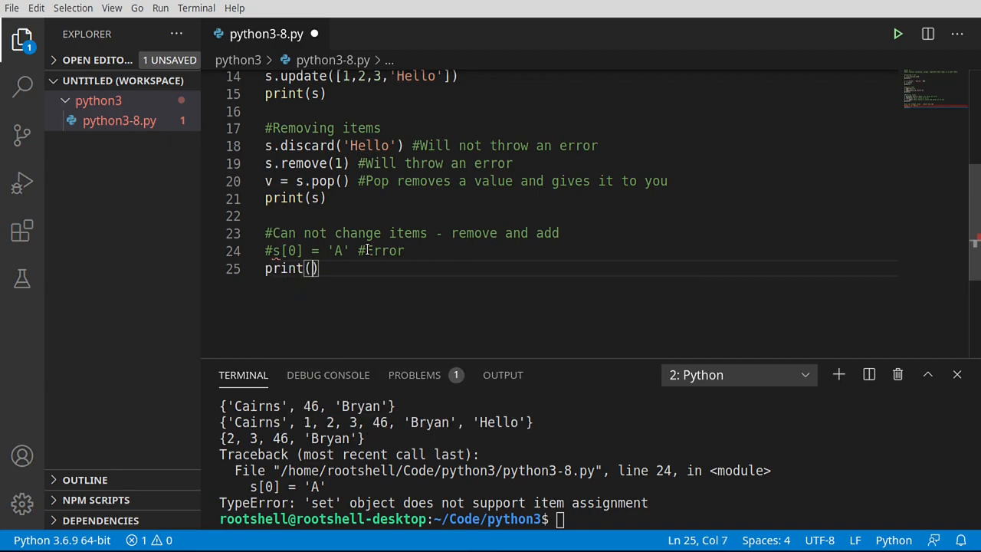
{"action": "type", "text": "s[]"}
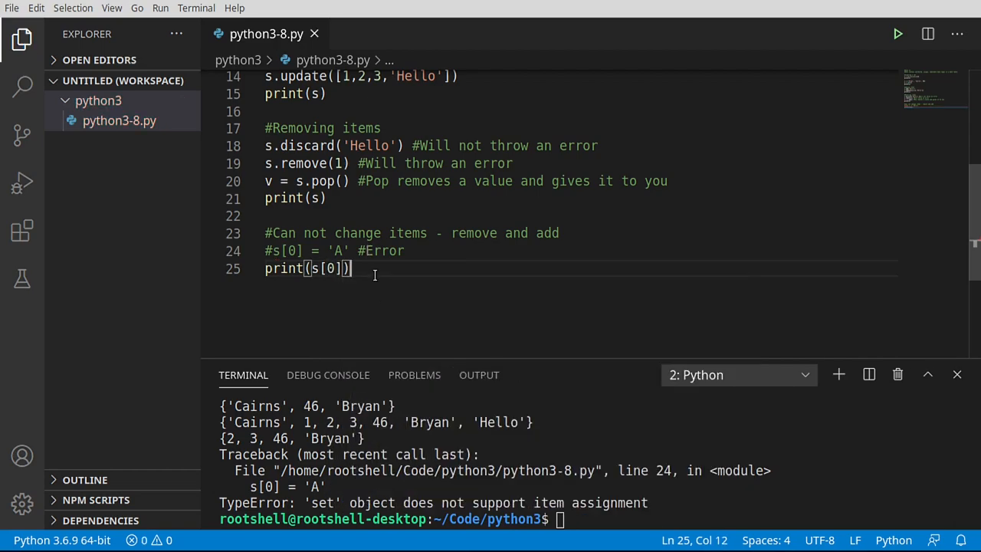
{"action": "left_click", "coordinate": [898, 34]}
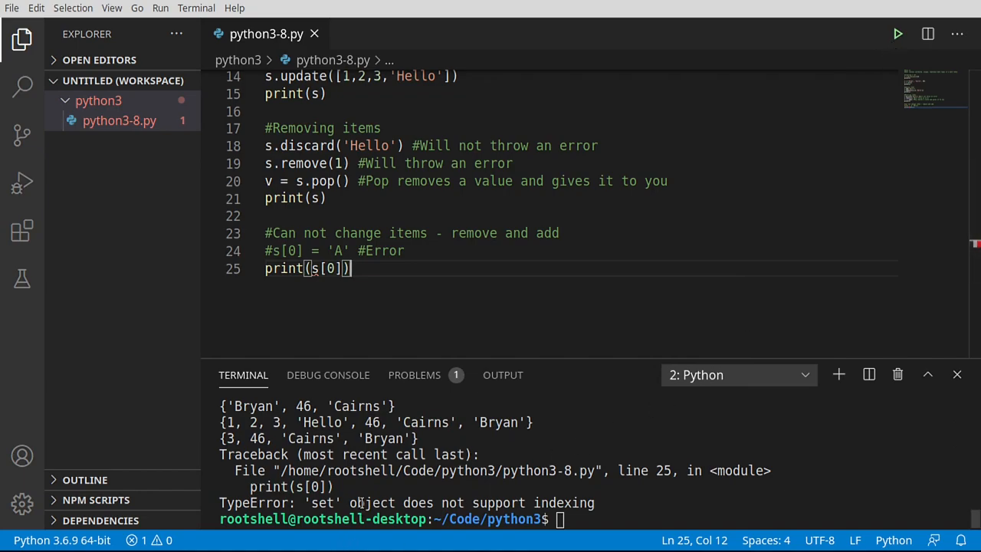
{"action": "double_click", "coordinate": [567, 502]}
{"action": "type", "text": " #"}
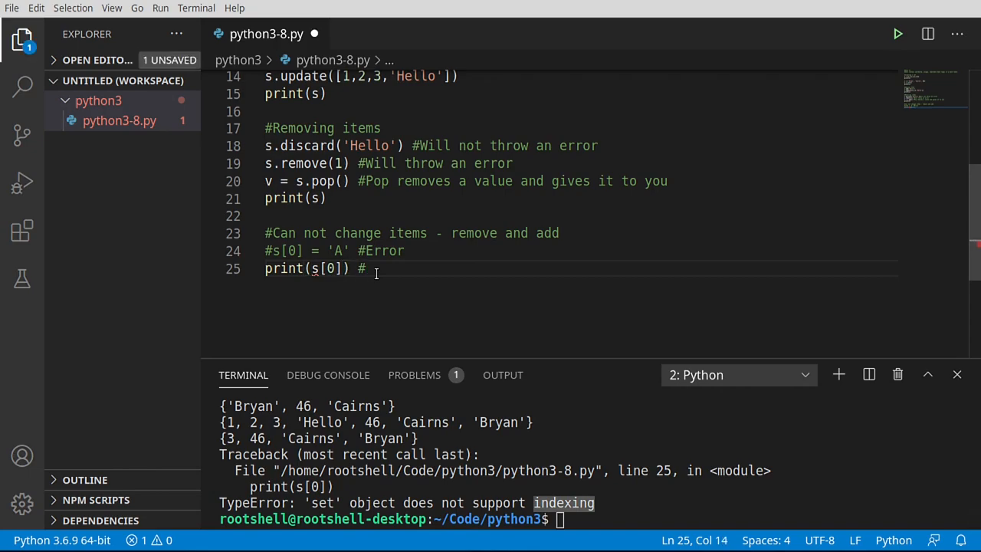
{"action": "type", "text": "Error"}
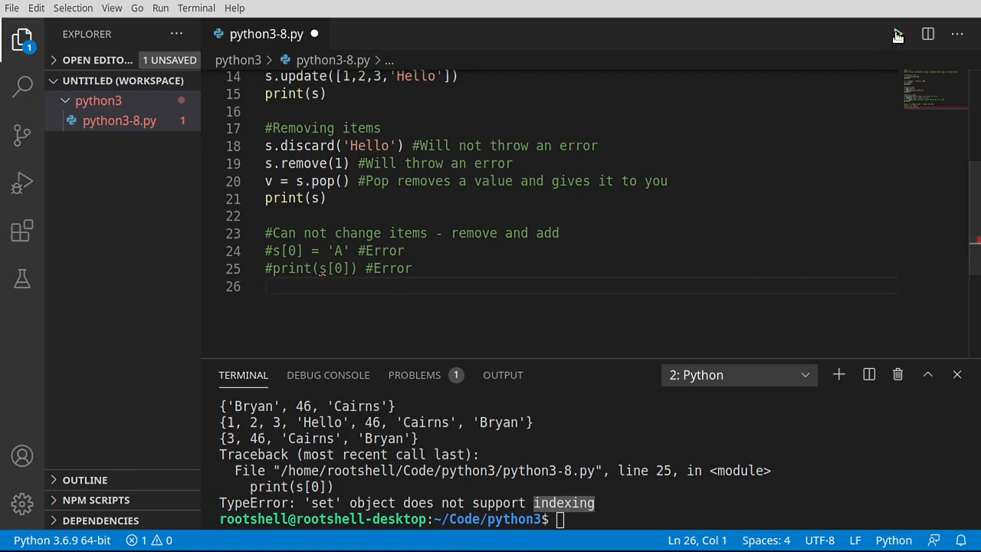
{"action": "left_click", "coordinate": [898, 33]}
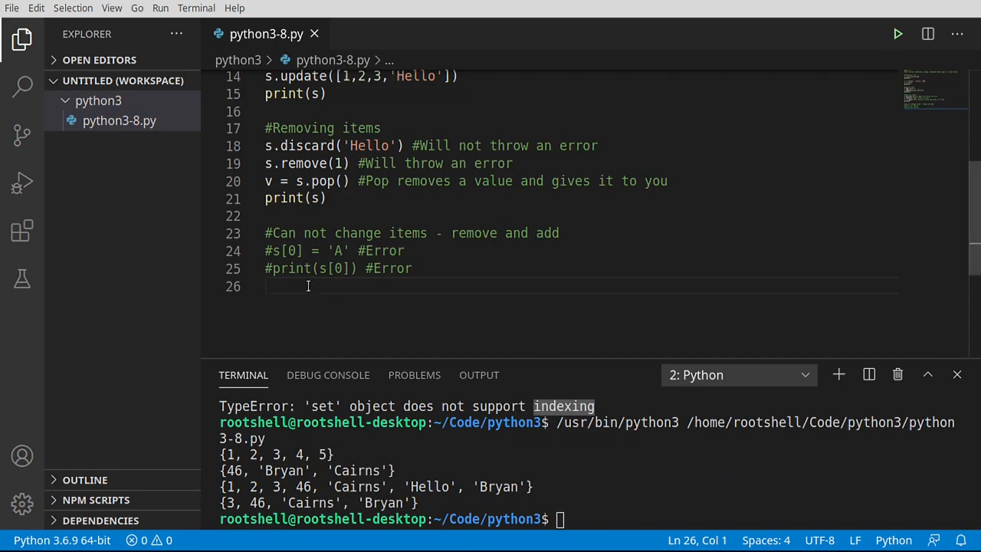
Run print(3 in s) to print True, then delete that test line
{"action": "type", "text": "3 in s)"}
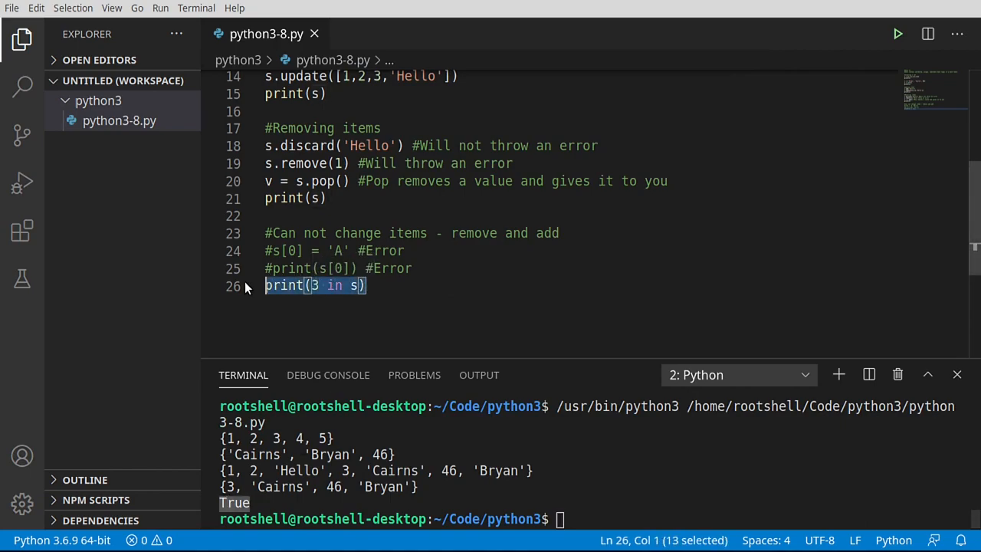
{"action": "key", "text": "Delete"}
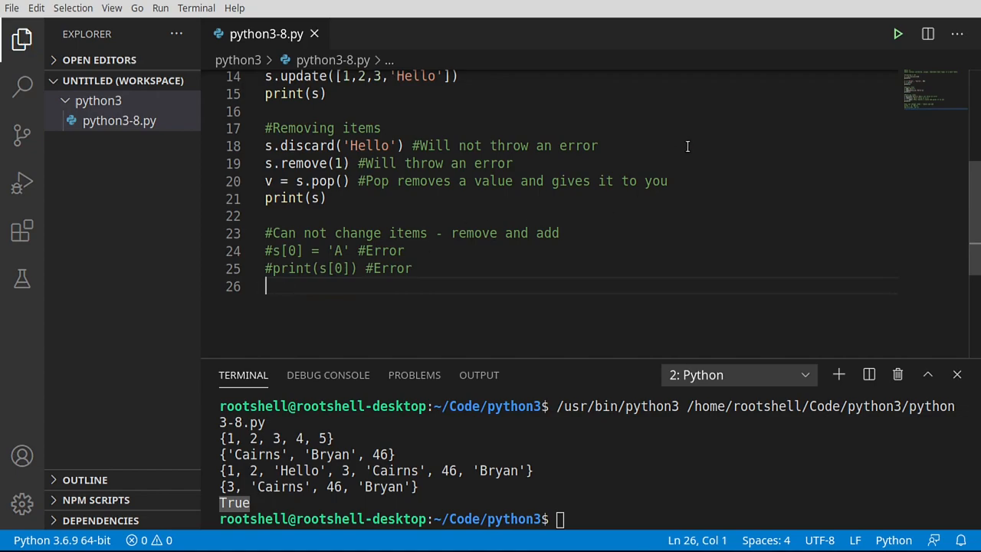
Add s.remove(3) and s.add(12) to the script and rerun it to show the updated set
{"action": "type", "text": "s"}
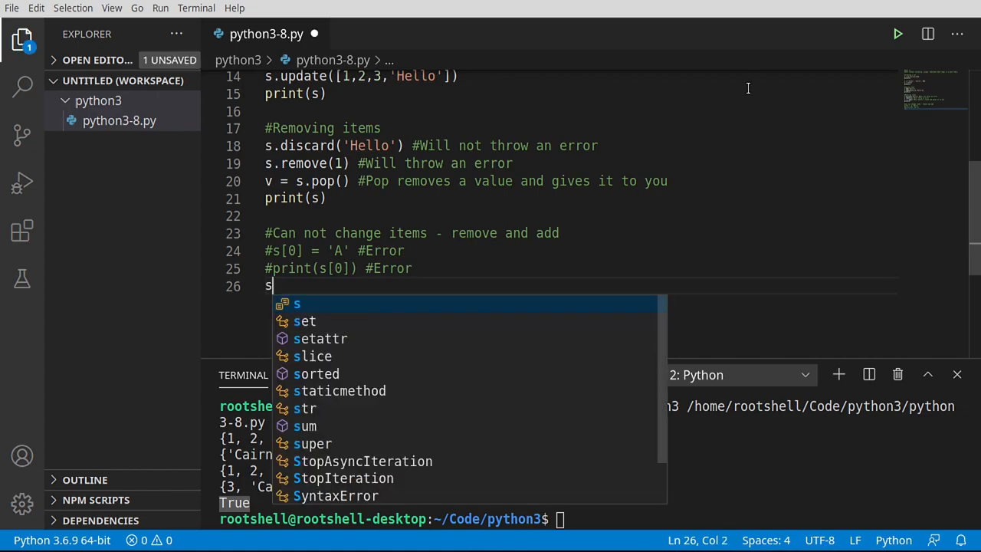
{"action": "type", "text": ".remove"}
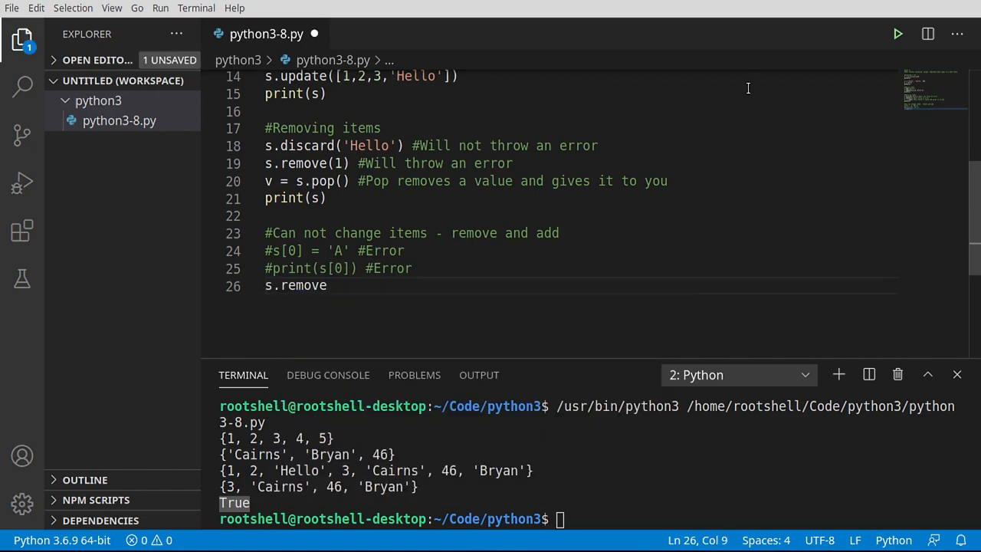
{"action": "type", "text": "(3)"}
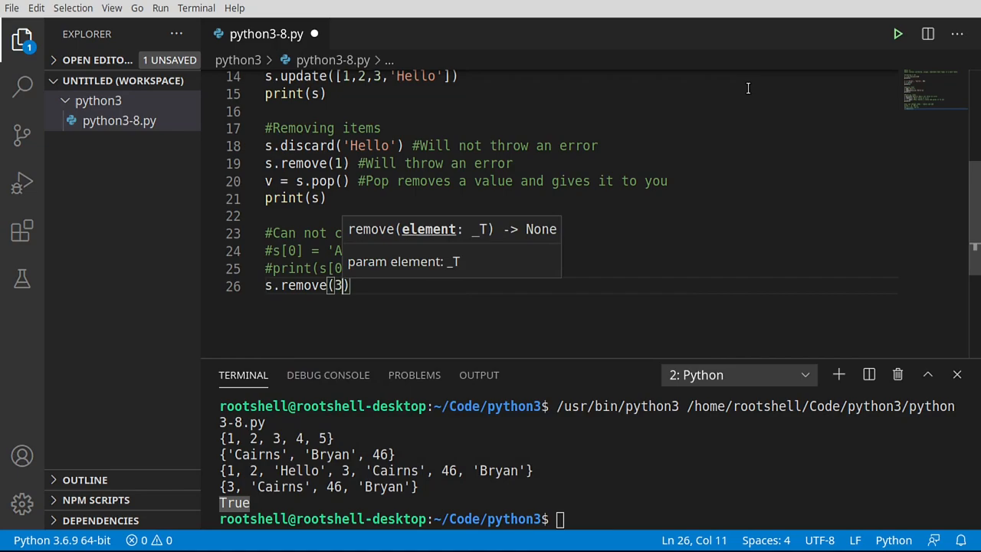
{"action": "key", "text": "Enter"}
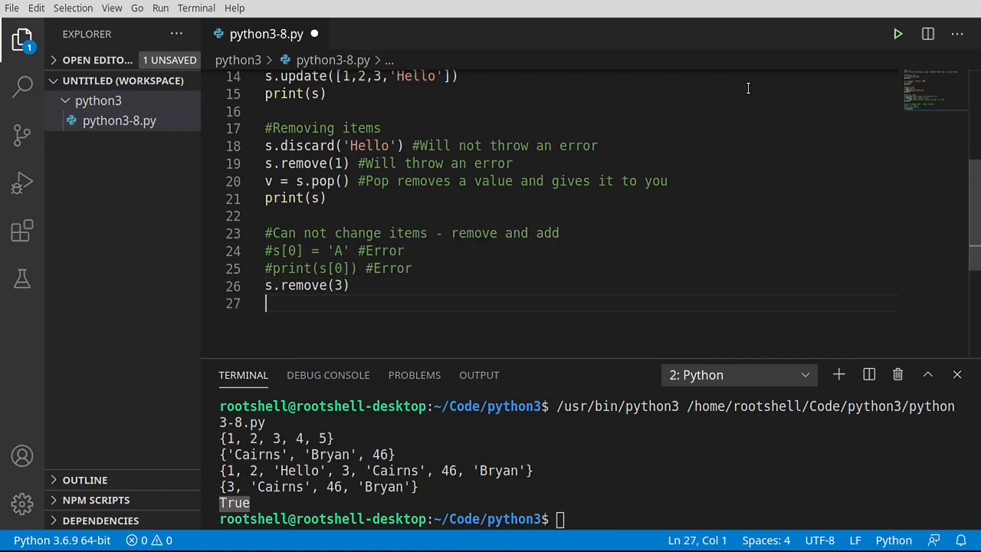
{"action": "type", "text": "s.ad"}
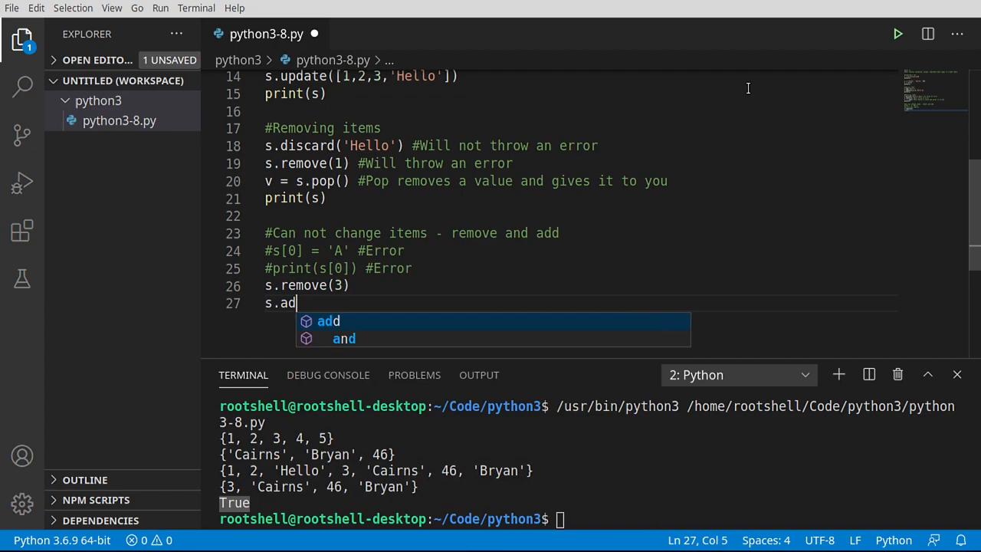
{"action": "type", "text": "d(12"}
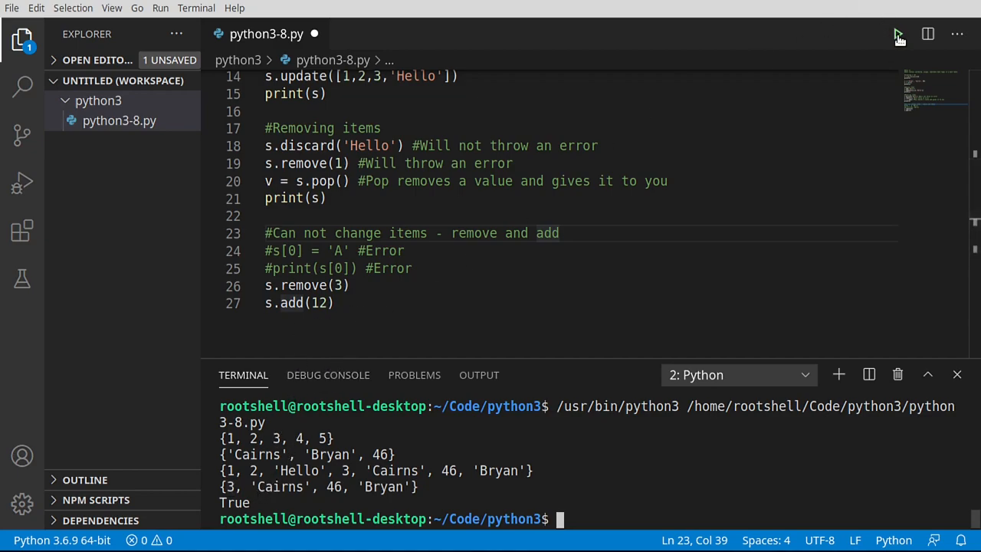
{"action": "left_click", "coordinate": [898, 34]}
{"action": "type", "text": "print(s)"}
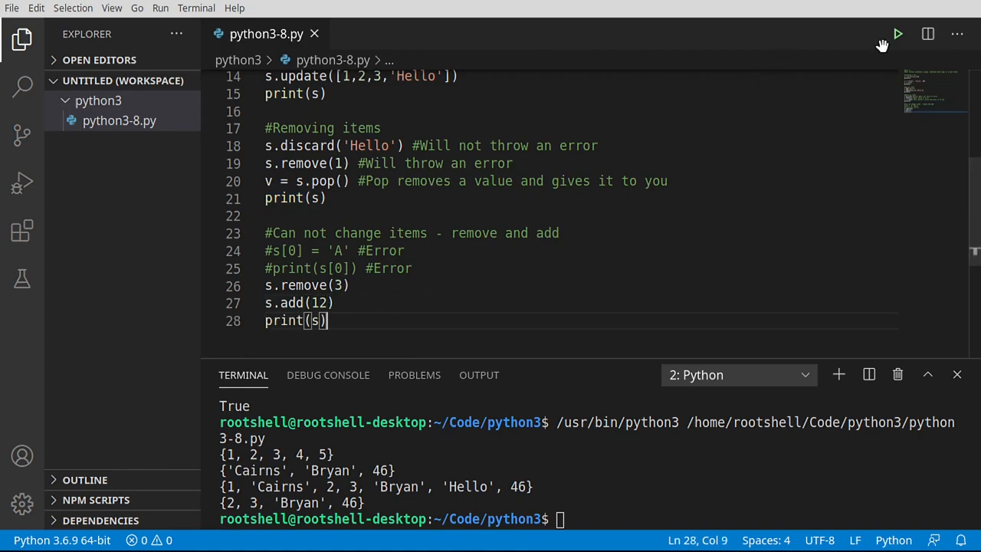
{"action": "left_click", "coordinate": [898, 34]}
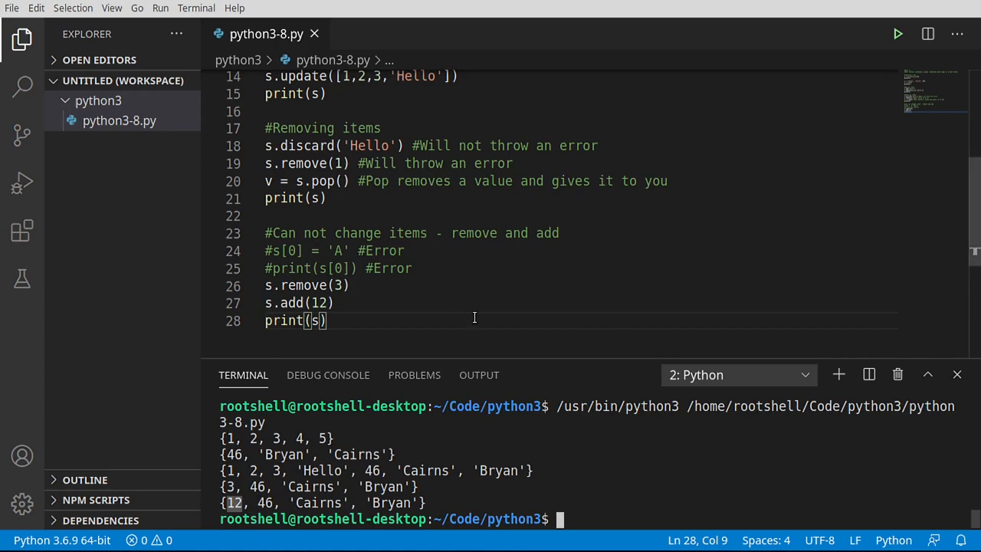
{"action": "mouse_move", "coordinate": [438, 315]}
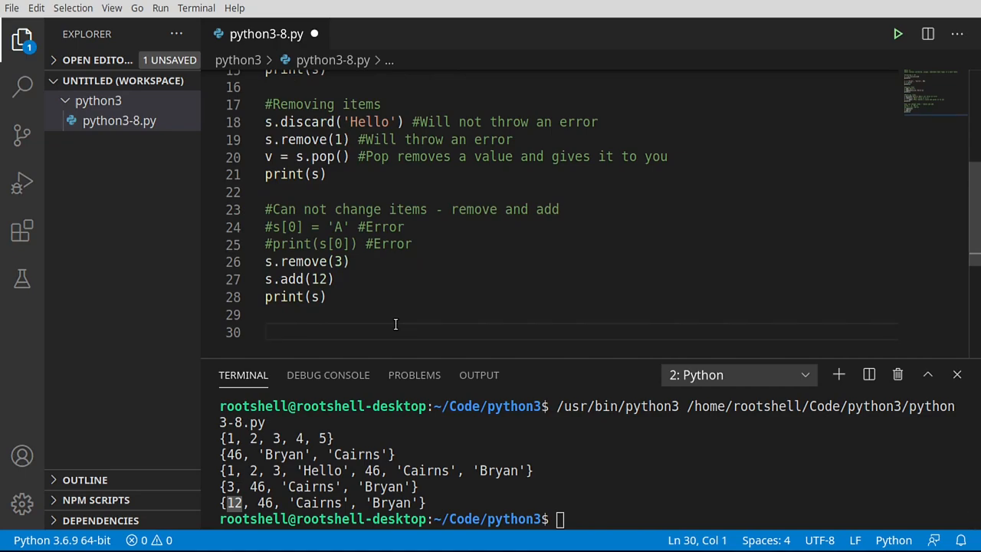
Define x = set('abcd'), accepting the set autocomplete
{"action": "type", "text": "x ="}
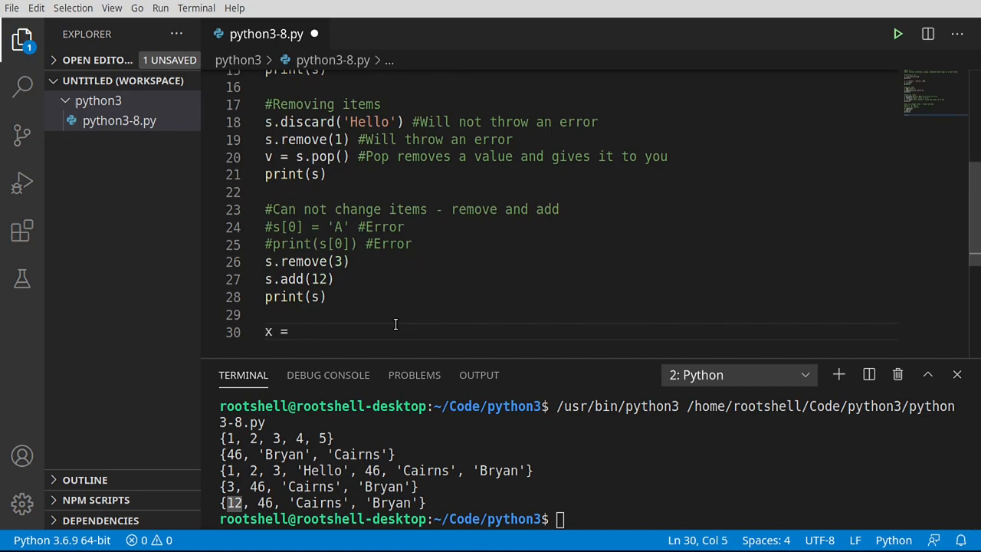
{"action": "type", "text": "set"}
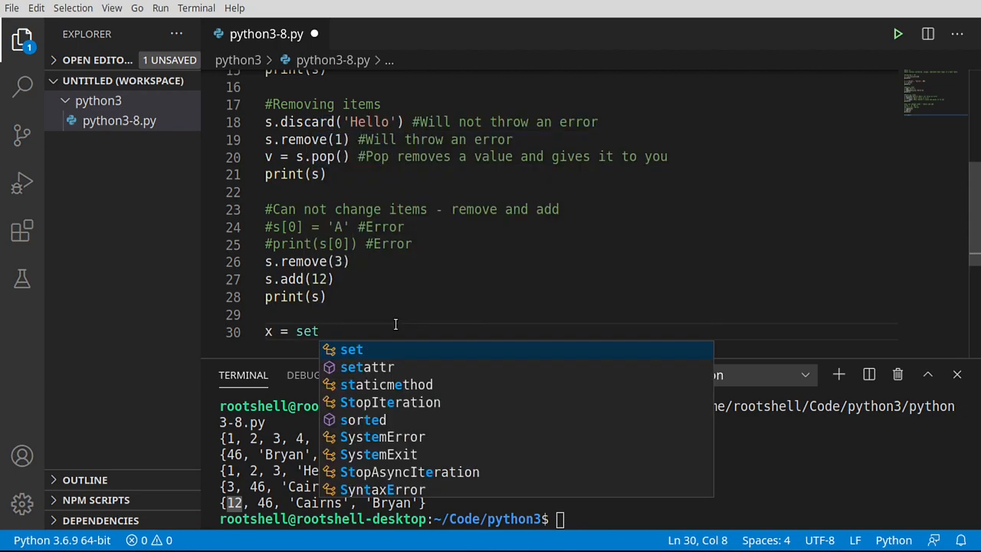
{"action": "key", "text": "Enter"}
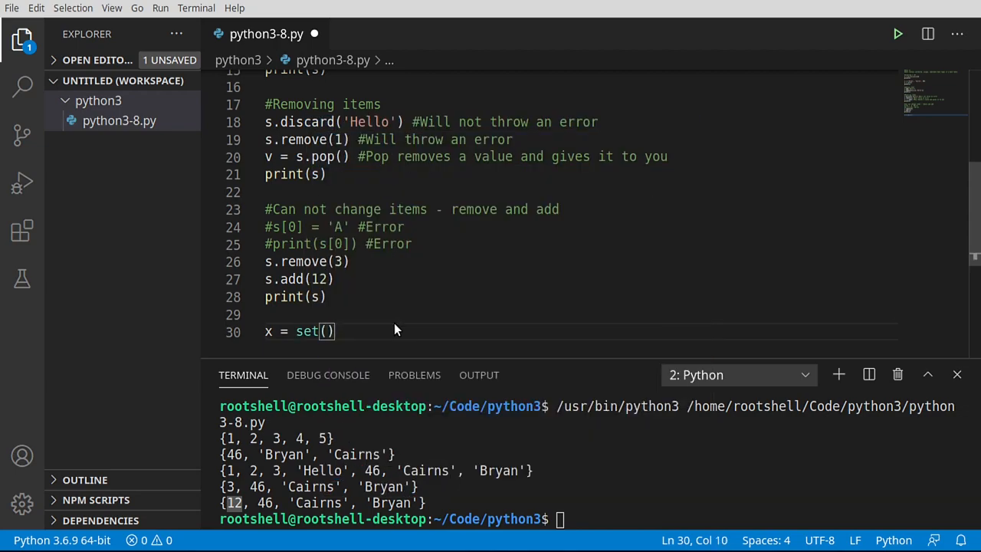
{"action": "type", "text": "''"}
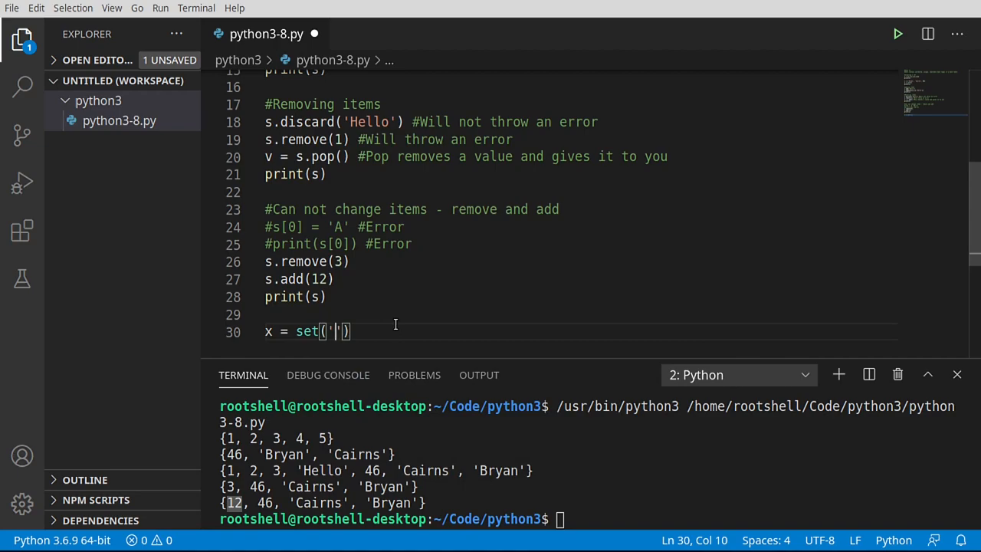
{"action": "type", "text": "abcd"}
{"action": "type", "text": "y ="}
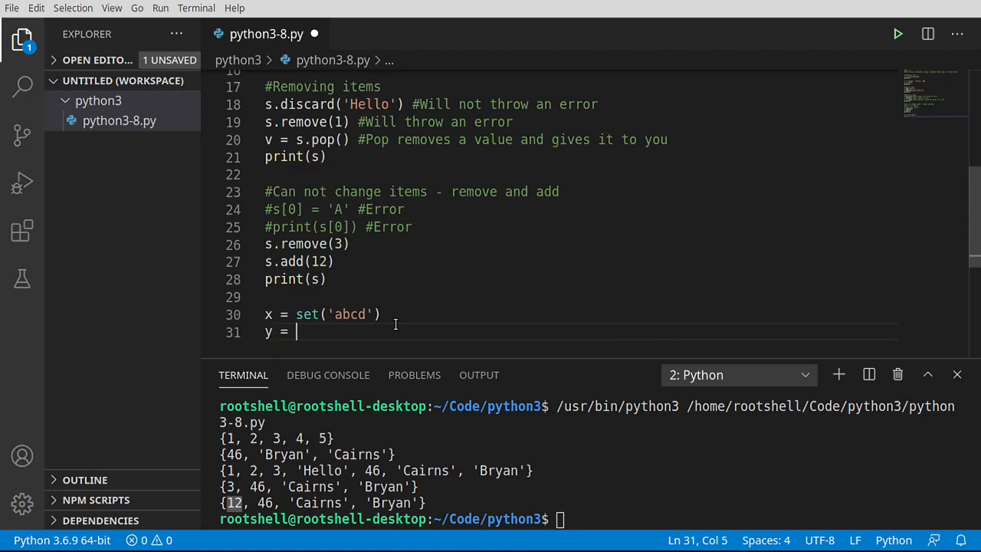
Define y = set('cdefg'), save the file and leave a blank line below
{"action": "type", "text": "set("}
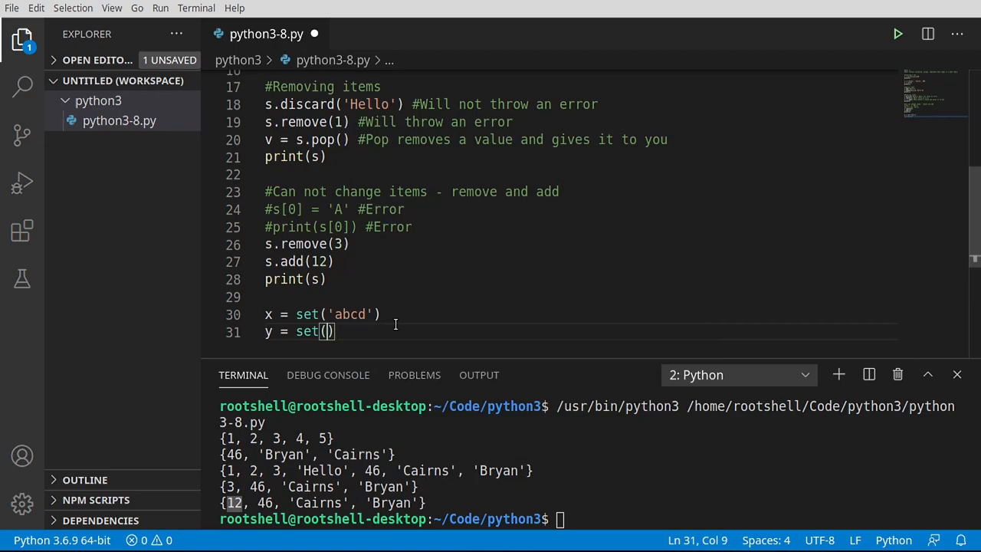
{"action": "type", "text": "'c'"}
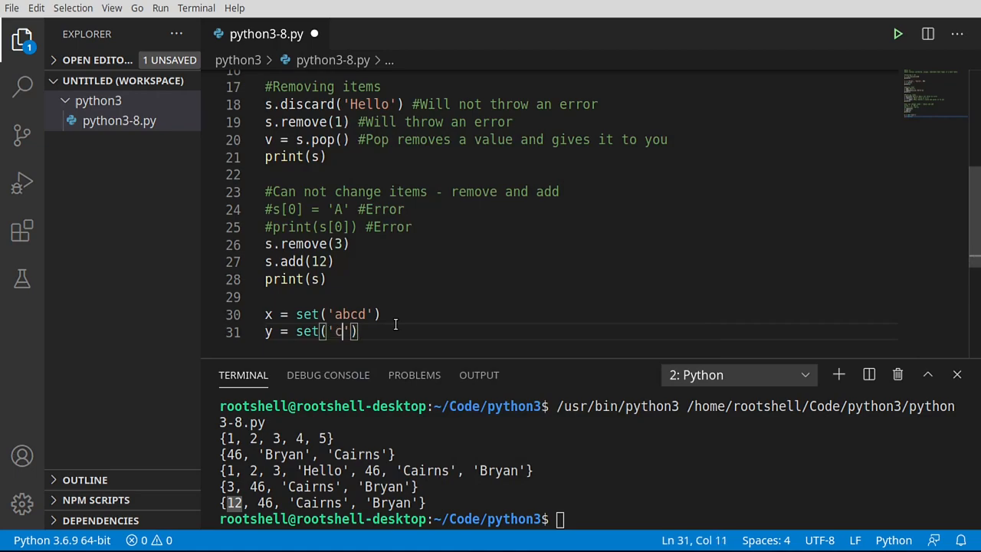
{"action": "type", "text": "defg"}
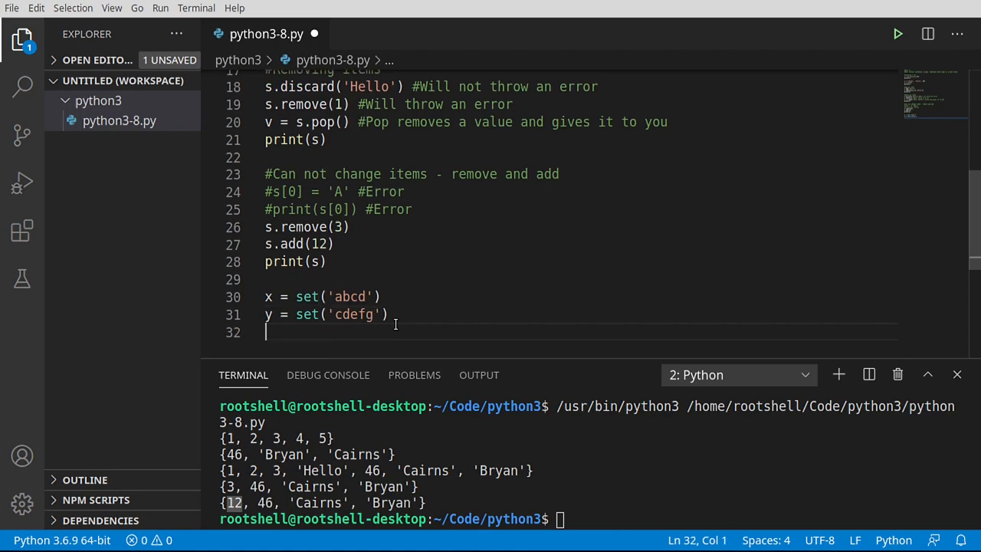
{"action": "key", "text": "ctrl+s"}
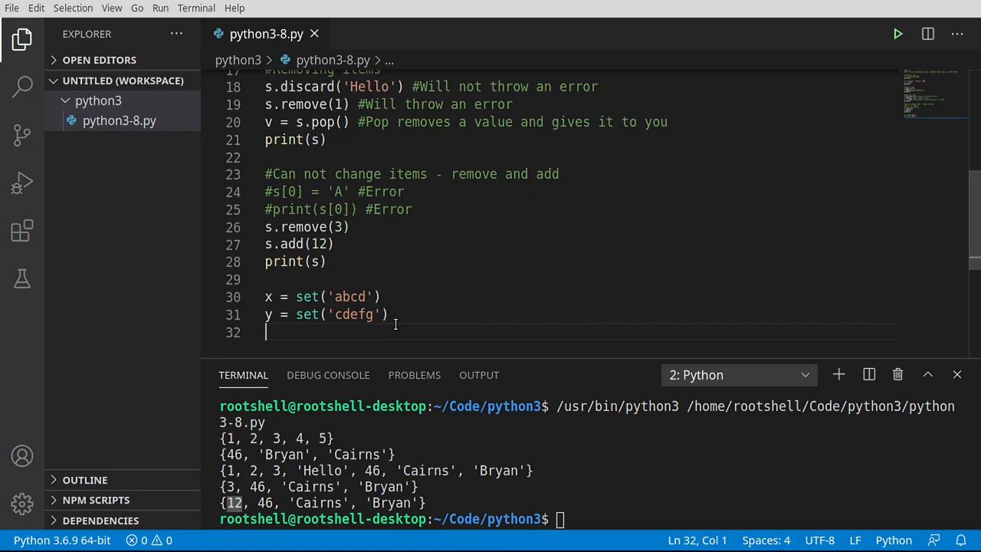
{"action": "key", "text": "Enter"}
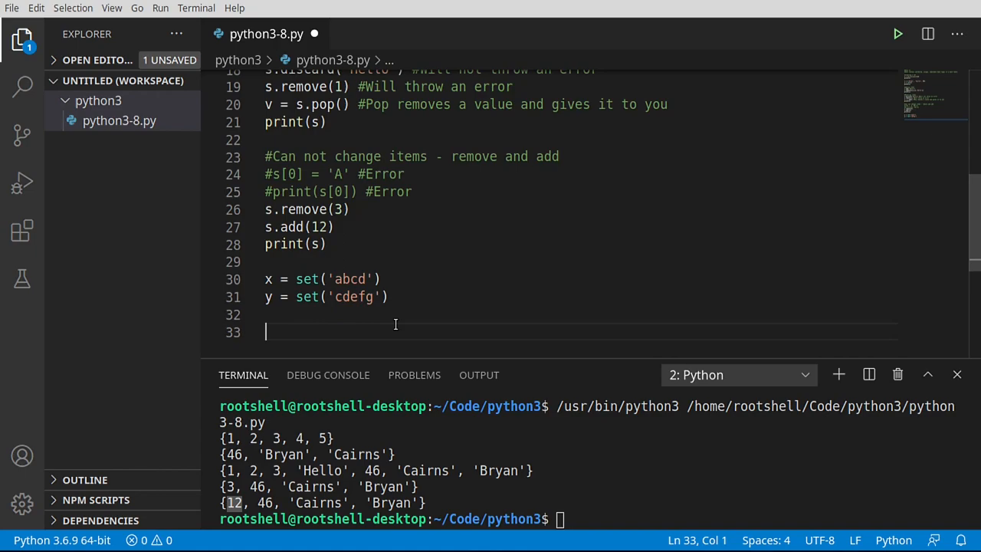
Write s = x.union(y) with an 'either set' comment and print(f'Union {s}'), then run it
{"action": "type", "text": "s ="}
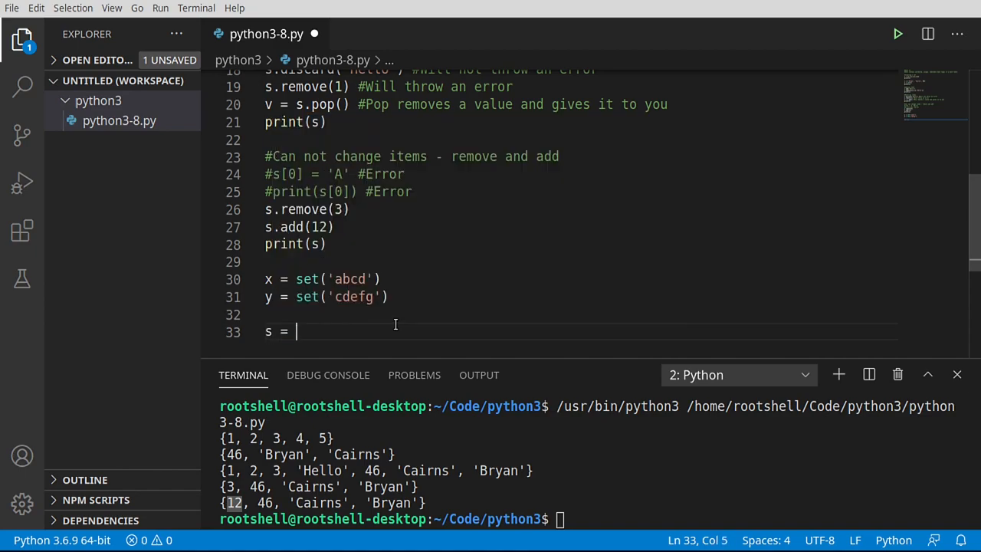
{"action": "type", "text": "x.un"}
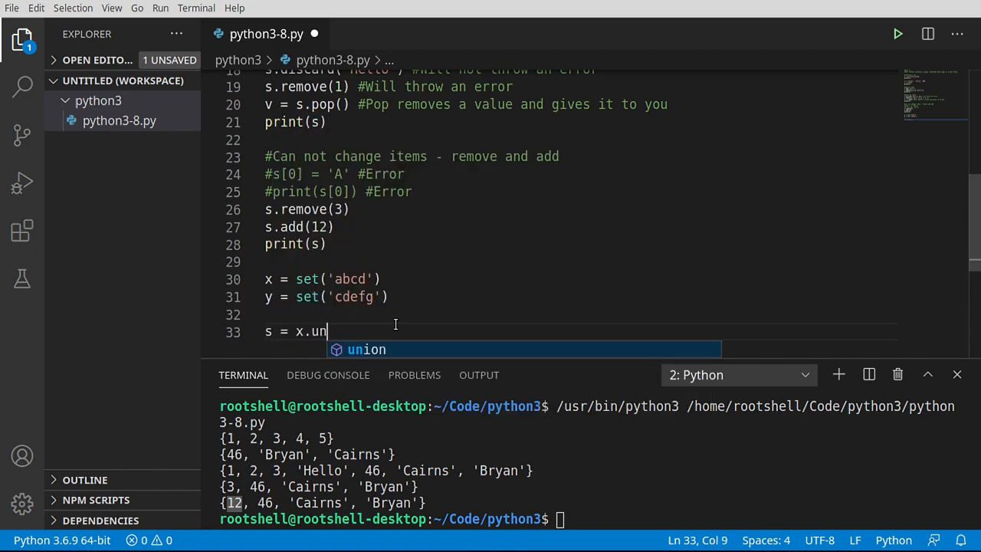
{"action": "type", "text": "ion(y)"}
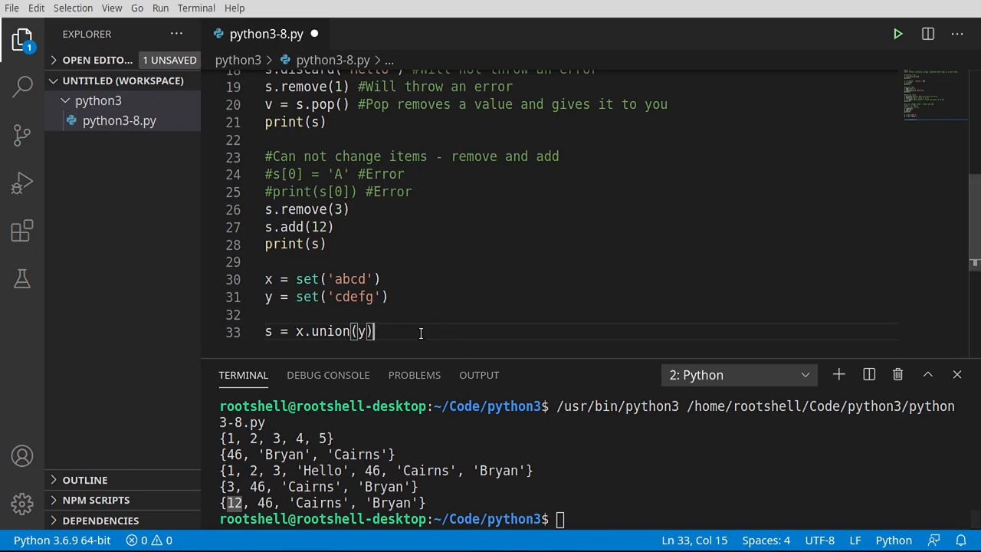
{"action": "type", "text": "#All the elements that are in either set"}
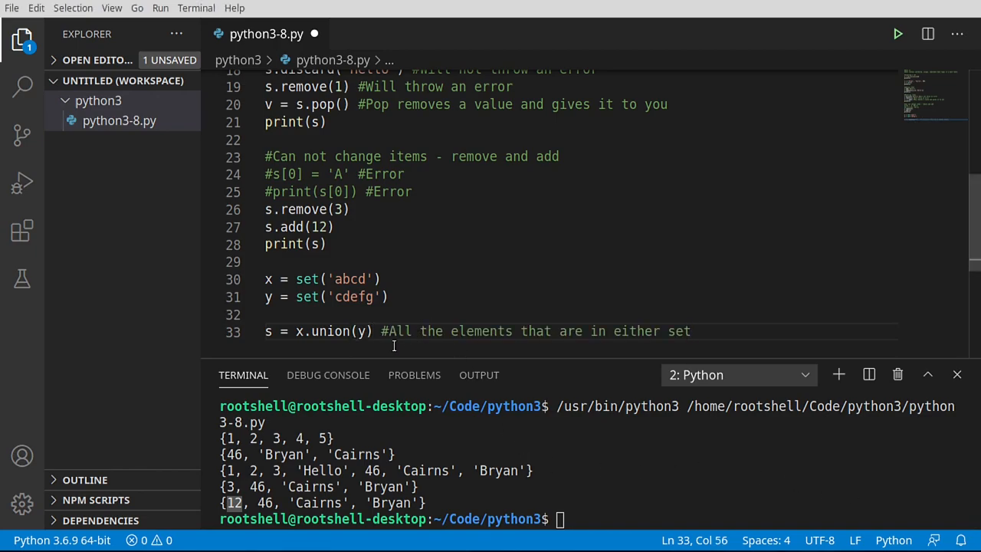
{"action": "mouse_move", "coordinate": [867, 484]}
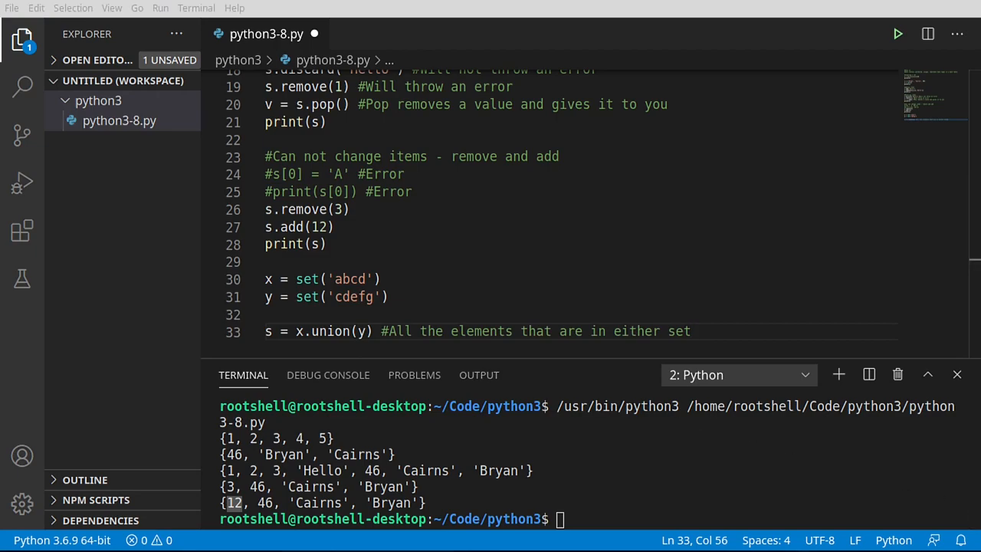
{"action": "key", "text": "Enter"}
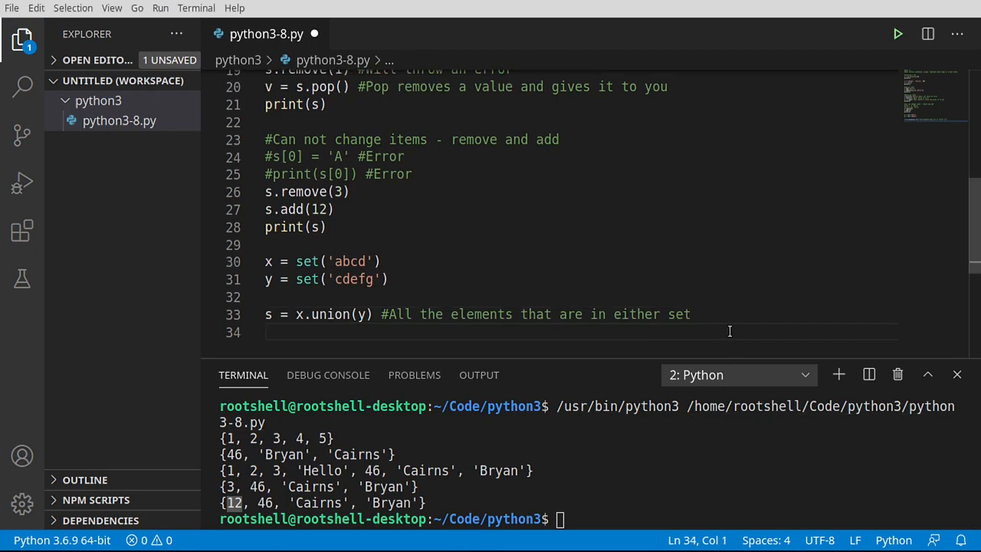
{"action": "type", "text": "print(f'Union {s}')"}
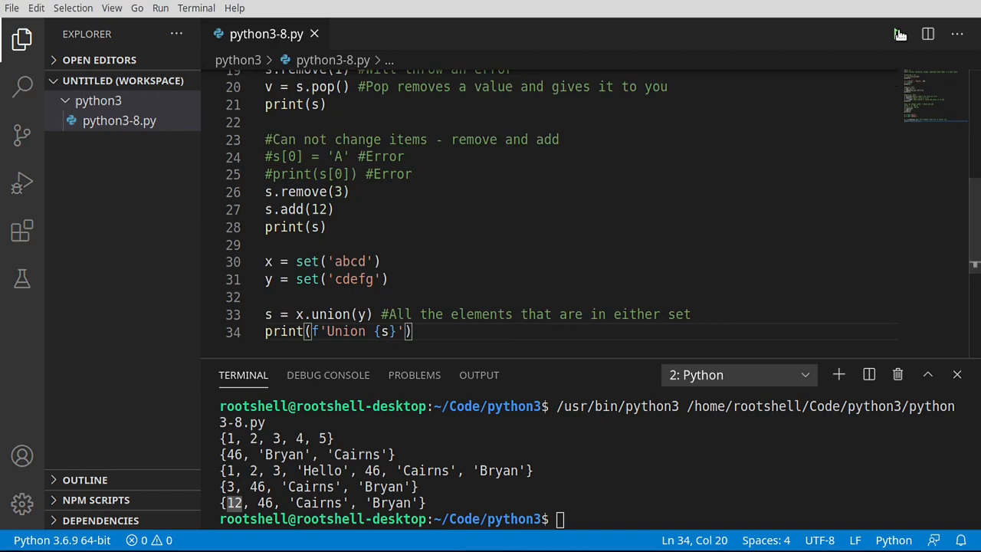
{"action": "left_click", "coordinate": [898, 33]}
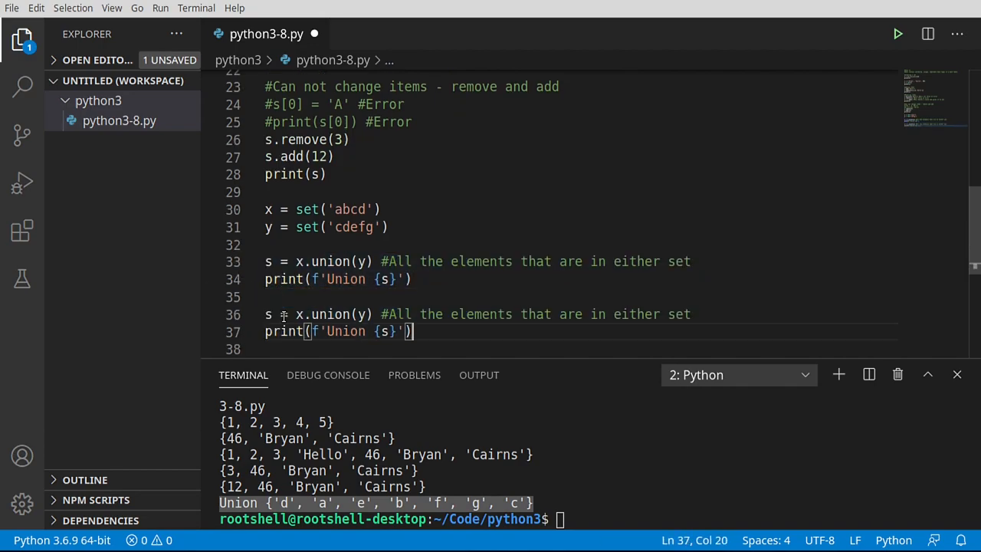
Change the copied pair to x.intersection(y) with an 'Intersection' label
{"action": "double_click", "coordinate": [331, 315]}
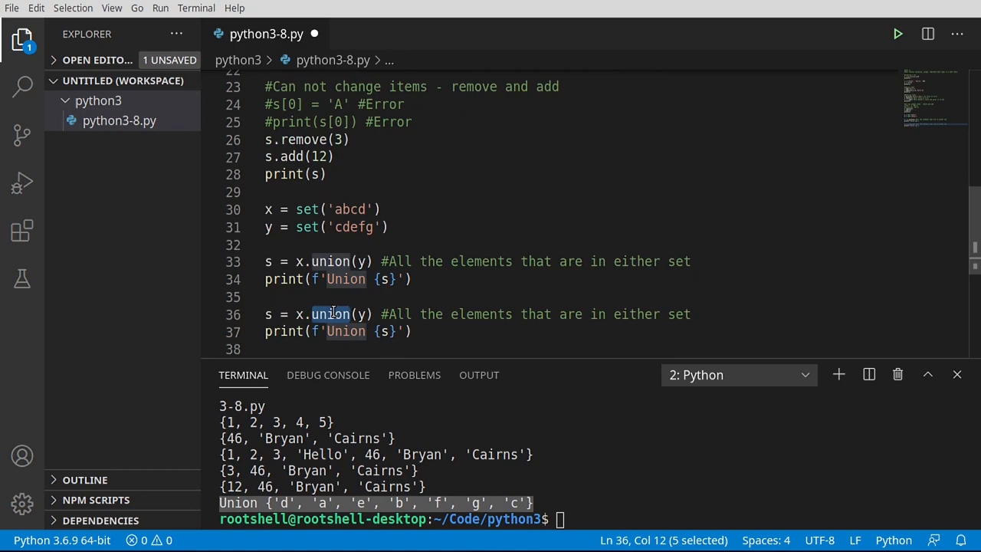
{"action": "type", "text": "intersection"}
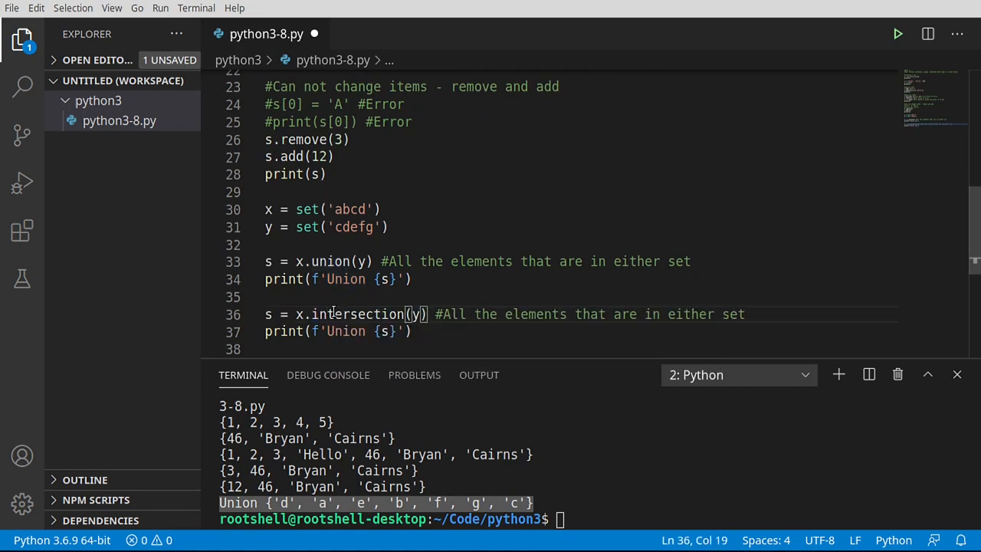
{"action": "mouse_move", "coordinate": [334, 315]}
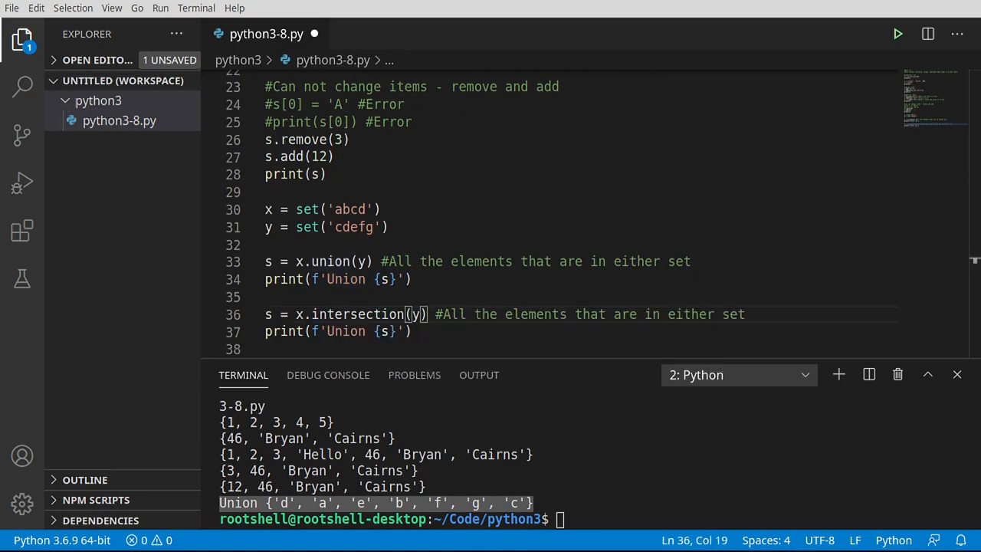
{"action": "mouse_move", "coordinate": [960, 506]}
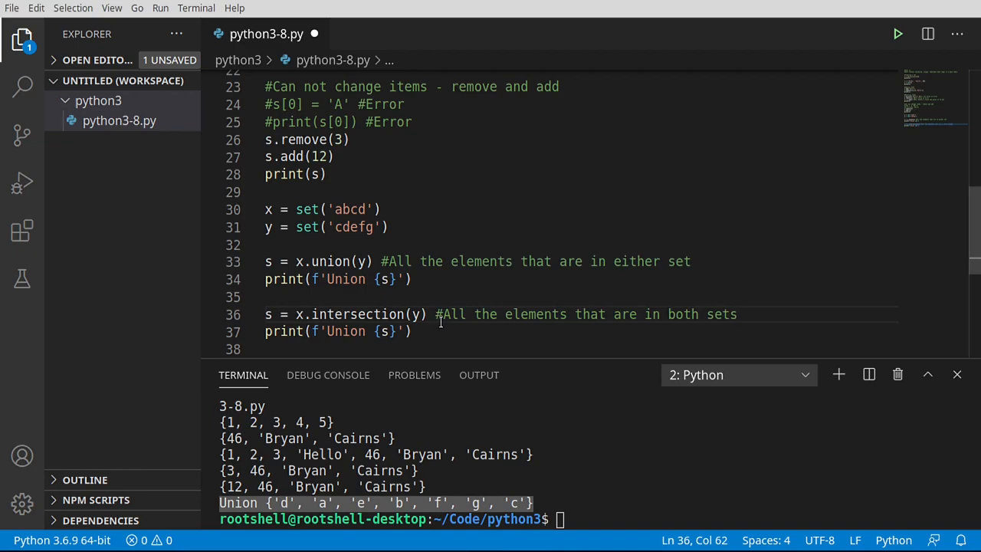
{"action": "double_click", "coordinate": [345, 331]}
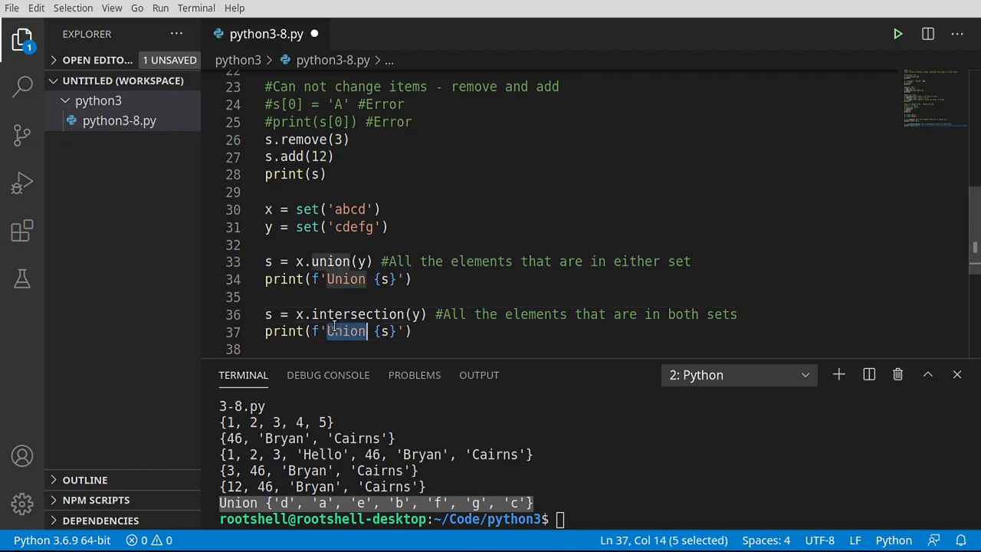
{"action": "type", "text": "Intersect"}
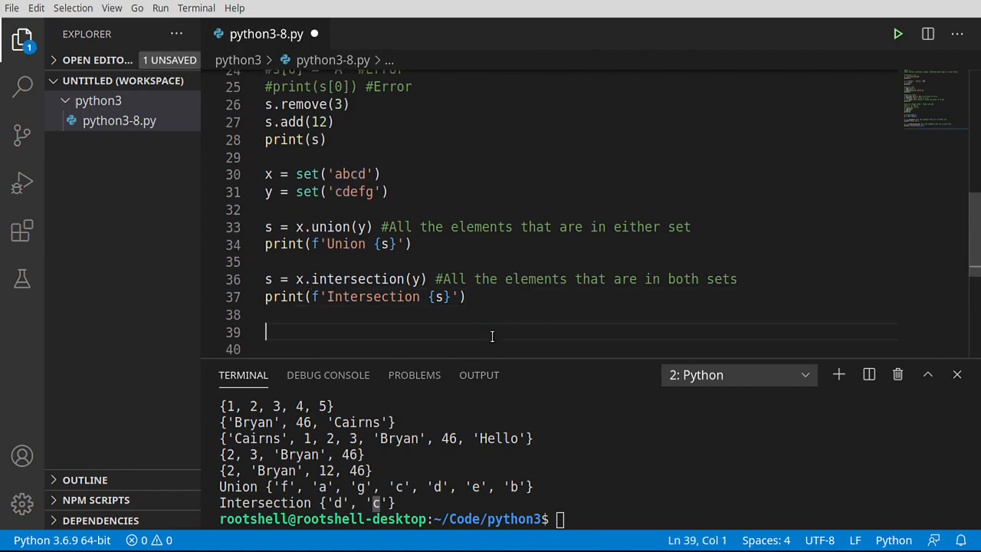
Paste a copy of the two intersection lines below
{"action": "left_click_drag", "start_coordinate": [263, 279], "coordinate": [466, 297]}
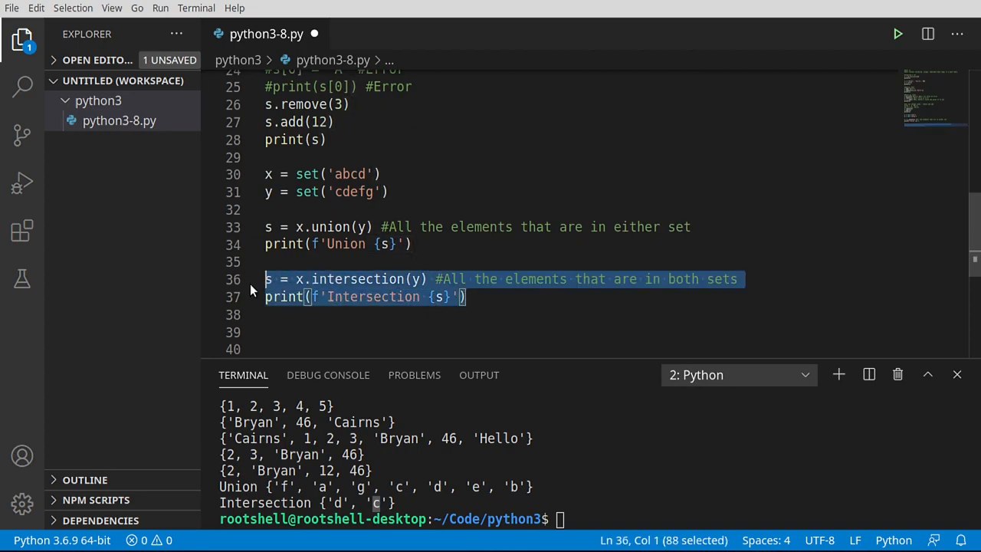
{"action": "left_click", "coordinate": [308, 325]}
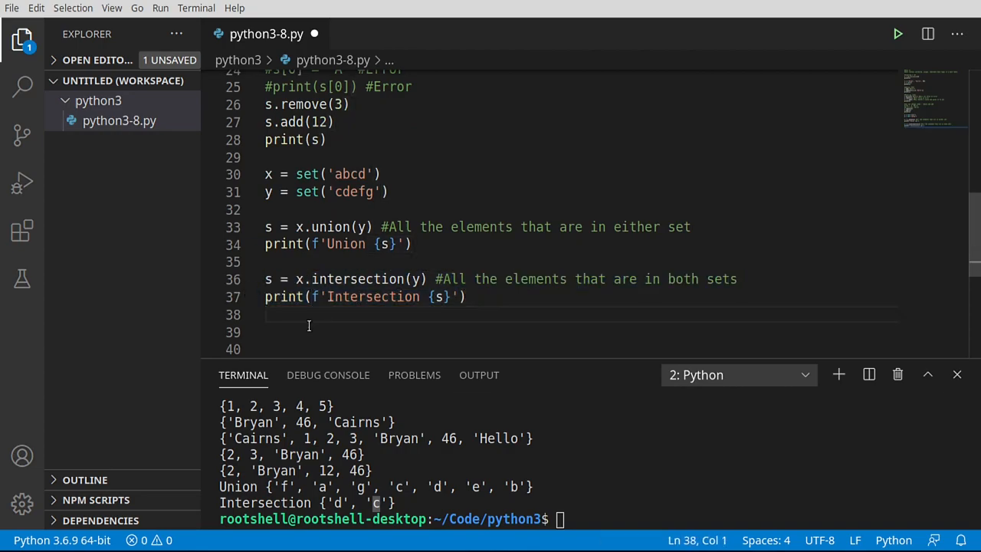
{"action": "type", "text": "s = x.intersection(y) #All the elements that are in both sets\\nprint(f'Intersection {s}')"}
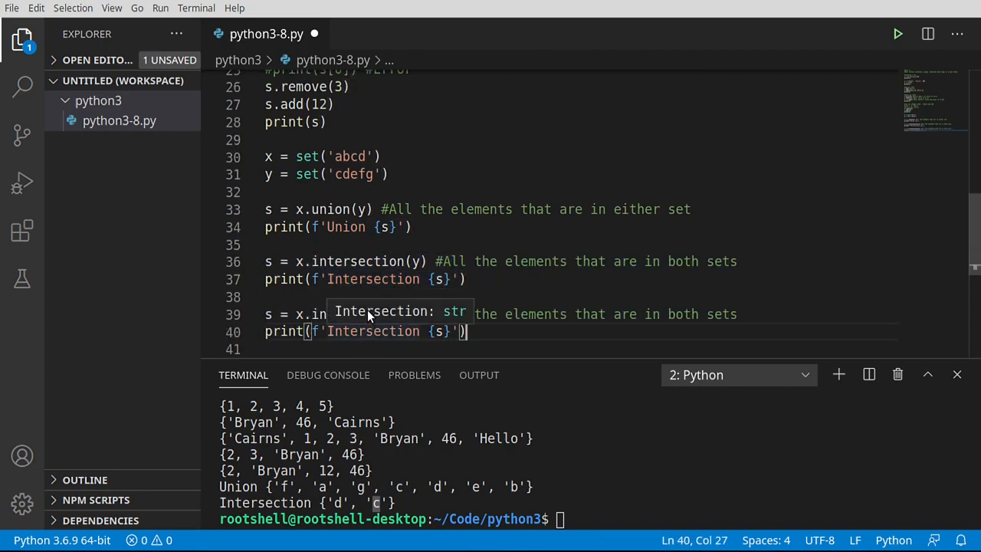
Change the copy to x.difference(y) labelled Difference and start a line below it
{"action": "double_click", "coordinate": [359, 314]}
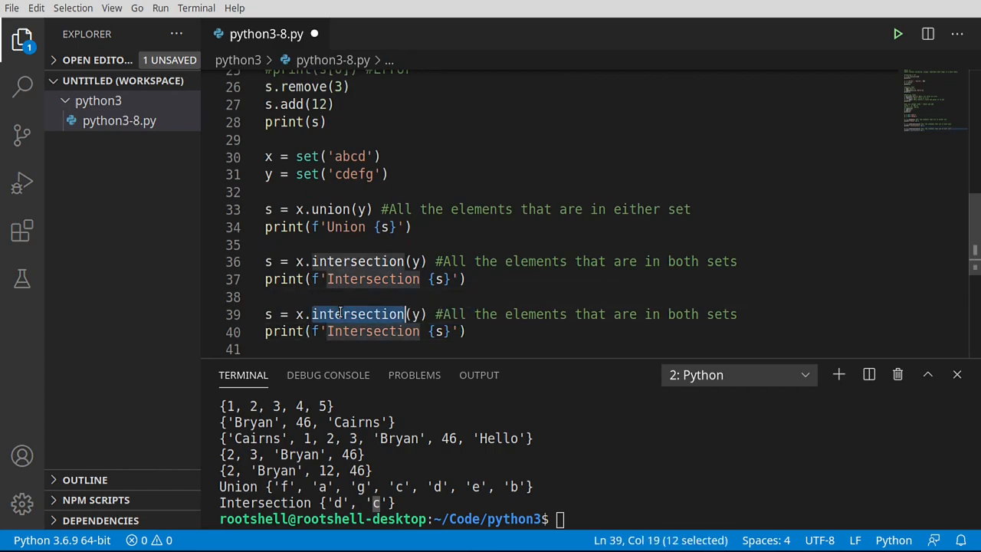
{"action": "type", "text": "diff"}
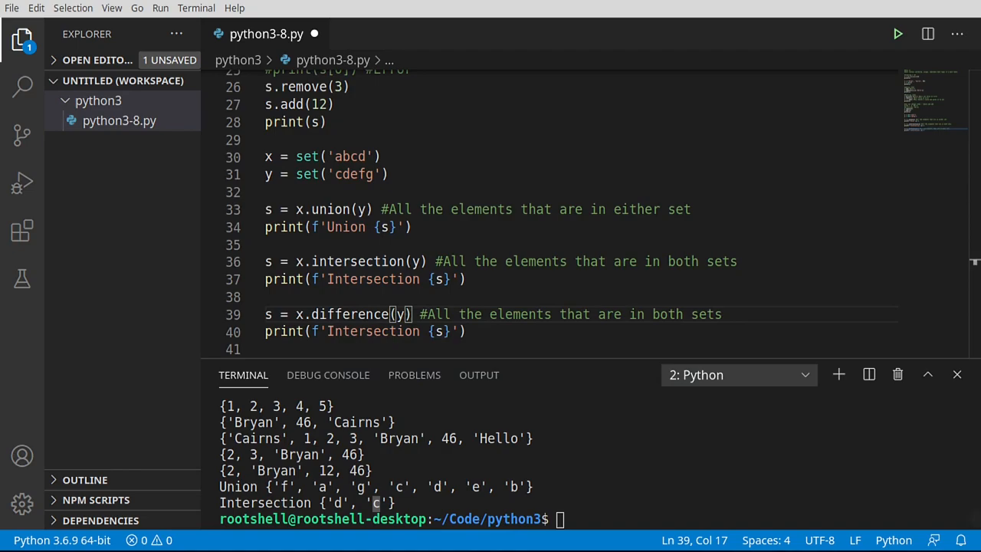
{"action": "mouse_move", "coordinate": [724, 493]}
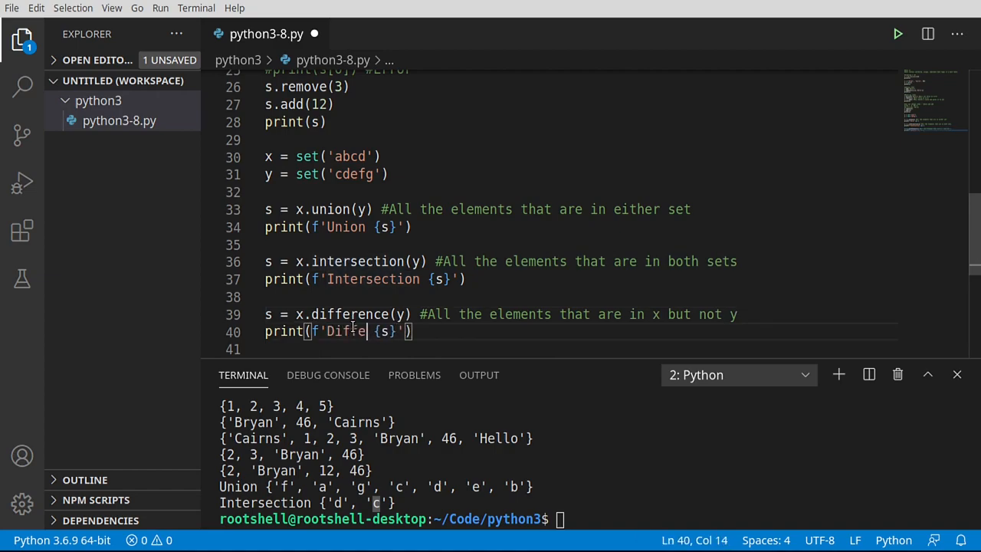
{"action": "type", "text": "rence"}
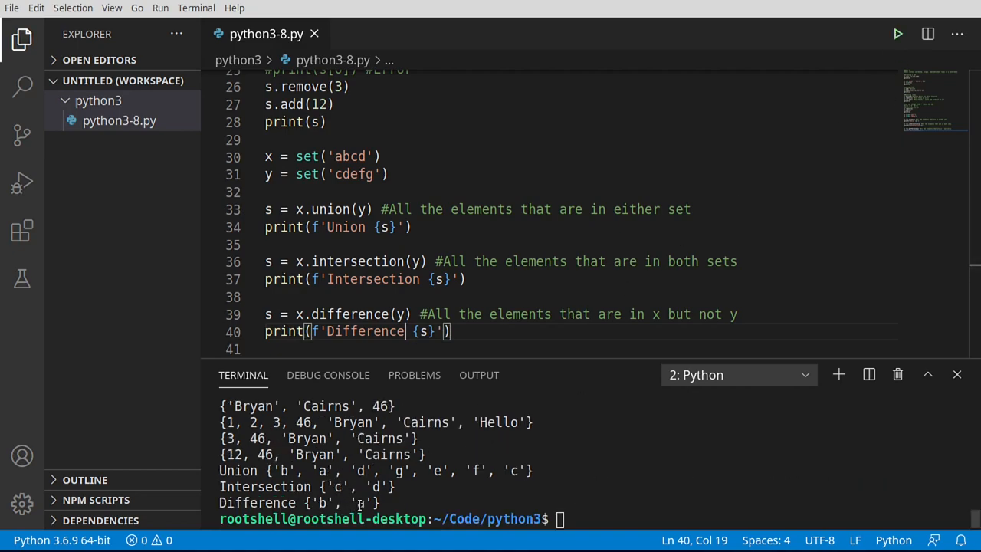
{"action": "left_click", "coordinate": [456, 331]}
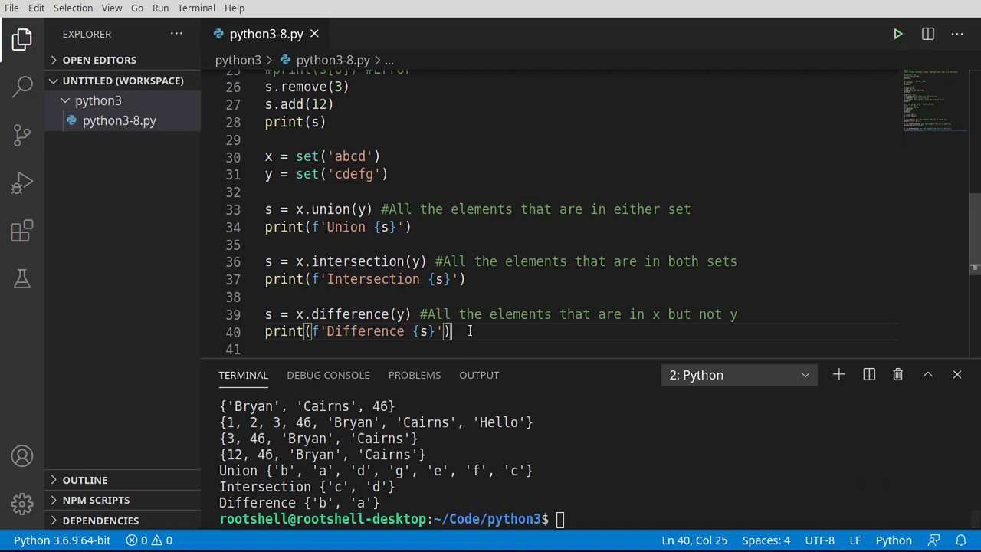
{"action": "key", "text": "Enter"}
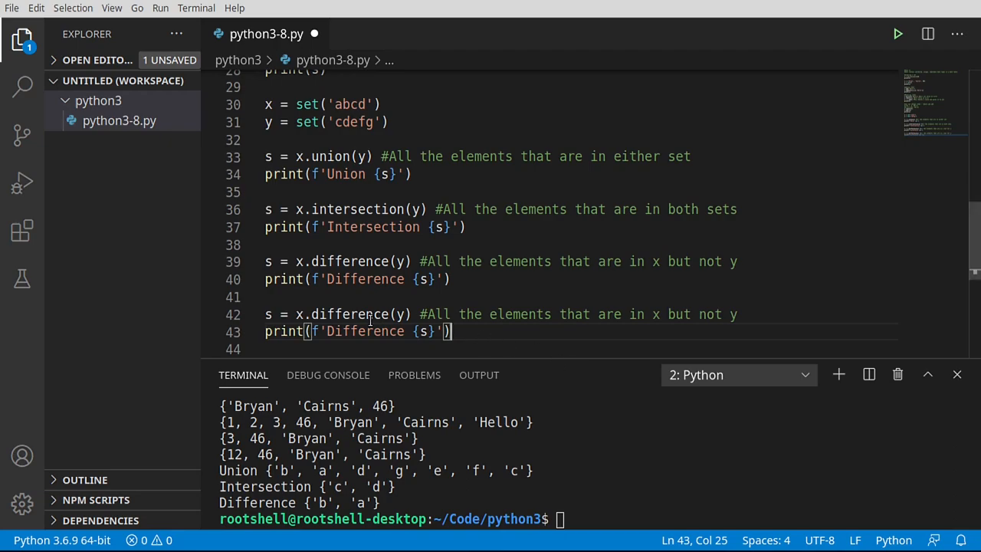
Rename the copied method to x.symmetric_difference(y) for the Symmetric block
{"action": "left_click", "coordinate": [373, 314]}
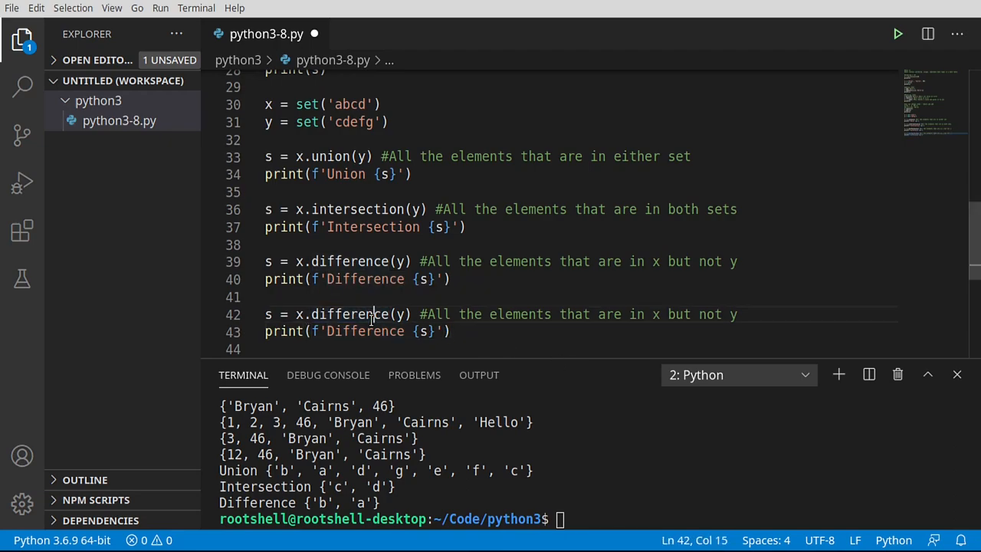
{"action": "type", "text": "sys"}
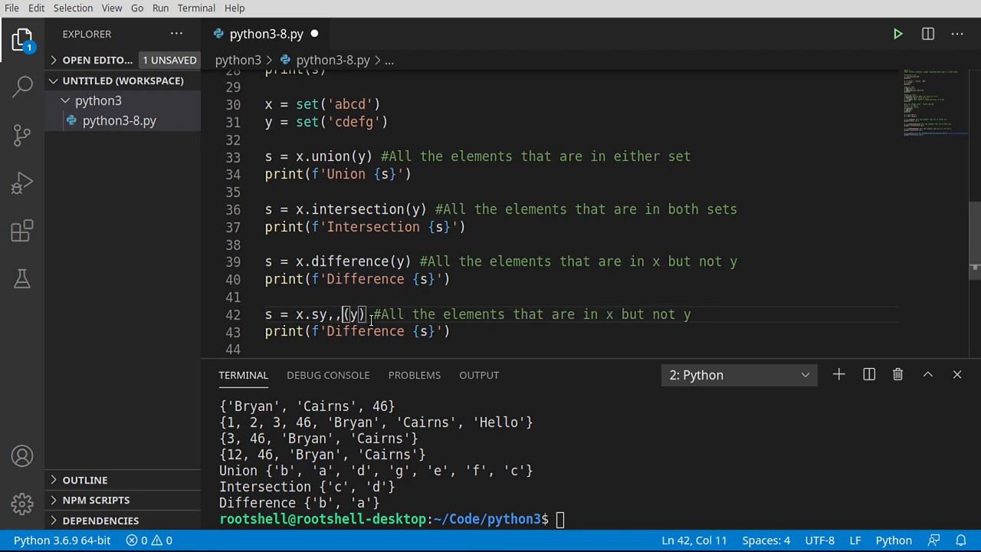
{"action": "type", "text": "symmetric_difference"}
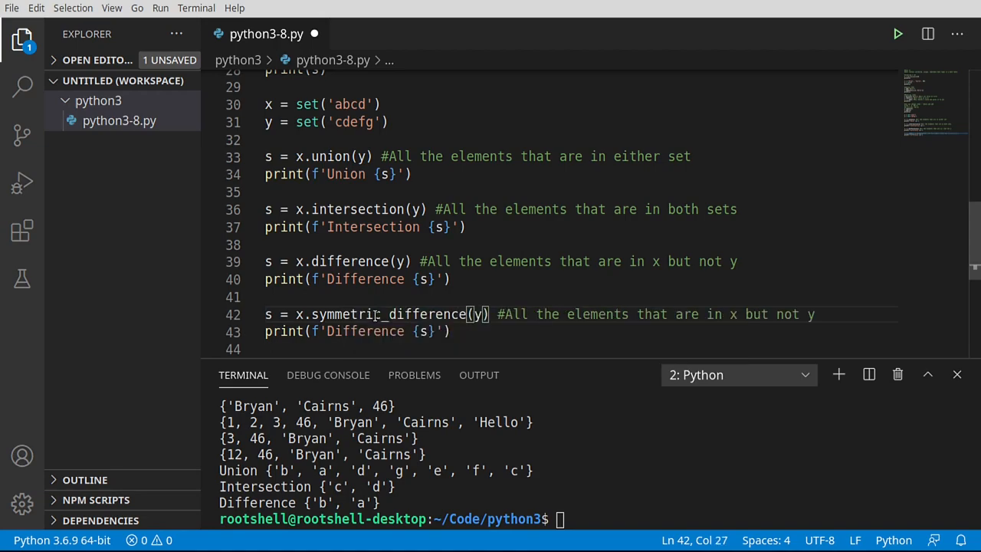
{"action": "double_click", "coordinate": [346, 314]}
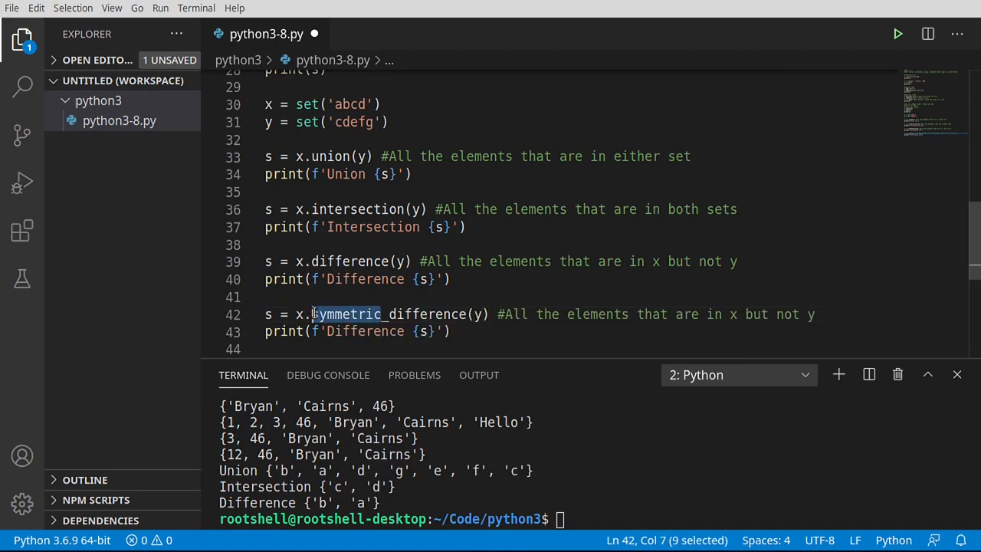
{"action": "type", "text": "symmetric"}
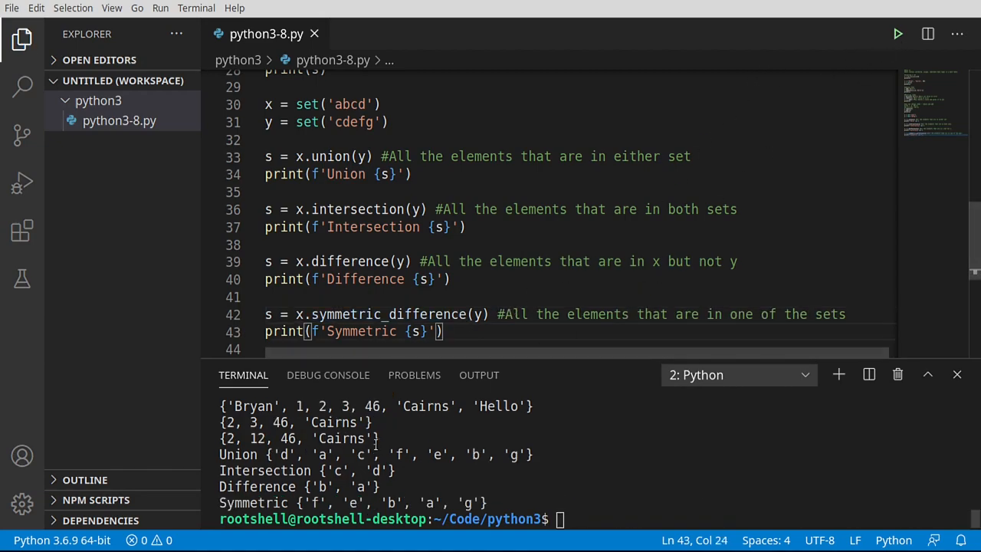
{"action": "mouse_move", "coordinate": [304, 506]}
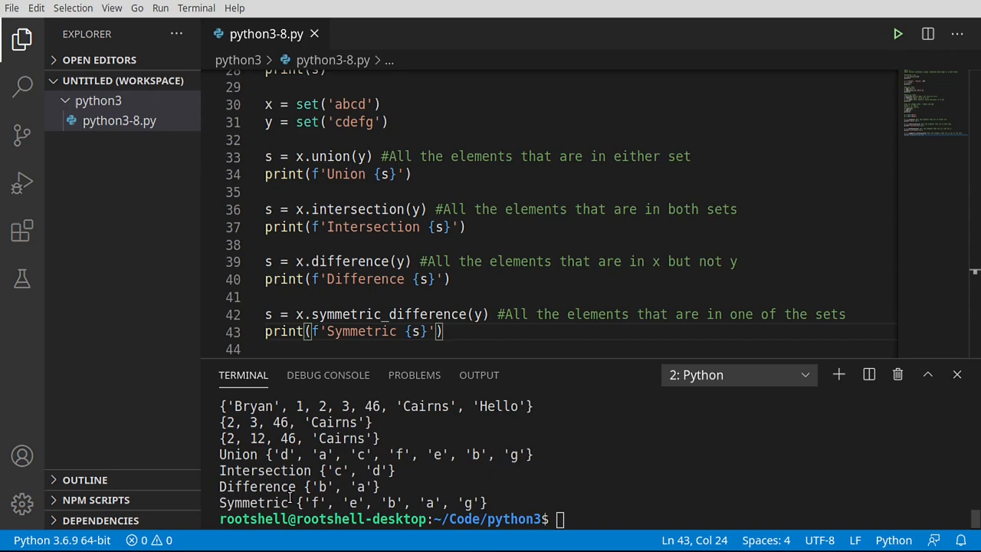
{"action": "mouse_move", "coordinate": [434, 433]}
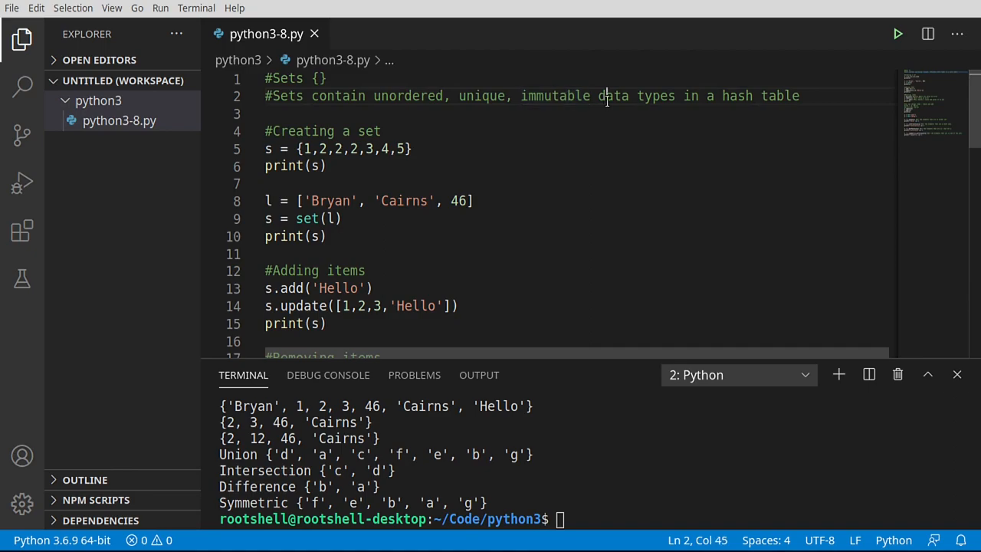
{"action": "left_click_drag", "start_coordinate": [721, 95], "coordinate": [797, 95]}
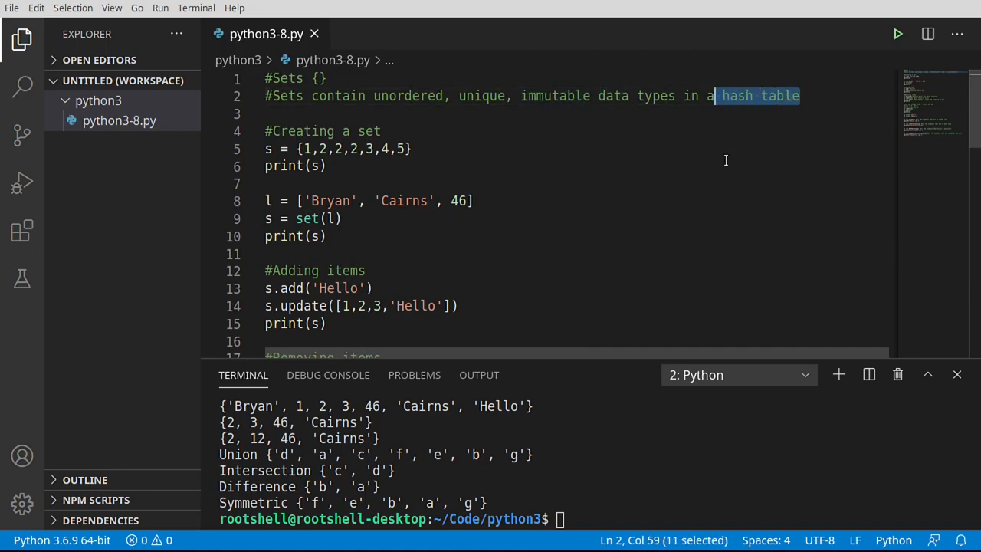
{"action": "scroll", "scroll_direction": "down", "scroll_amount": 3}
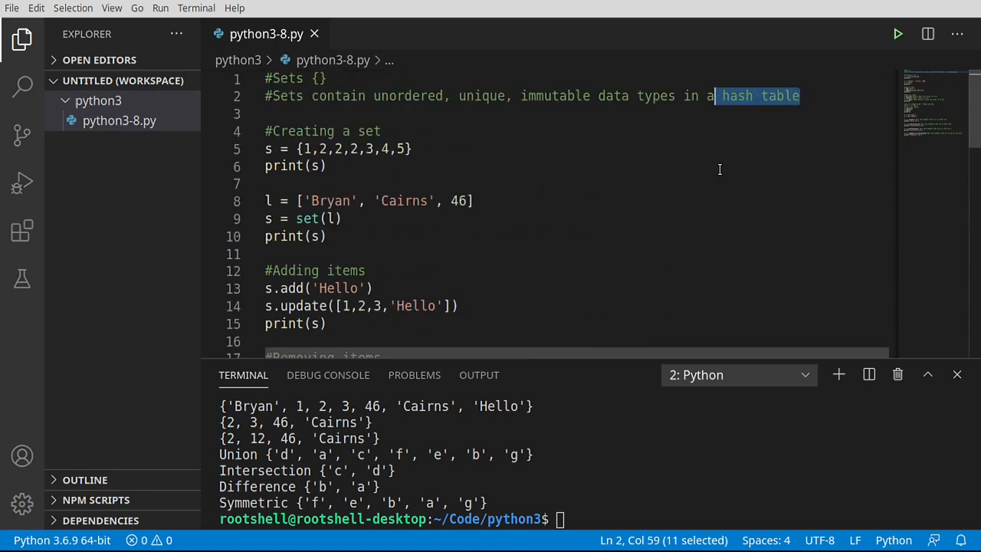
{"action": "mouse_move", "coordinate": [567, 161]}
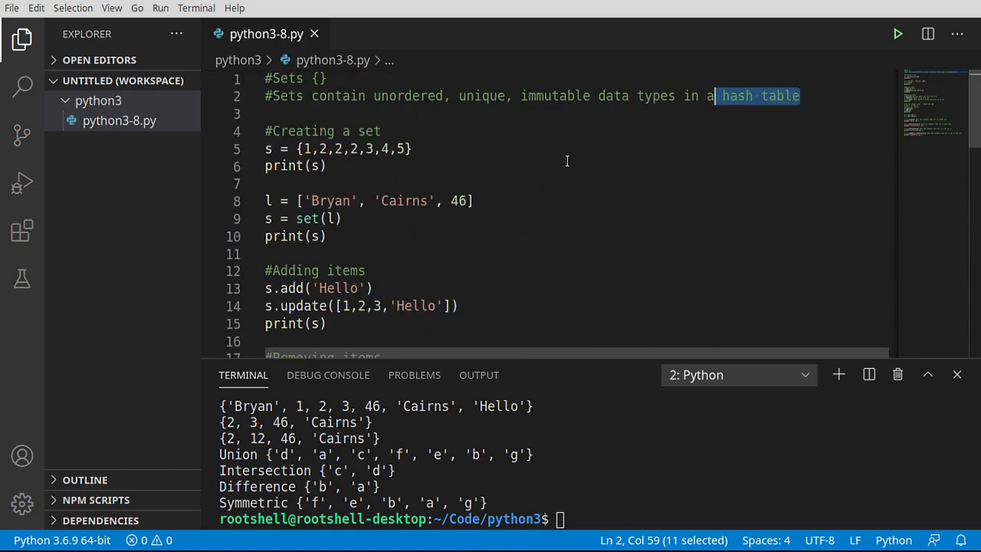